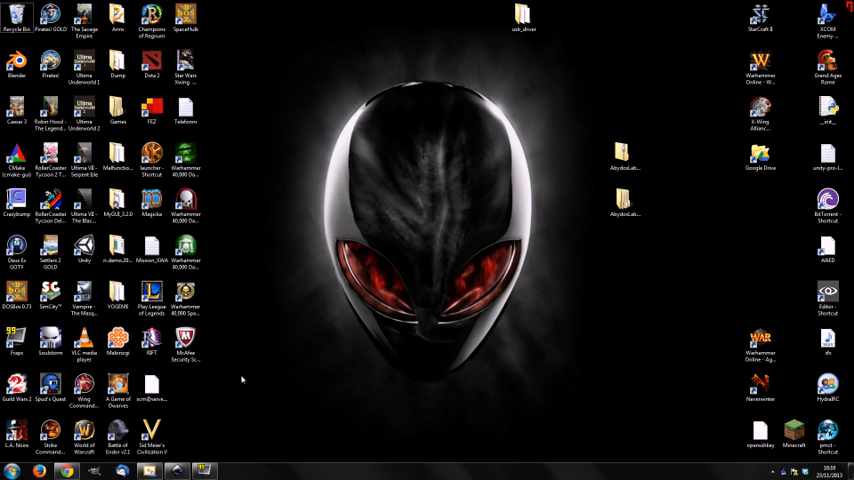
mouse_move(270, 386)
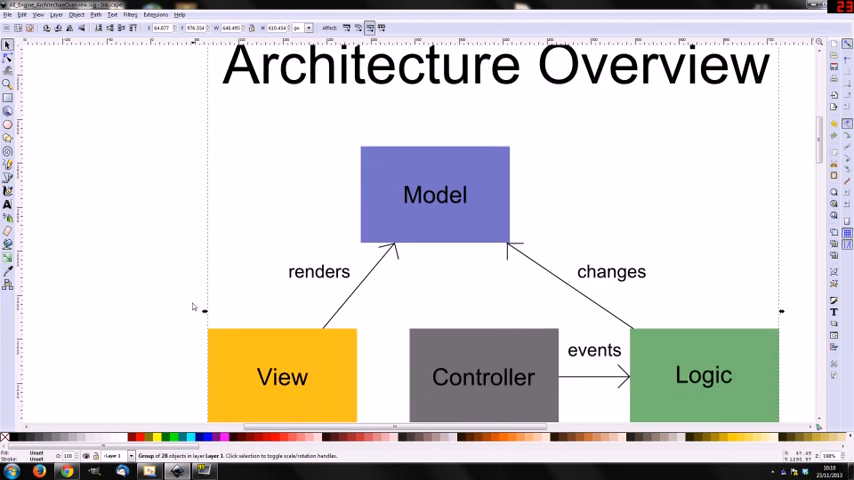
Step: Scroll the architecture diagram down to the input arrows, then return to Visual Studio
scroll("down", 3)
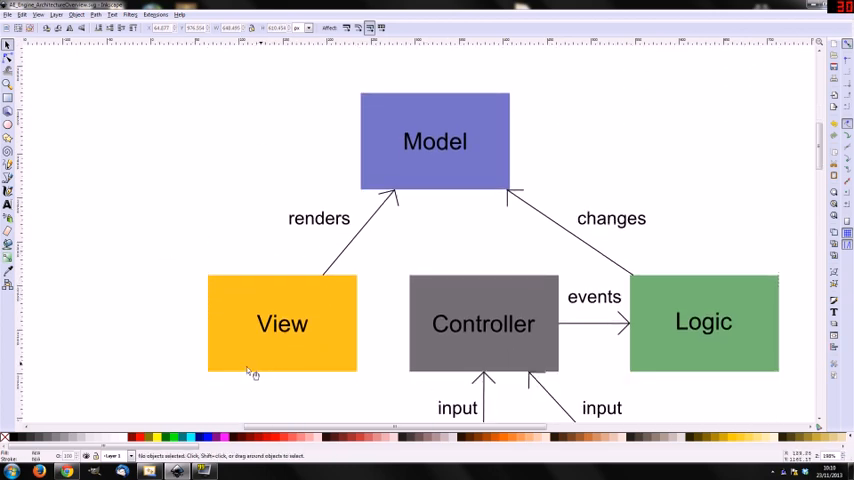
mouse_move(348, 396)
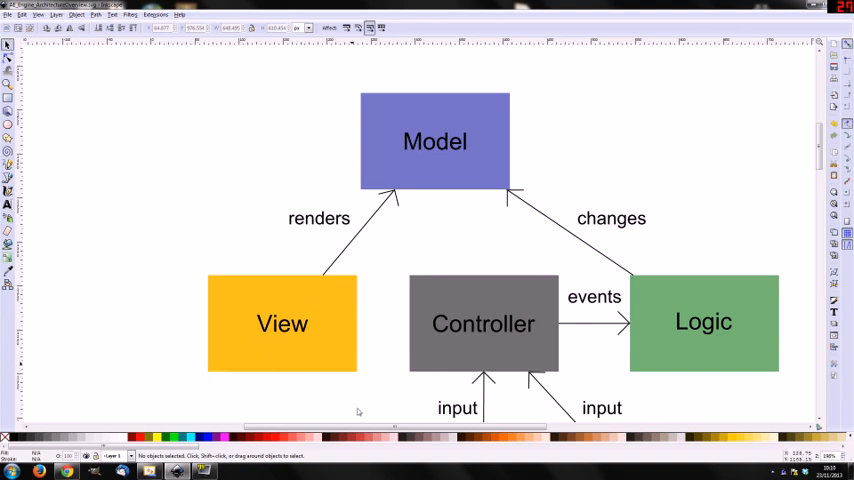
mouse_move(236, 324)
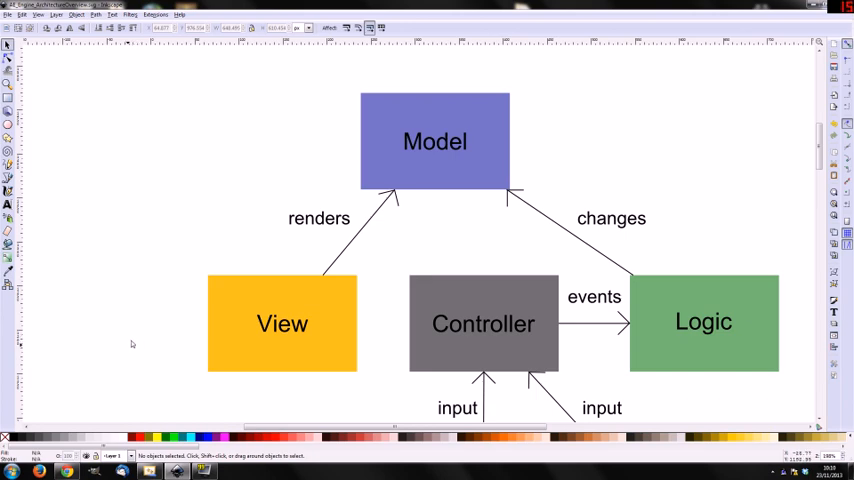
mouse_move(184, 336)
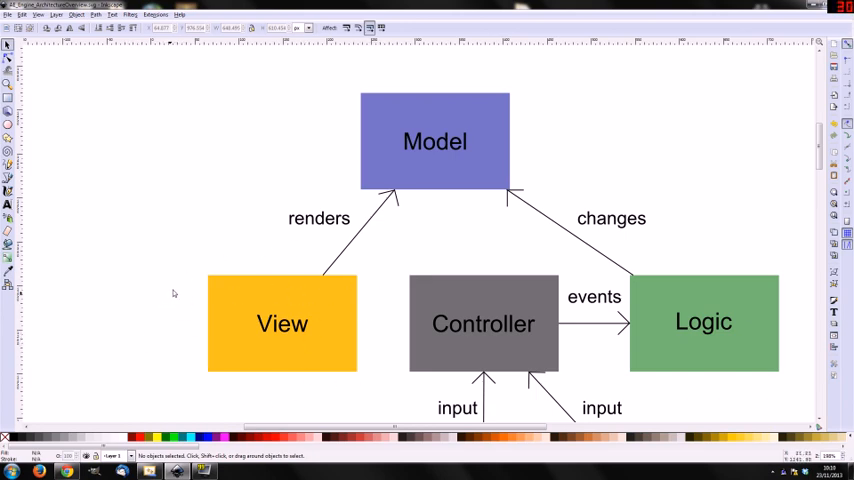
mouse_move(276, 254)
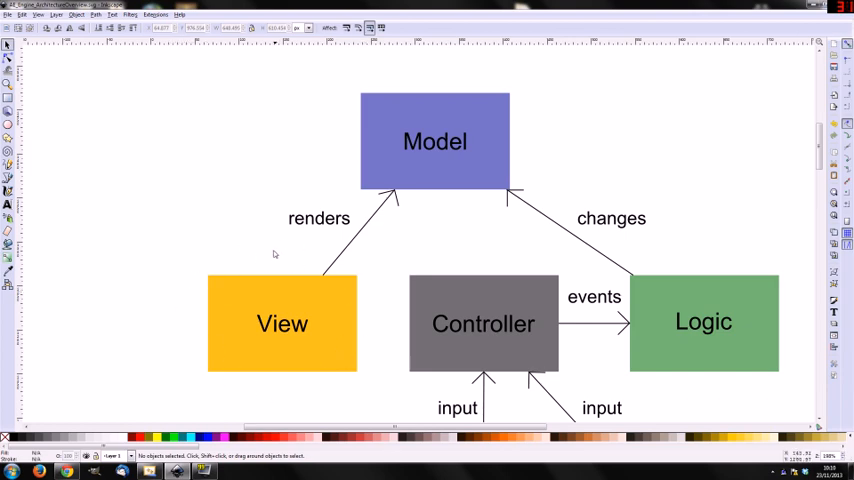
mouse_move(280, 370)
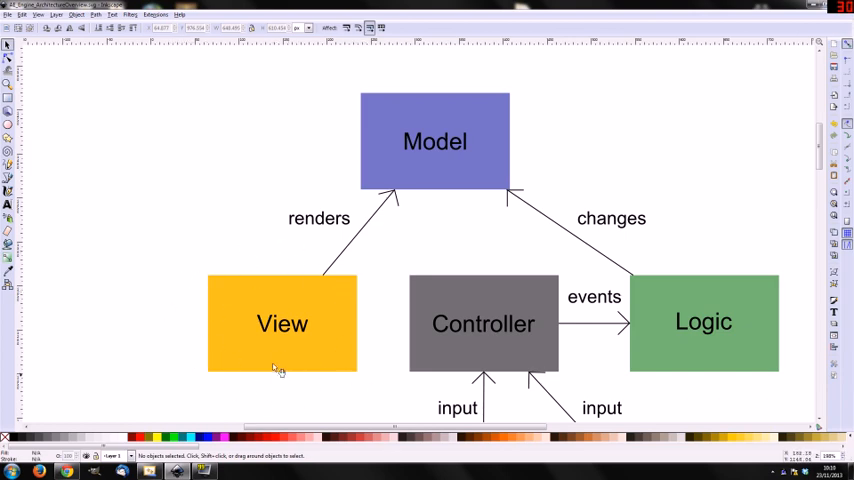
mouse_move(290, 318)
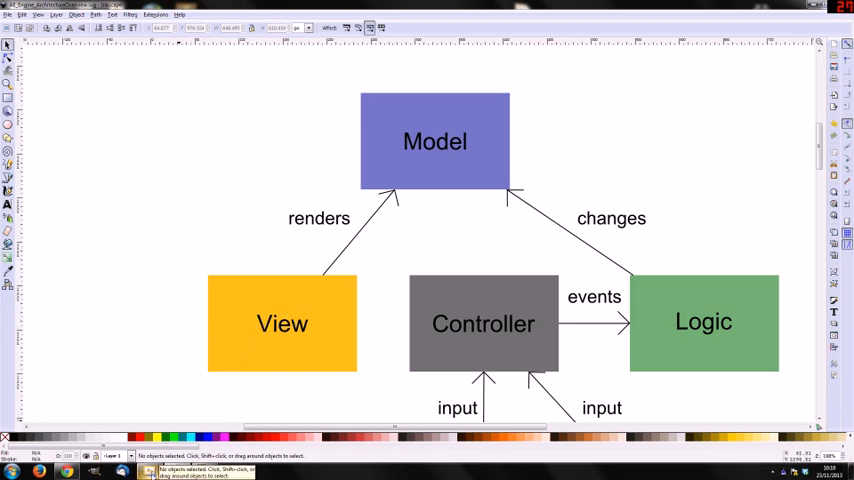
left_click(122, 470)
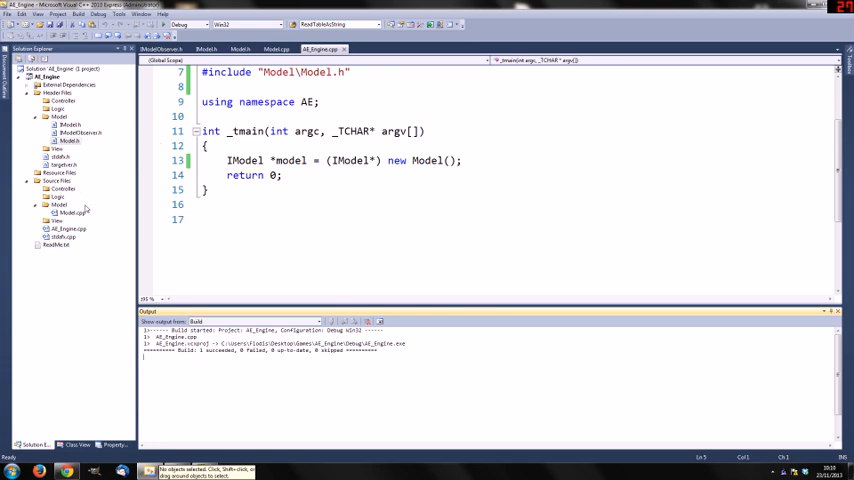
Step: Start adding a new C++ source file to the project folder via Add > New Item
left_click(36, 116)
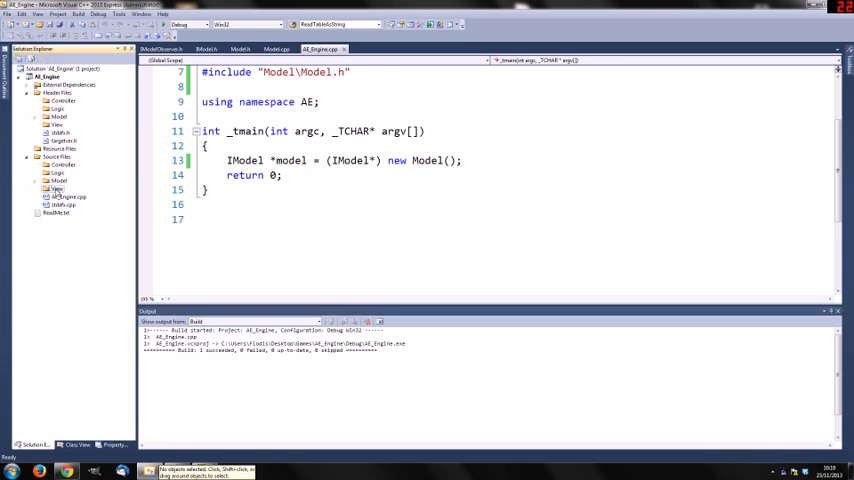
right_click(56, 190)
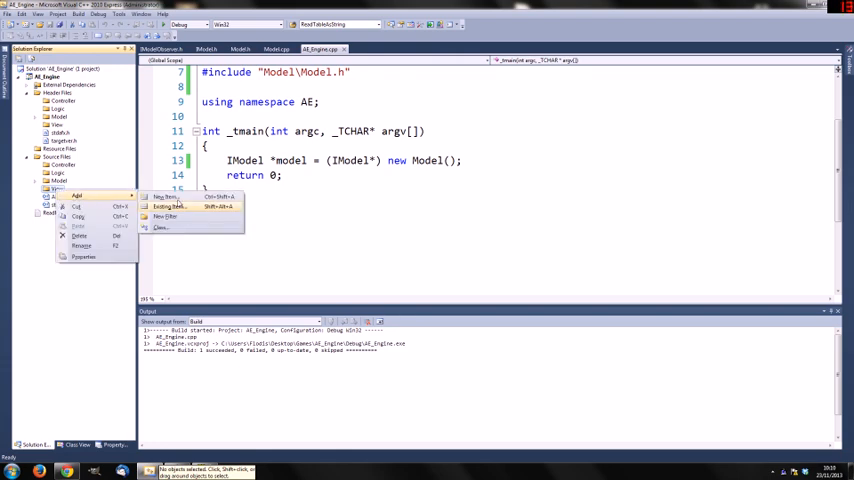
left_click(164, 196)
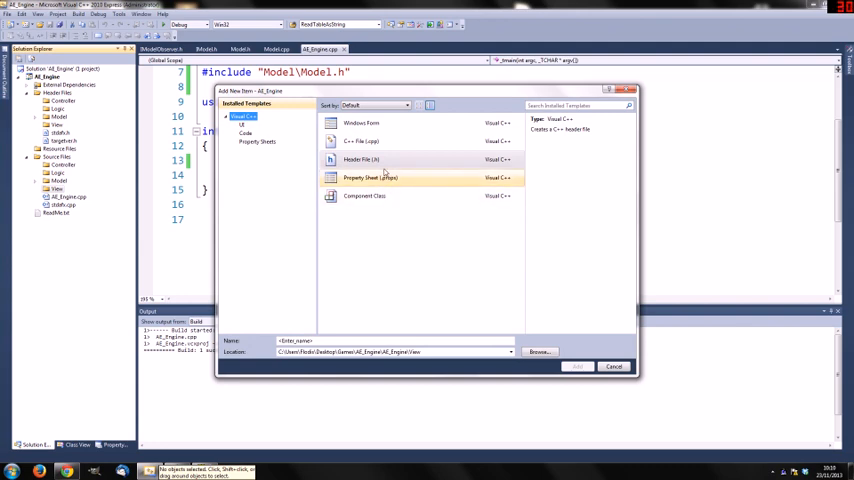
left_click(360, 140)
type("Ogre")
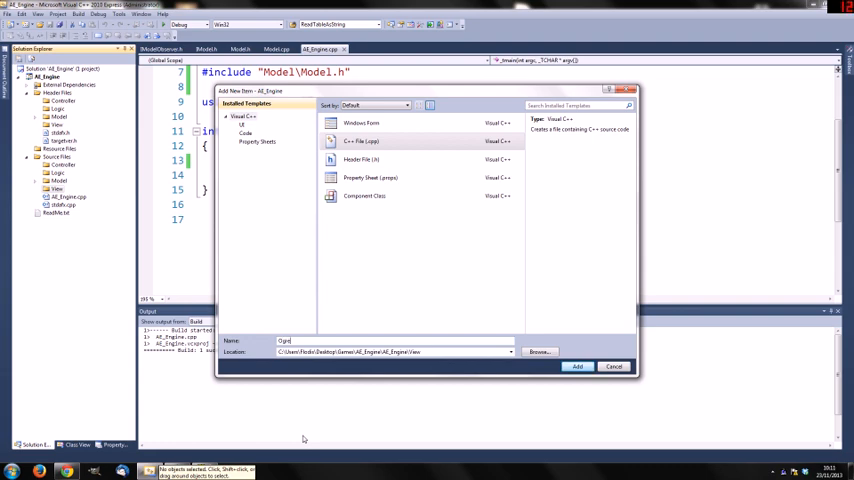
Step: Name the file View, place it in the View folder and add it to the project
type("View")
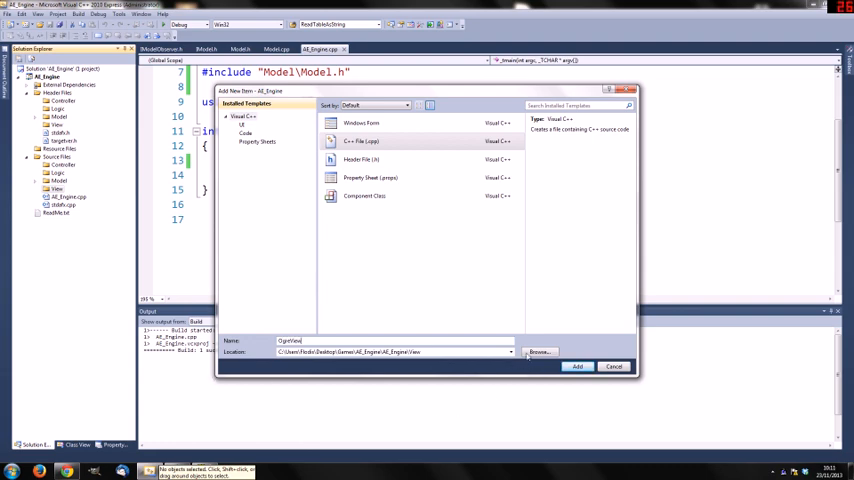
left_click(540, 352)
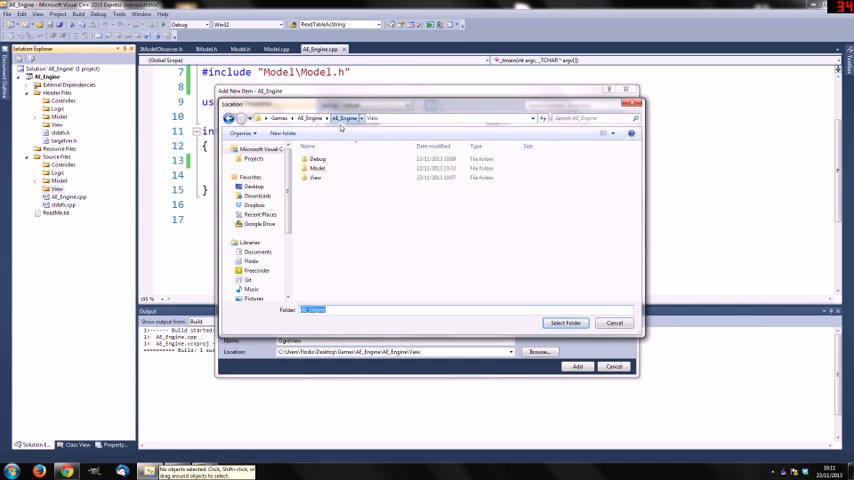
left_click(316, 178)
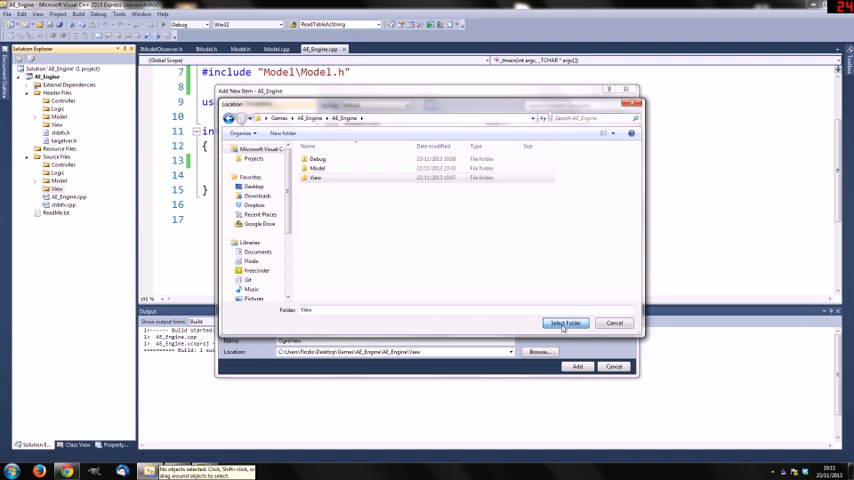
left_click(566, 324)
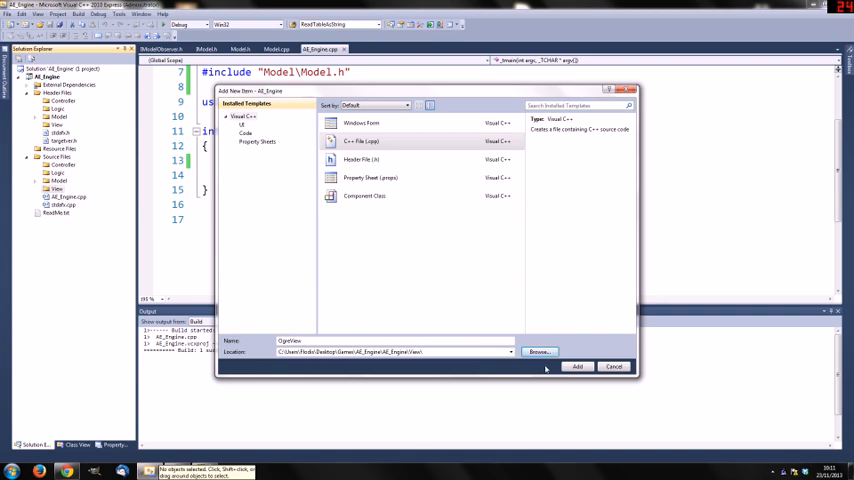
left_click(578, 366)
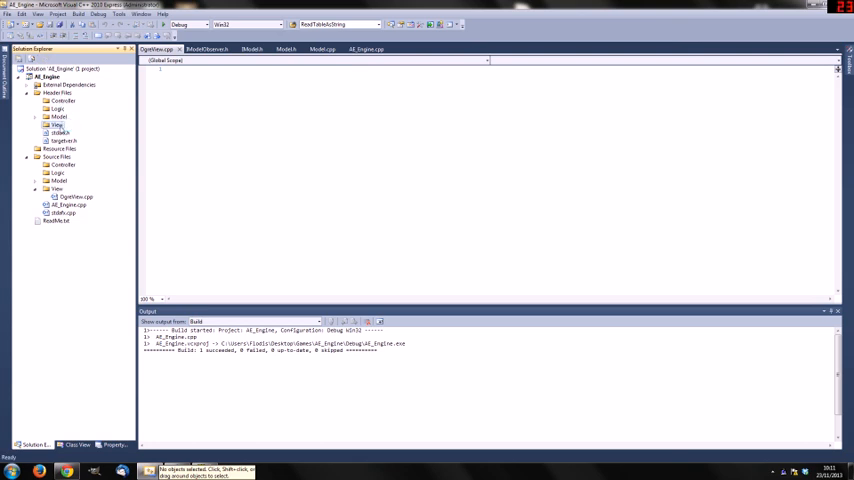
Step: Add a new header file for the view class to the header folder
right_click(58, 126)
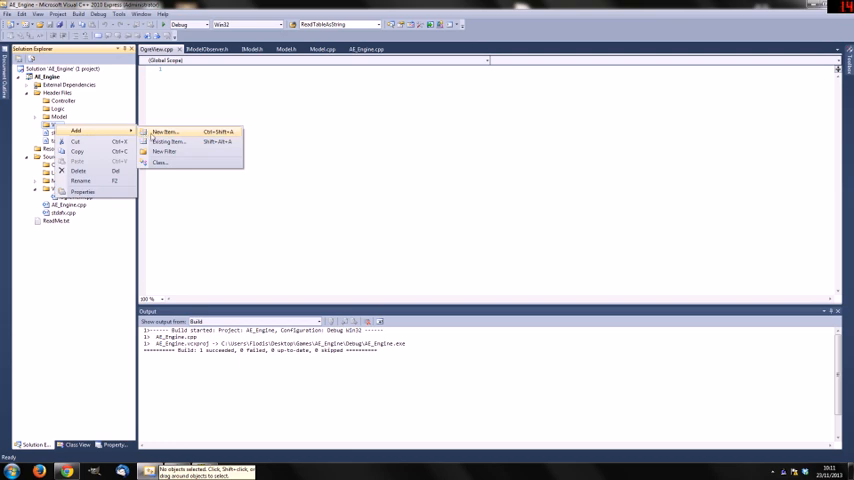
left_click(164, 132)
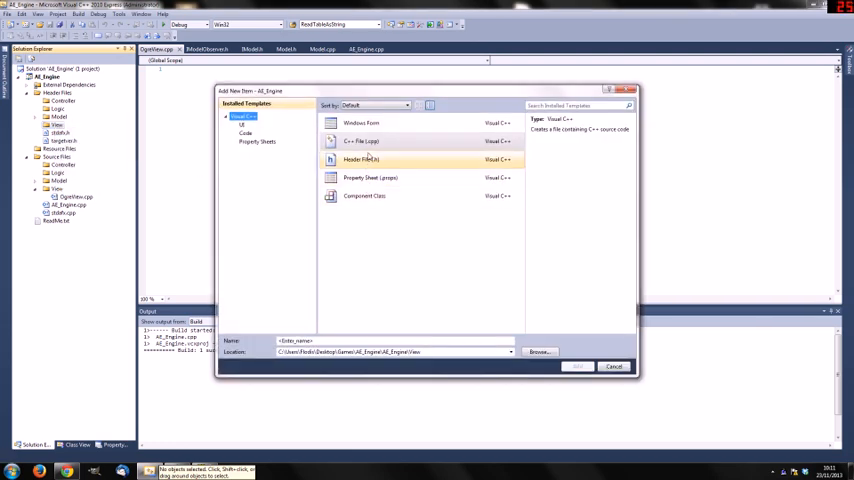
left_click(360, 160)
type("OgreVi")
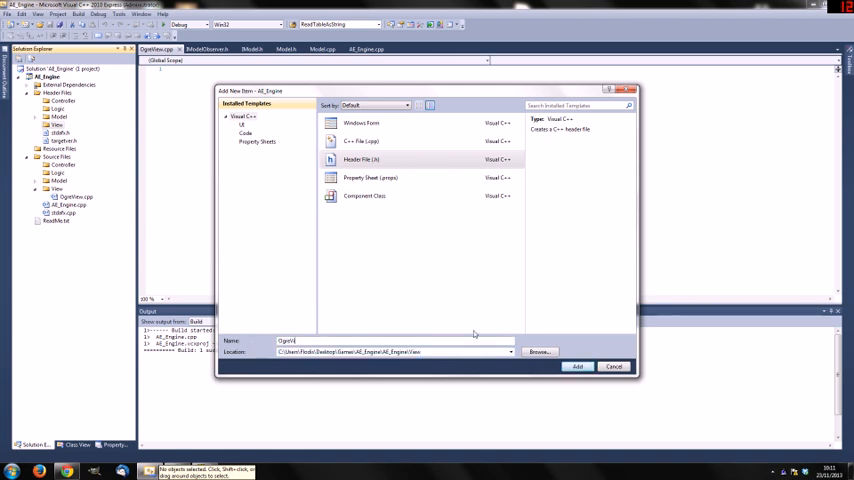
left_click(578, 366)
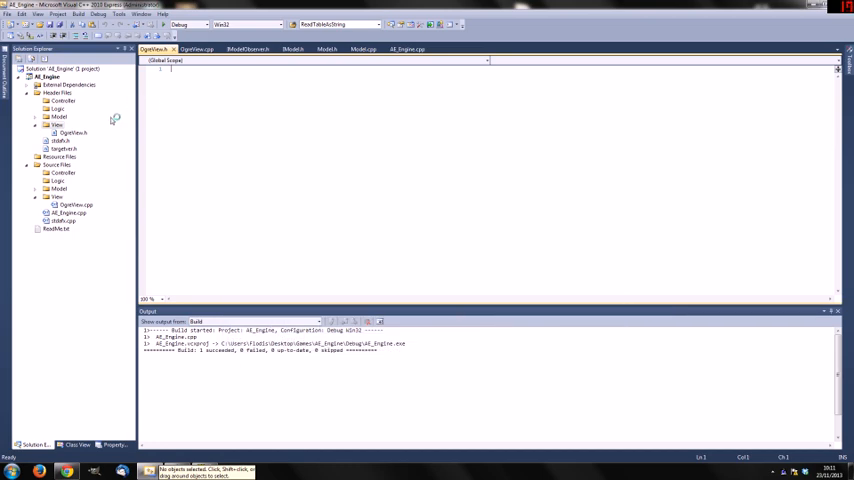
Step: Add a second header file named View for the view interface
right_click(58, 124)
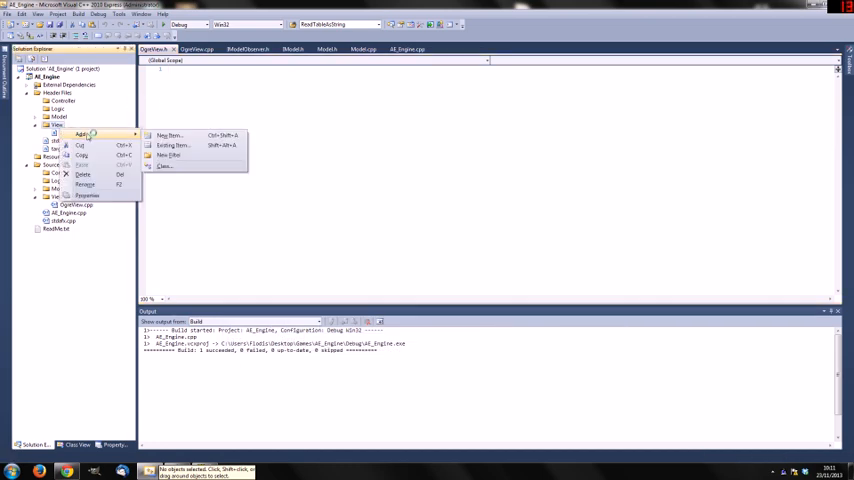
left_click(170, 136)
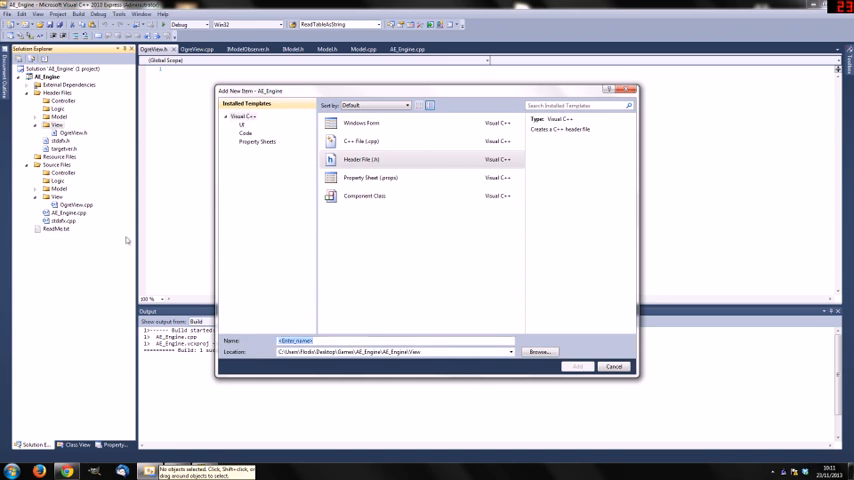
type("View")
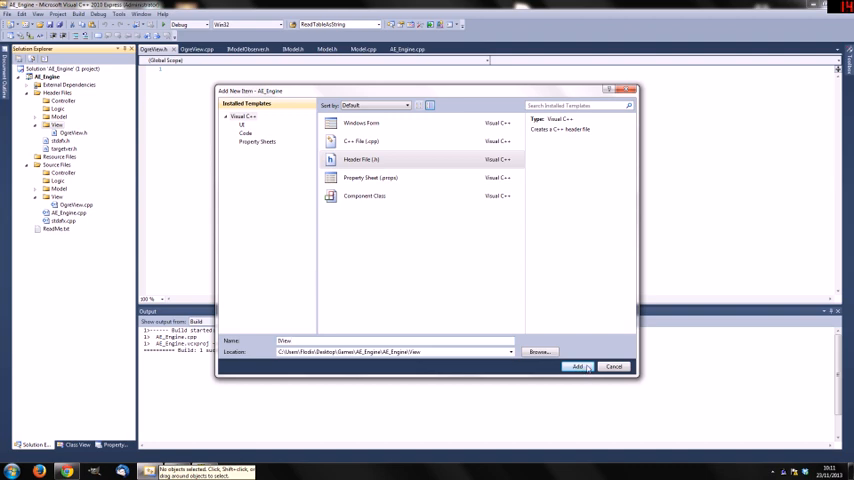
left_click(578, 366)
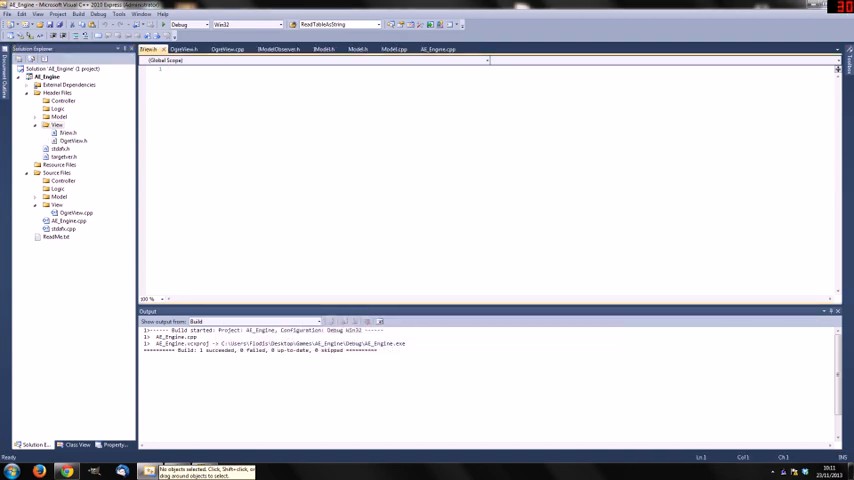
Step: Write the IView header: AE_IVIEW_H guard, namespace AE and an empty public IView class
left_click(324, 48)
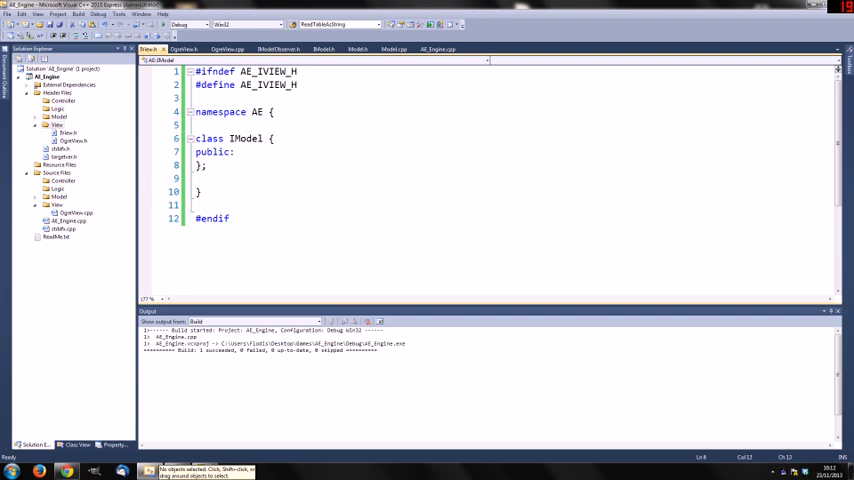
type("IVi")
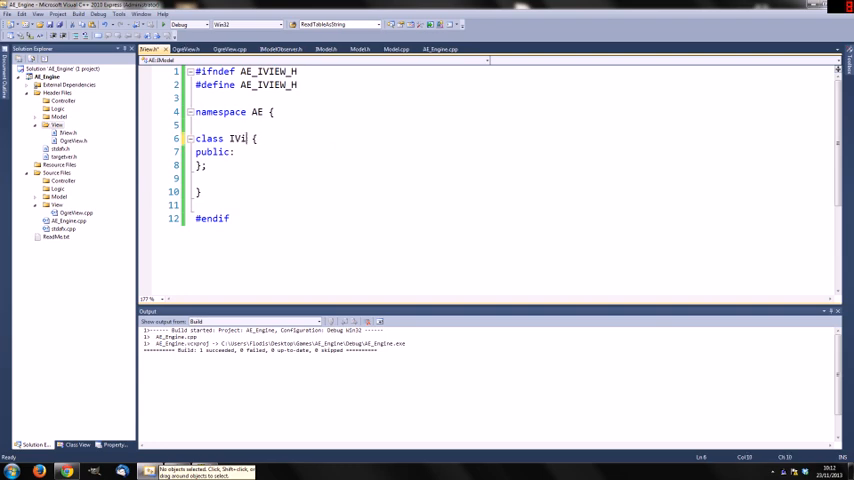
type("ew")
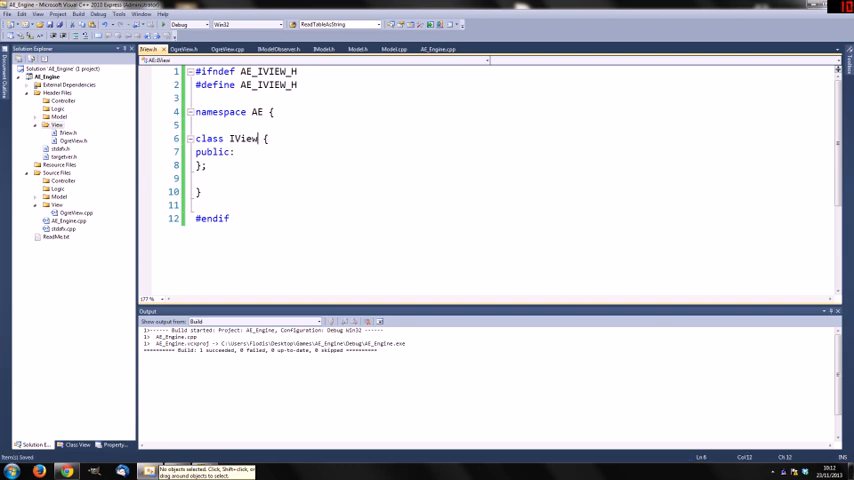
left_click(232, 152)
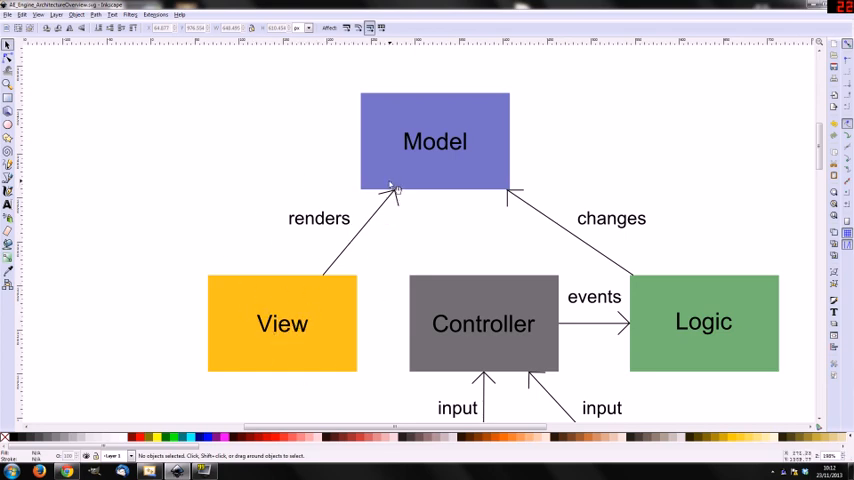
mouse_move(392, 204)
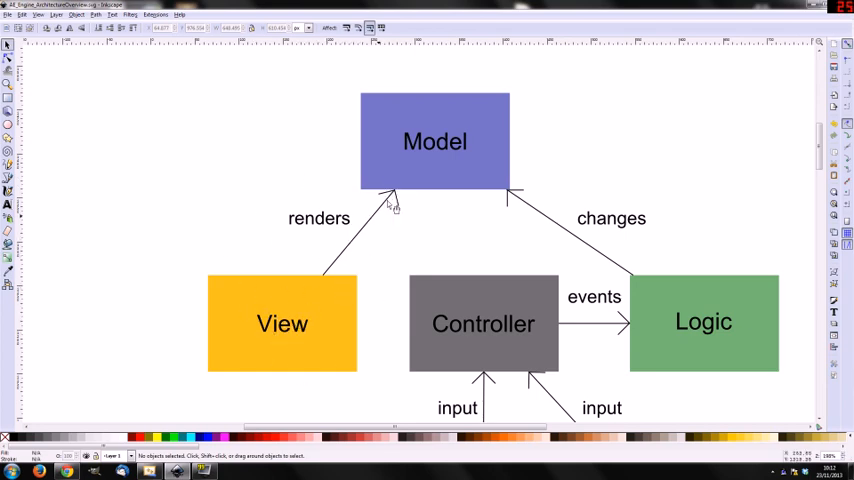
mouse_move(318, 312)
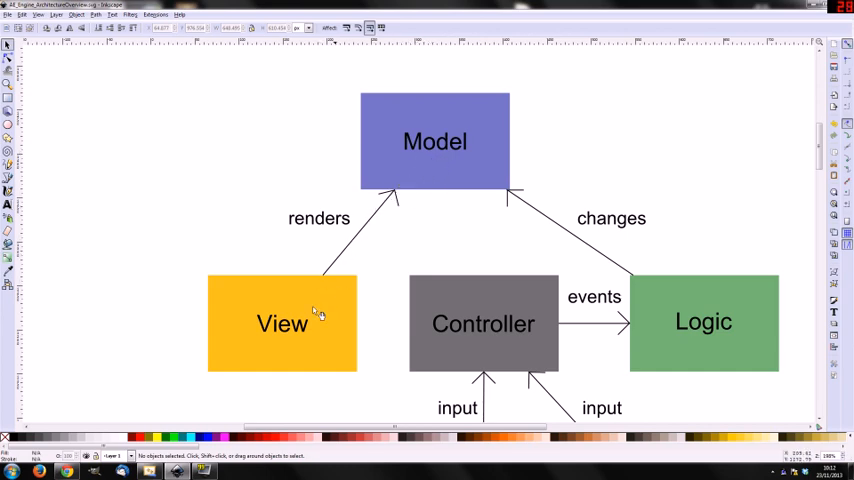
mouse_move(336, 244)
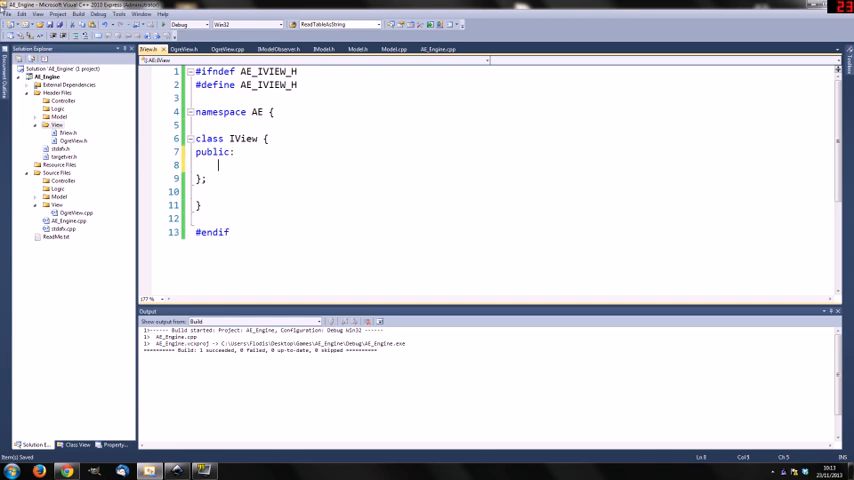
Step: Declare virtual void setModel(); in IView's public section
type("virtual void")
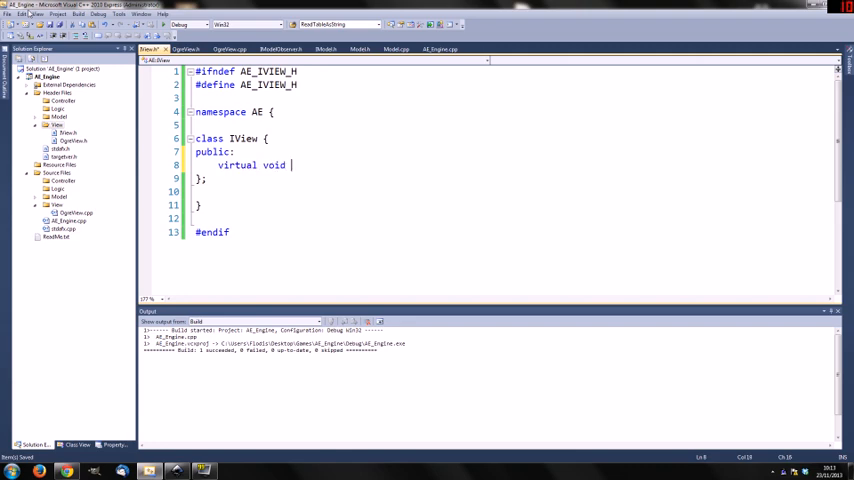
type("setModel(")
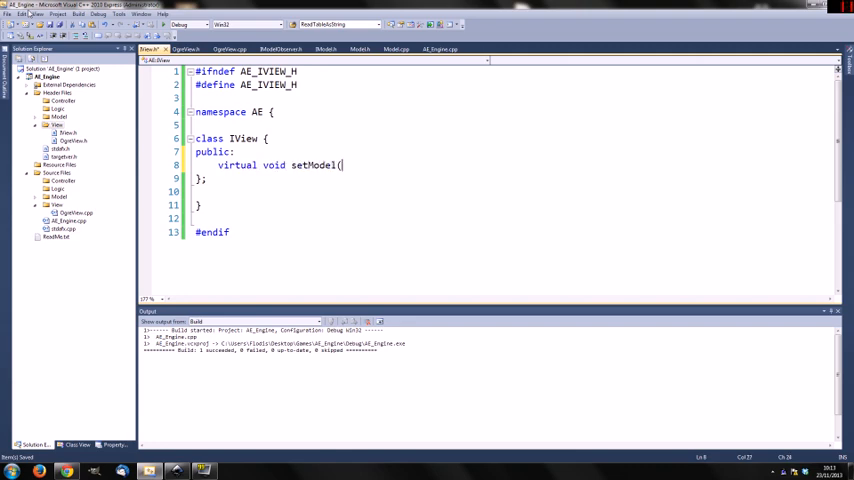
type(");")
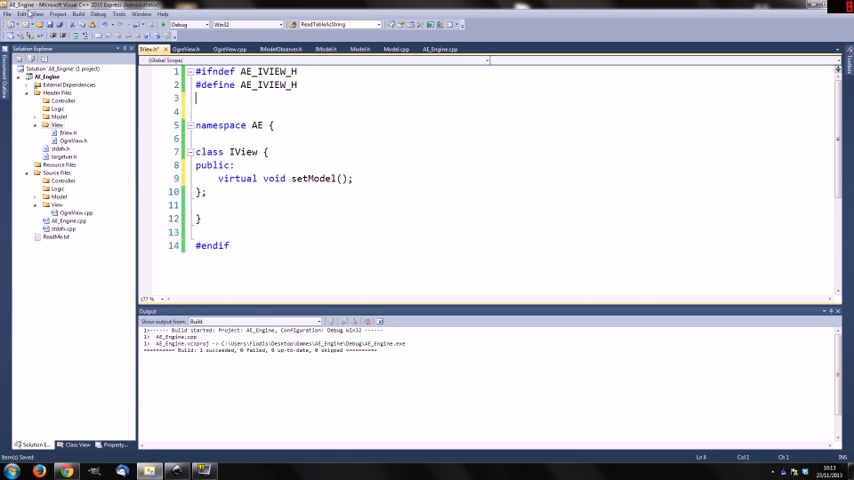
Step: Add #include "Model\IModel.h" at the top of the IView header
type("#")
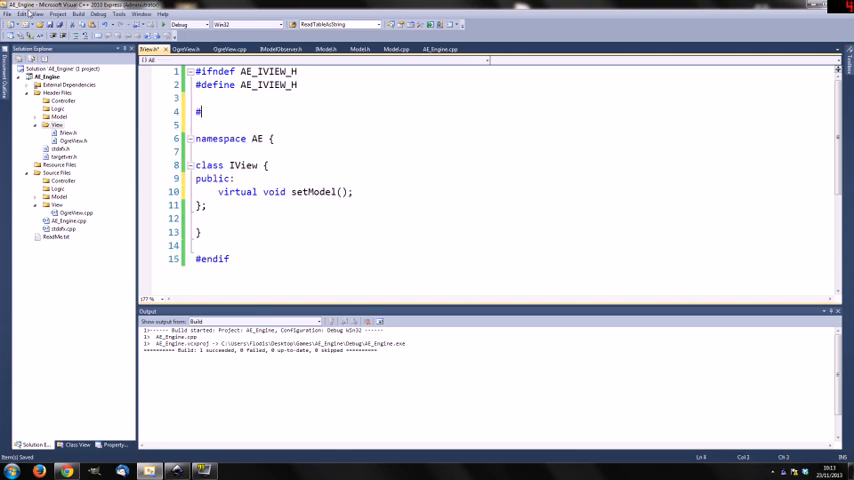
type("include")
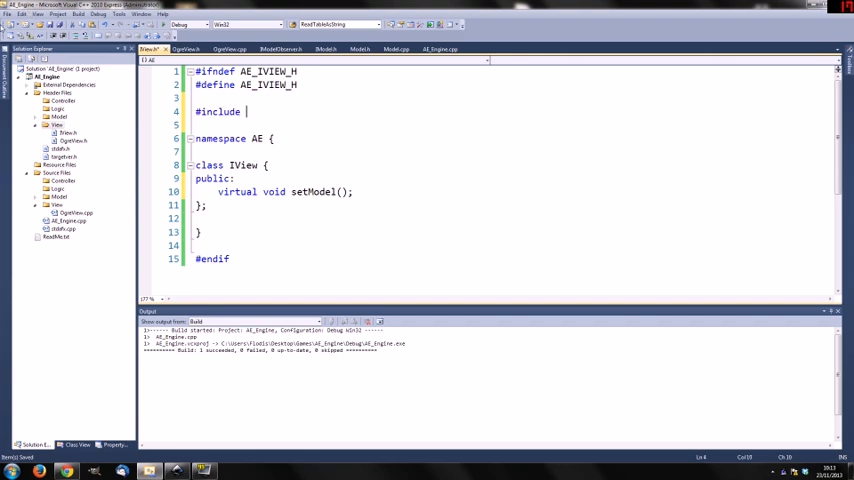
type("\"Model\\IModel.h")
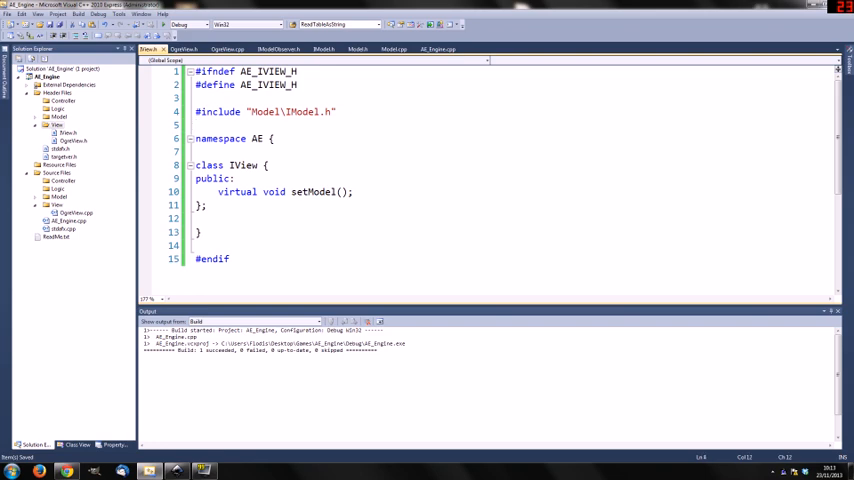
double_click(264, 112)
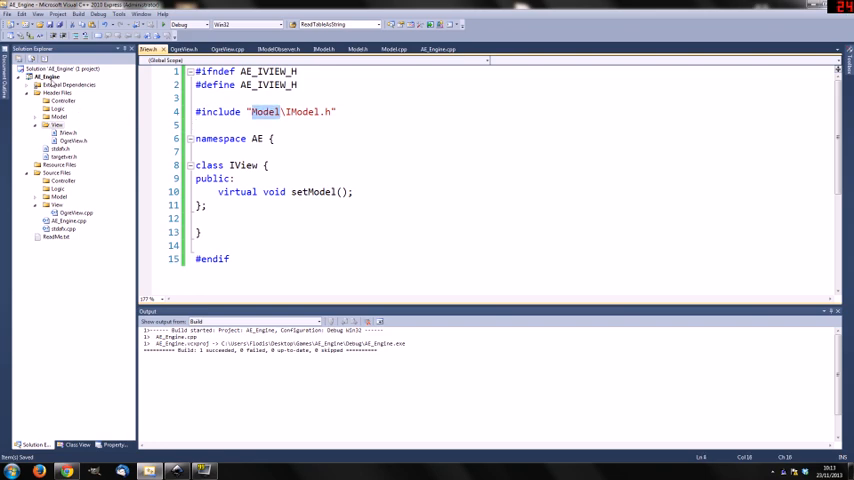
Step: In project Properties > C/C++ > General, review Additional Include Directories and confirm with OK
right_click(48, 76)
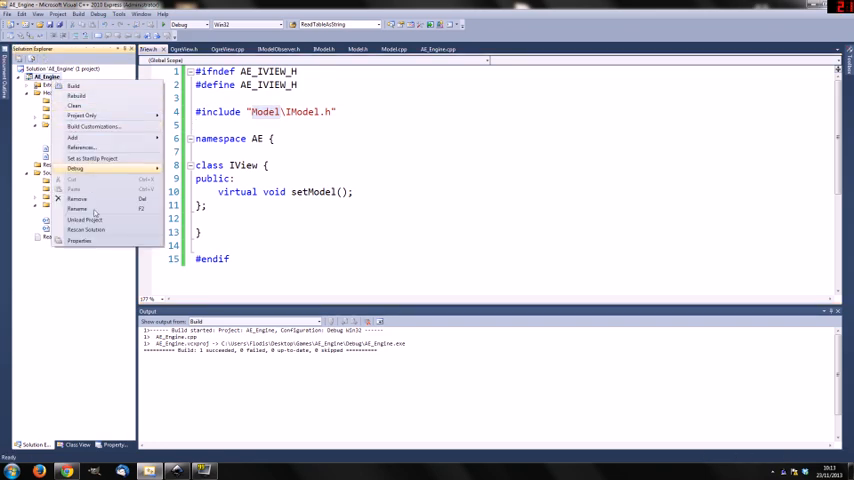
left_click(80, 240)
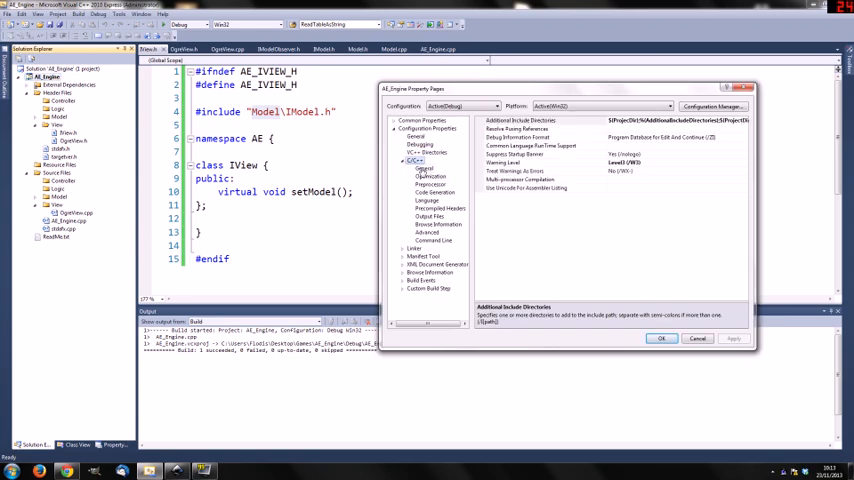
left_click(520, 120)
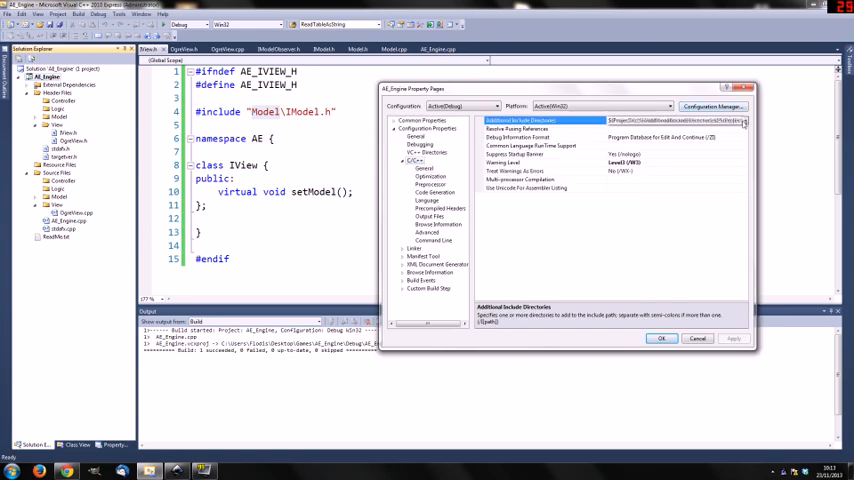
left_click(744, 120)
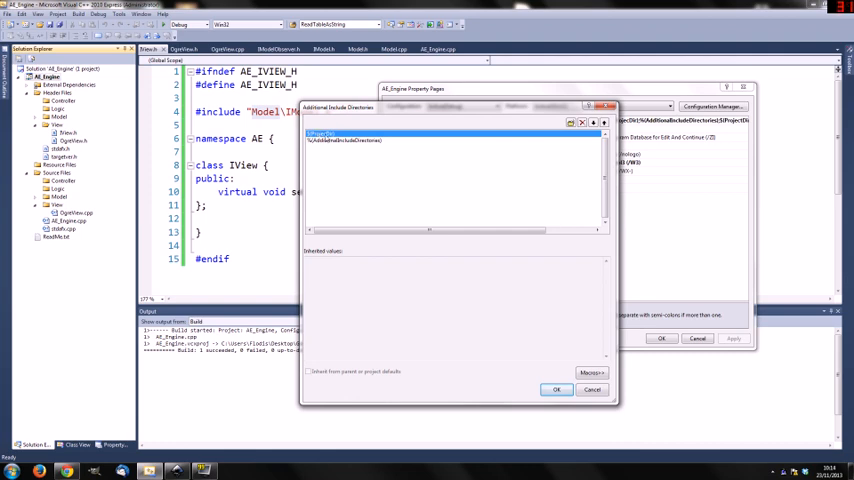
left_click(556, 388)
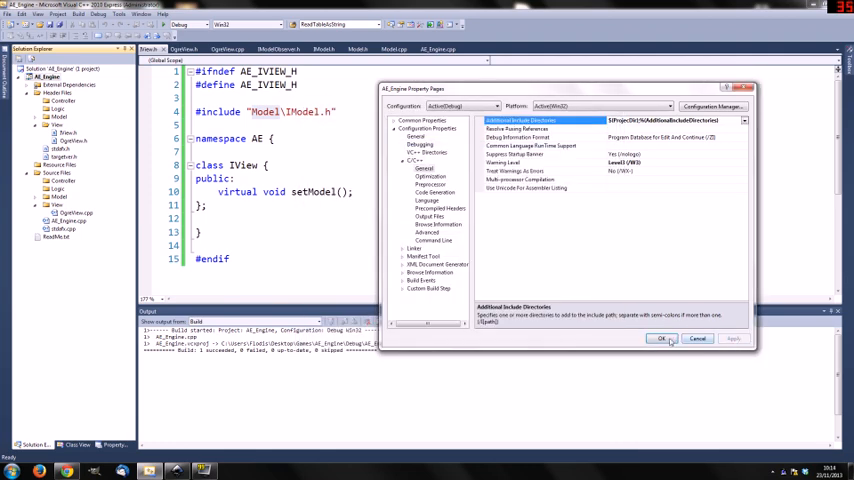
left_click(662, 338)
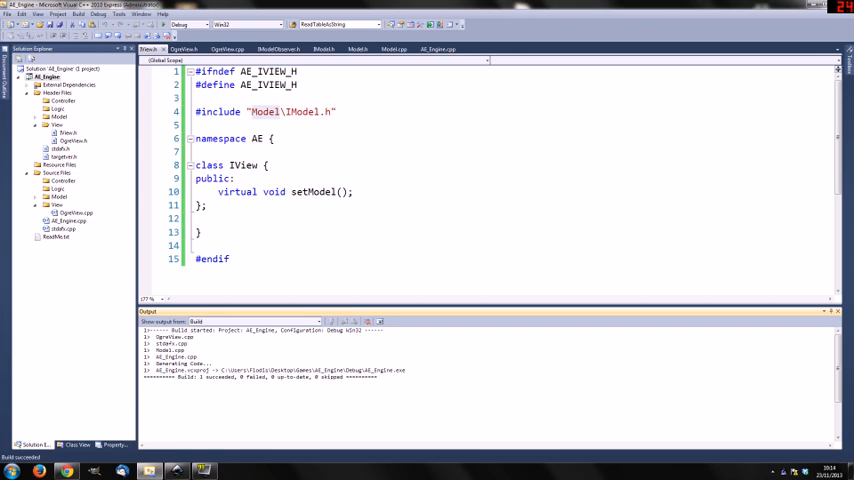
Step: Change the declaration to virtual void setModel(IModel *model) = 0;
type("IModel")
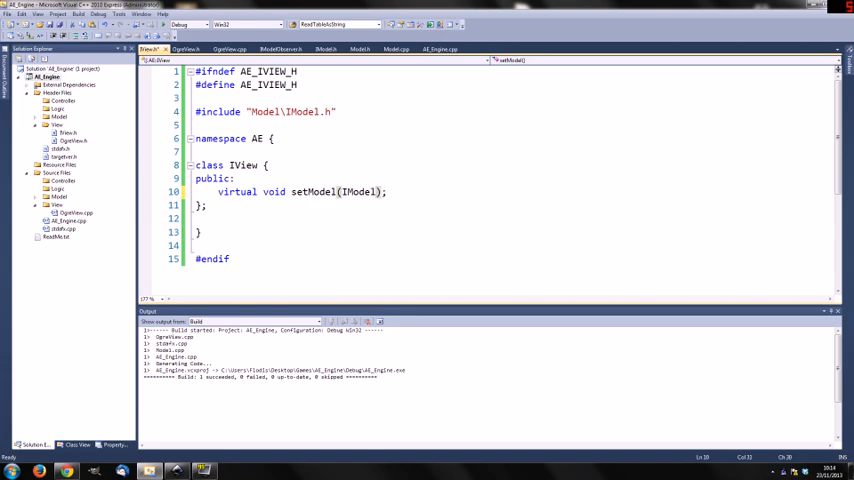
type("*m")
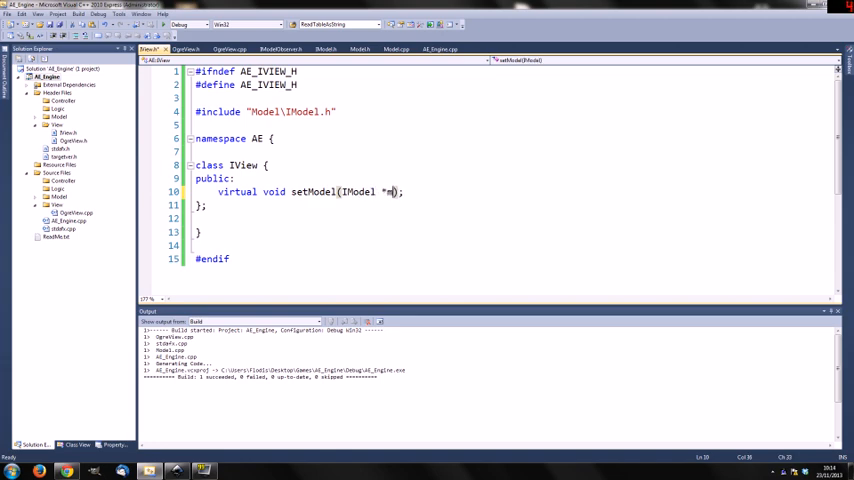
type("odel")
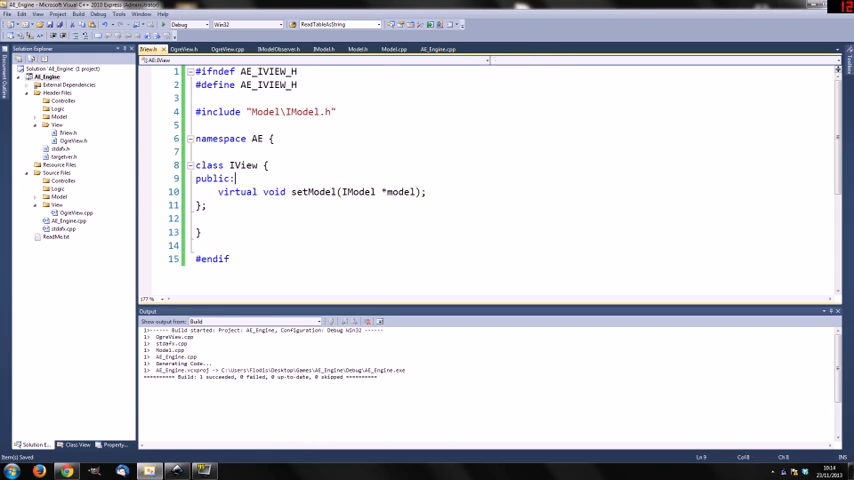
mouse_move(240, 178)
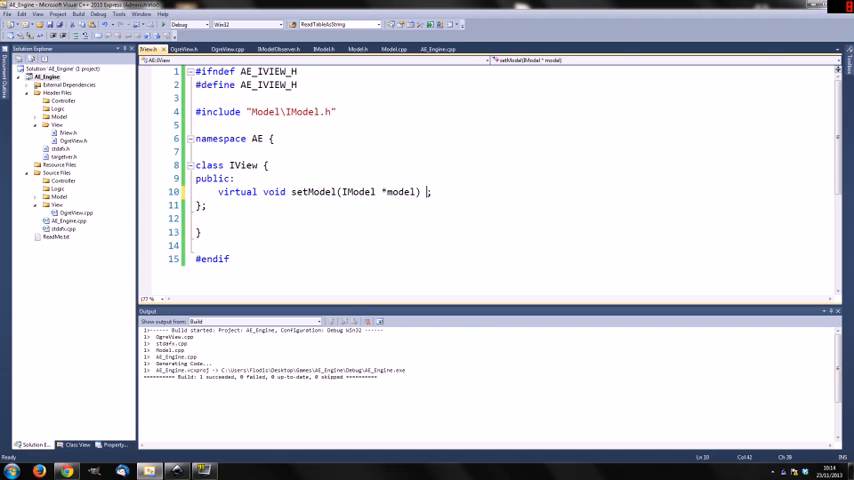
type("= 0")
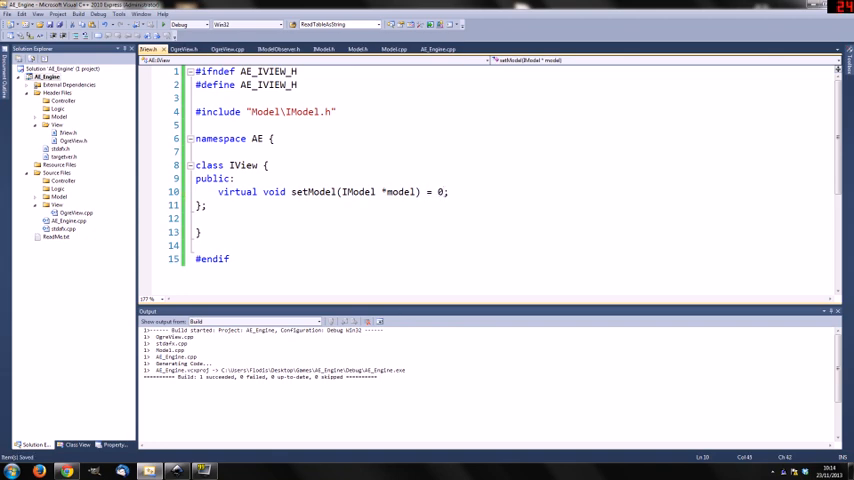
Step: Select the setModel line and switch to the still-empty file
triple_click(320, 192)
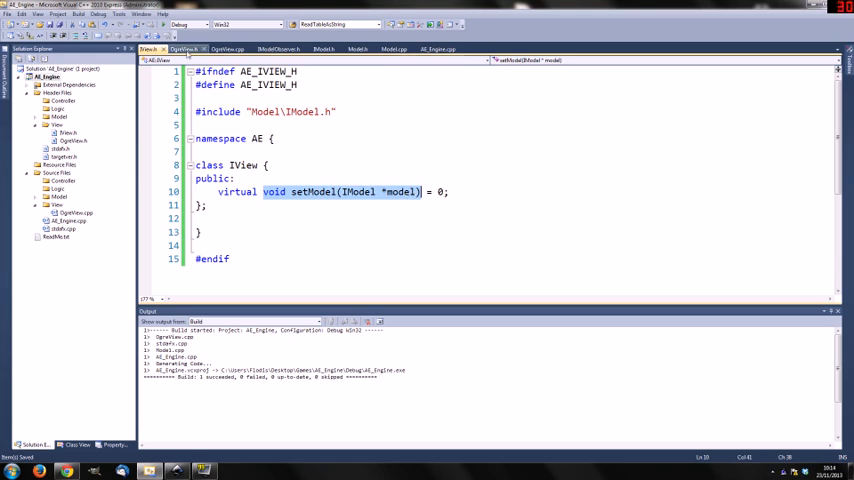
left_click(184, 48)
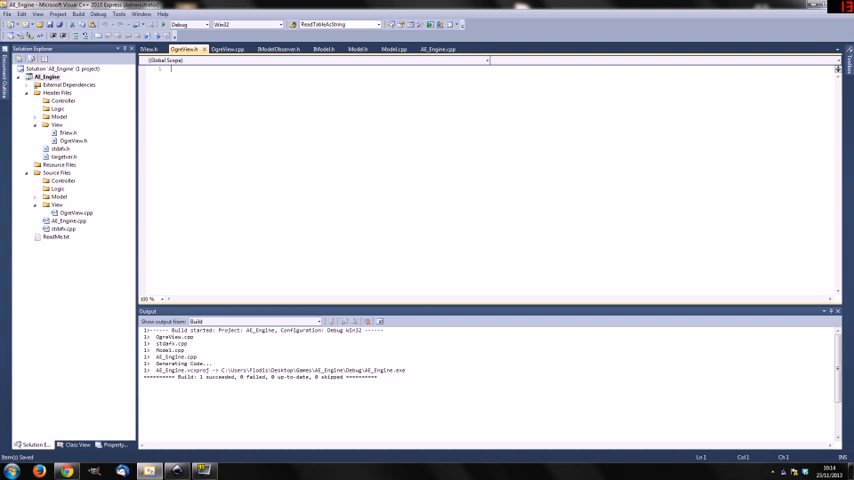
Step: Fill the empty header from IView, include IView.h and rename the class to OgreView
left_click(150, 48)
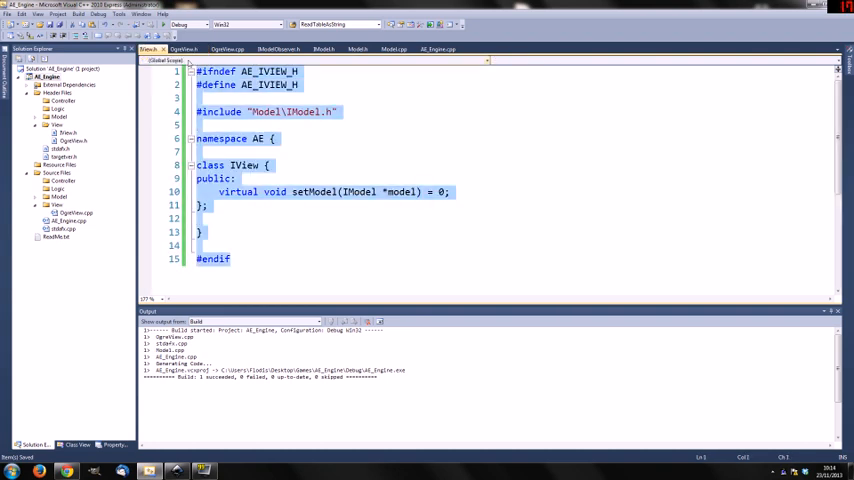
left_click(186, 48)
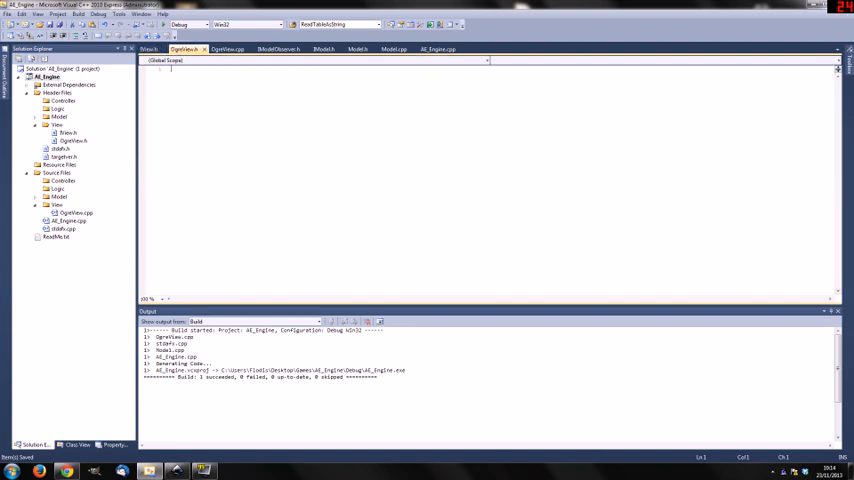
left_click(156, 48)
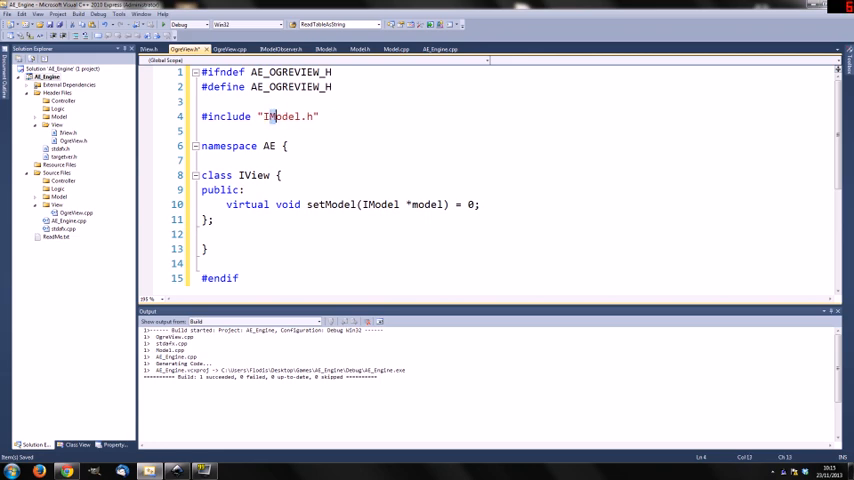
type("IView.h")
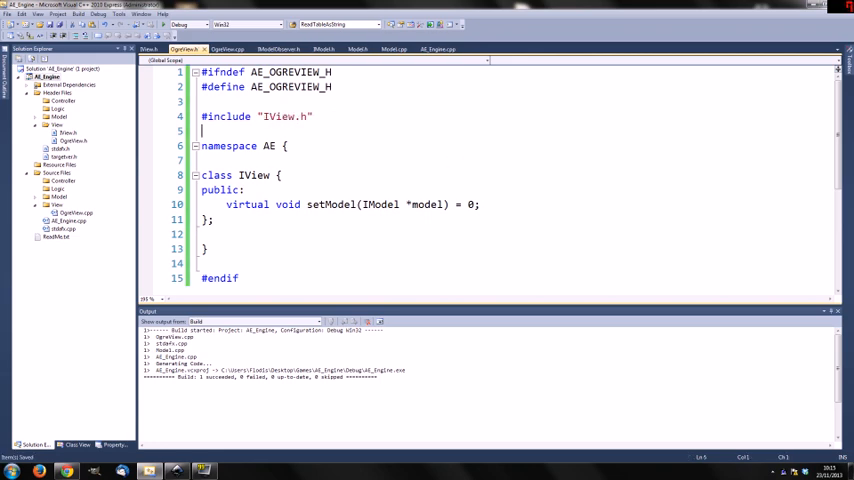
left_click(242, 176)
type("Ogre")
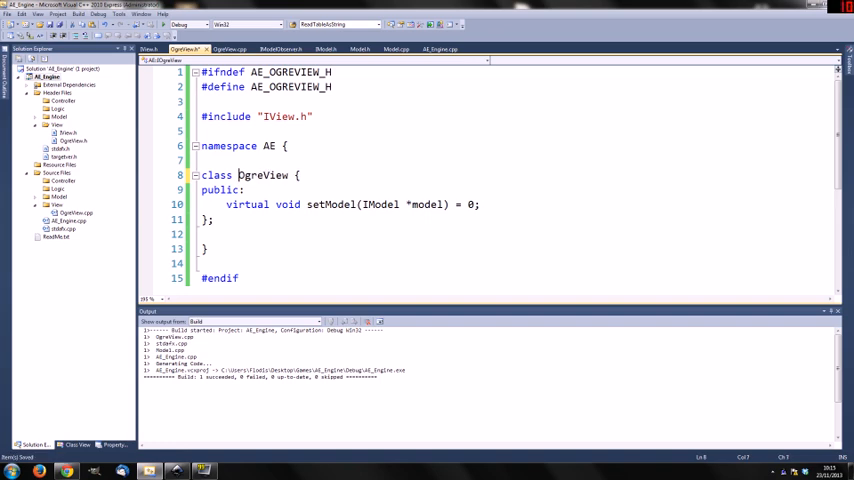
Step: Drop virtual and = 0 from setModel and derive OgreView from IView
left_click(228, 204)
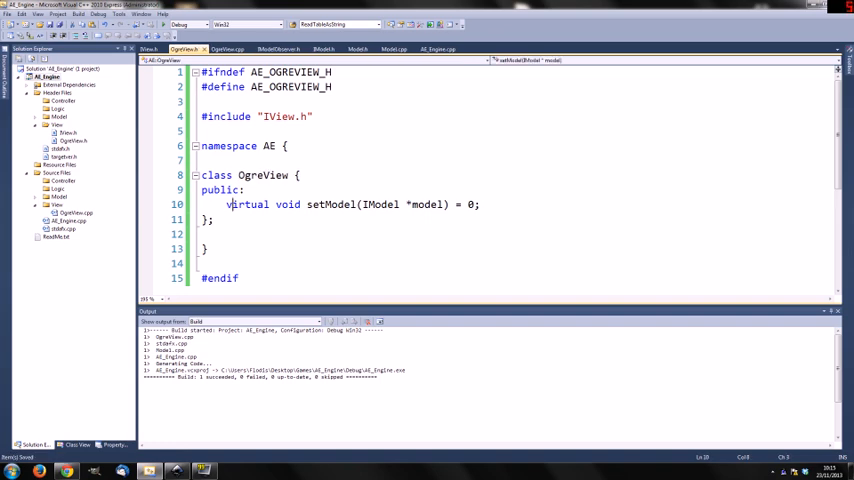
double_click(248, 204)
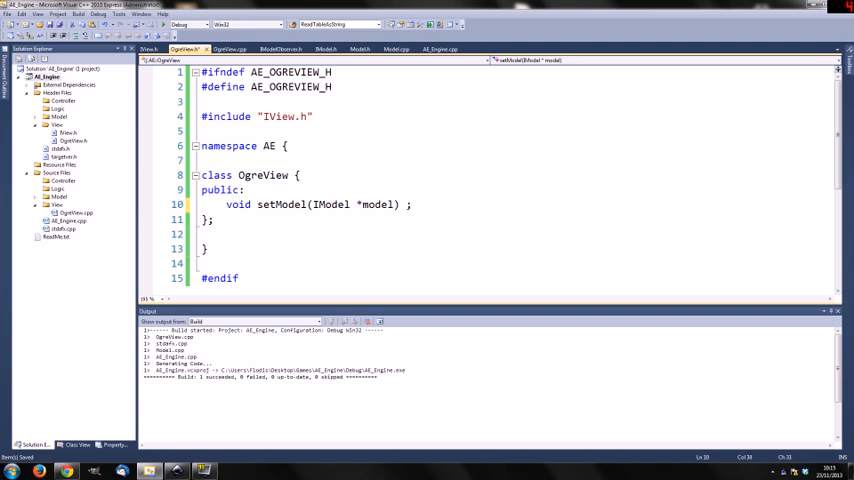
left_click(228, 160)
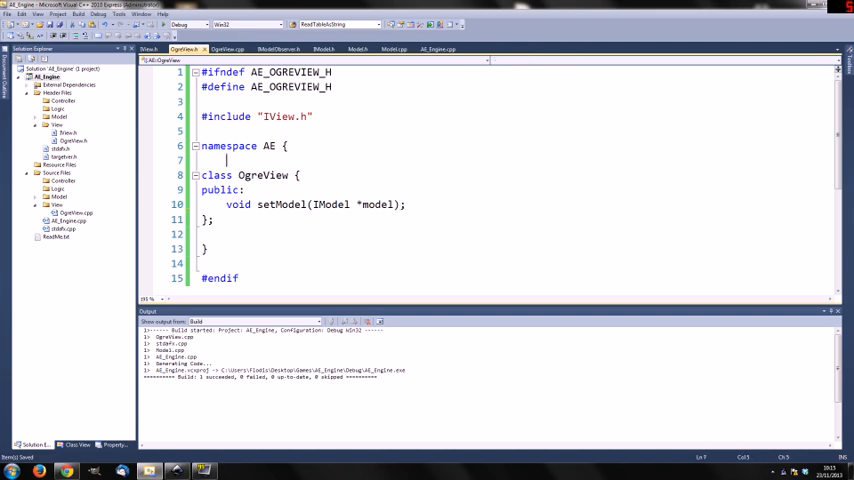
left_click(296, 176)
type(": IView")
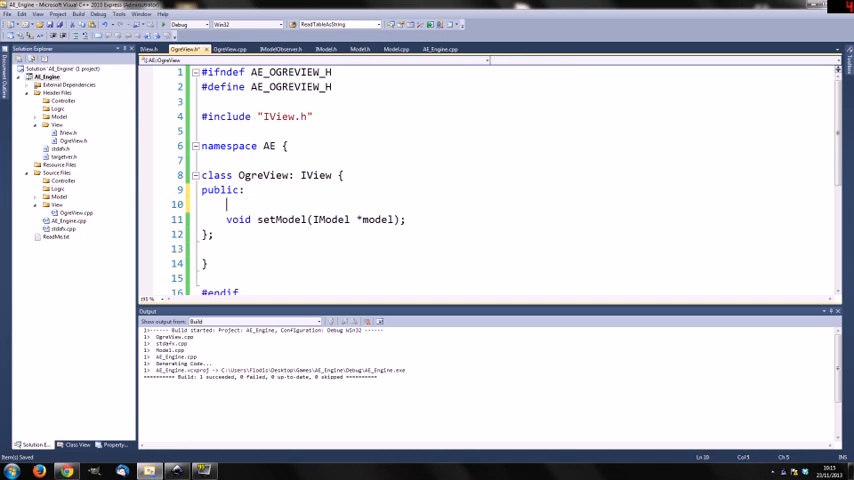
Step: Declare the OgreView() constructor and ~OgreView() destructor
type("OgreView();")
type("~")
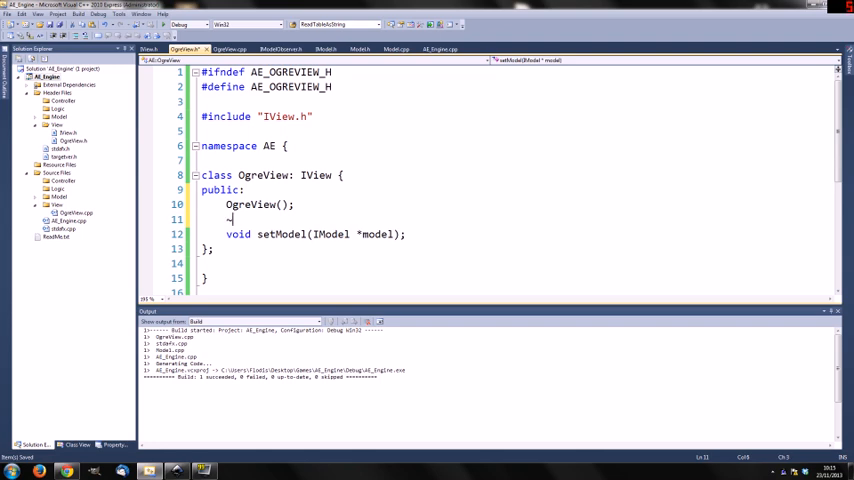
type("OgreView")
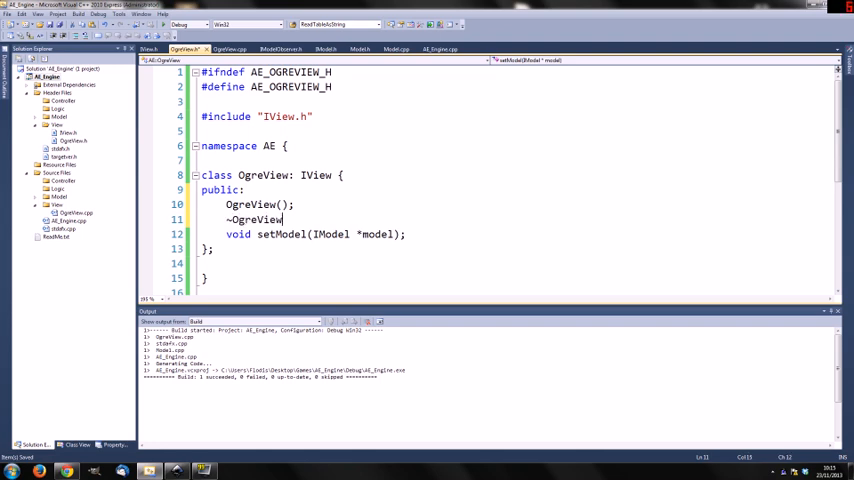
type("();")
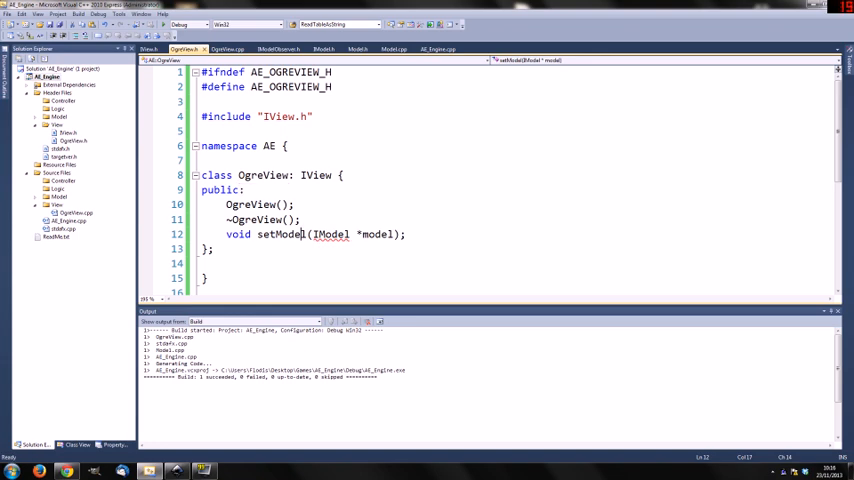
mouse_move(228, 48)
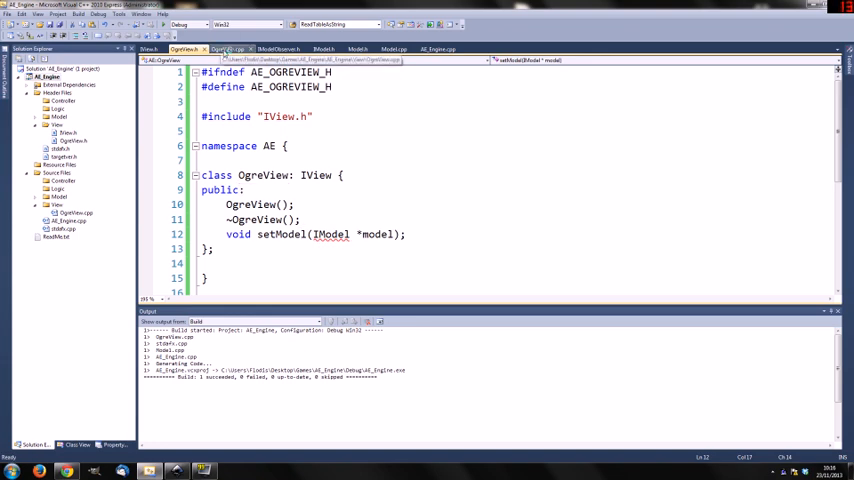
Step: In OgreView.cpp include OgreView.h and define empty OgreView:: constructor, destructor and setModel bodies
left_click(230, 48)
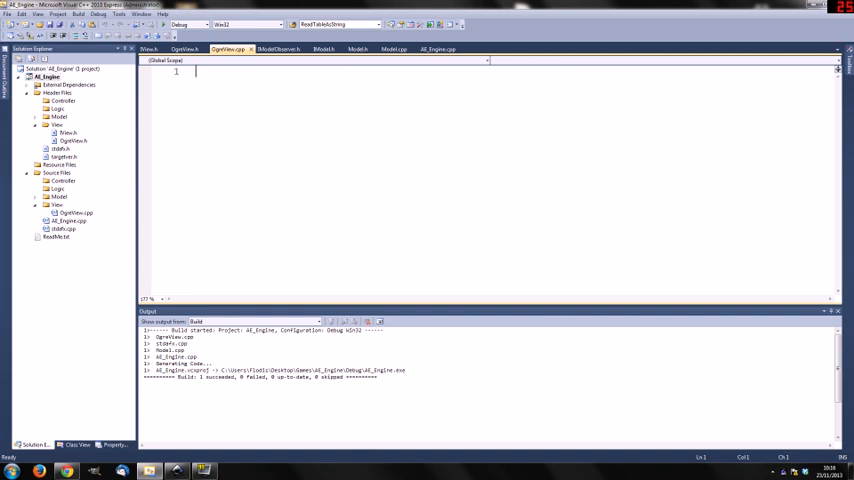
type("#includ")
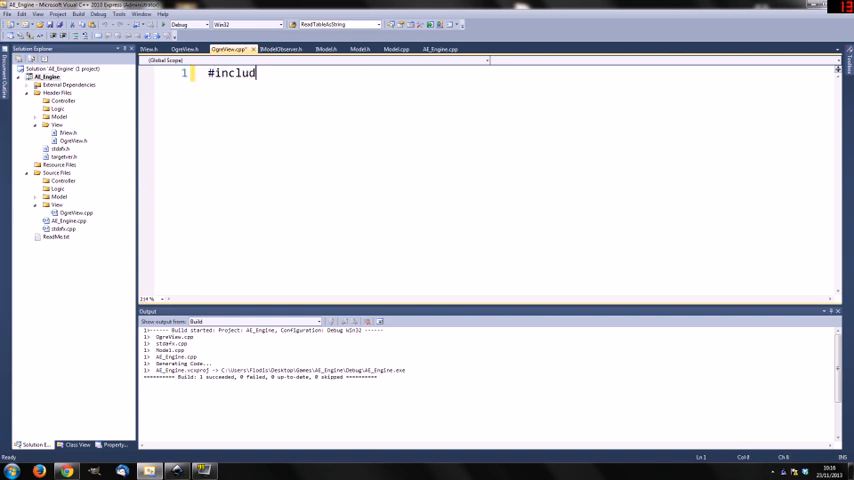
type("e \"OgreView.h")
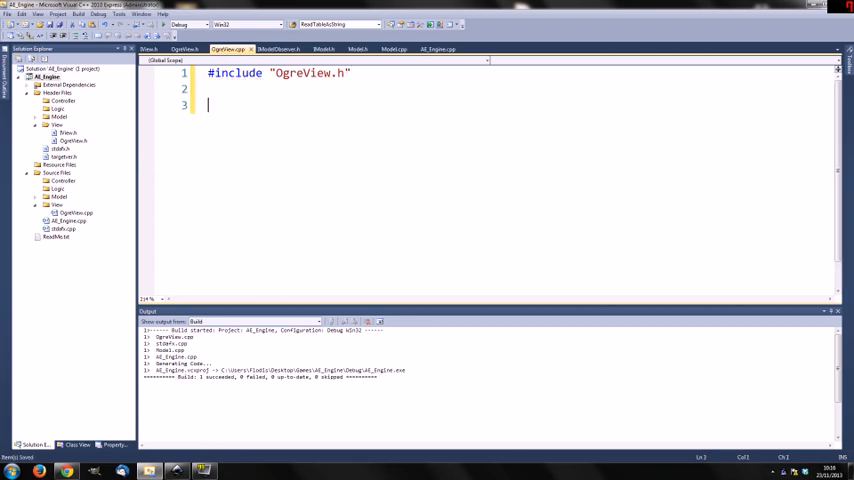
type("OgreVi")
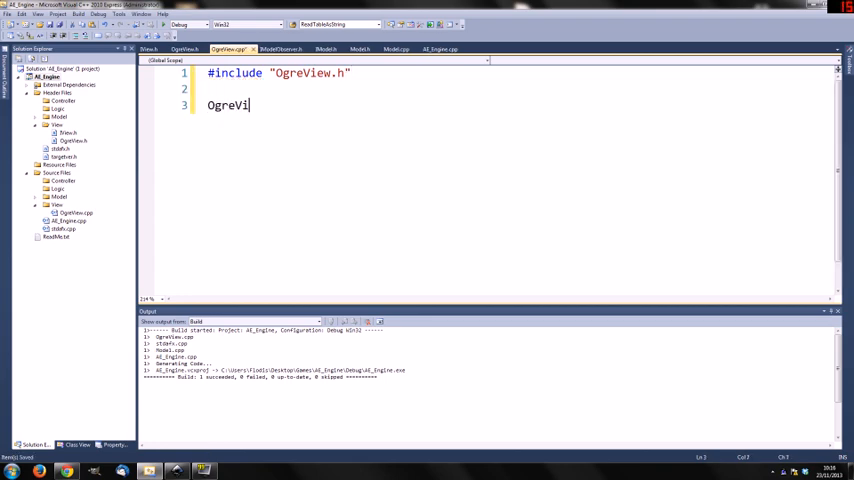
type("ew::OgreView(")
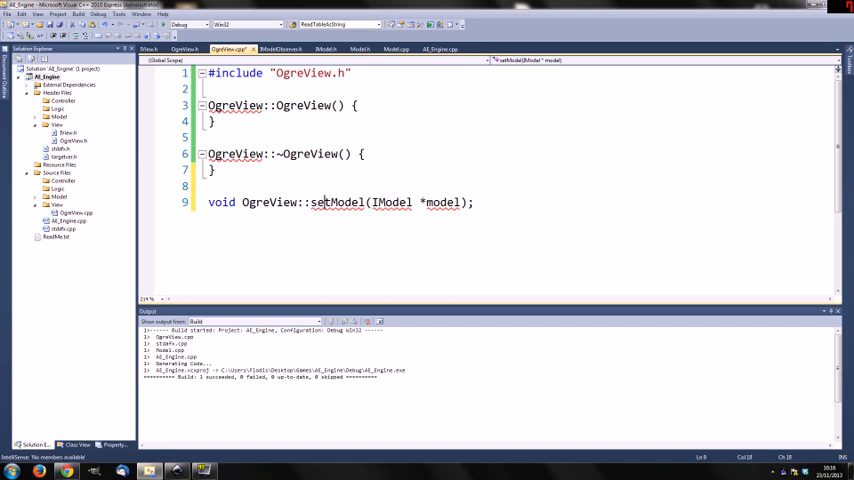
type("{")
type("}")
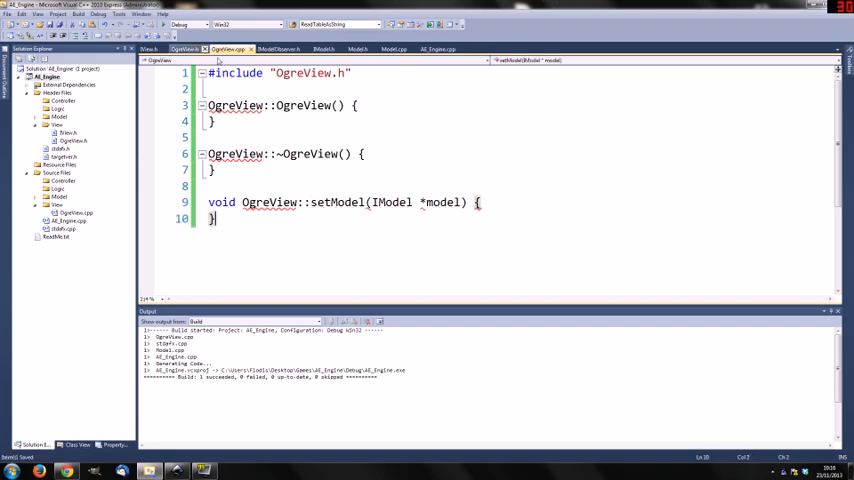
Step: Add using namespace AE; to the OgreView source after checking the header
left_click(186, 48)
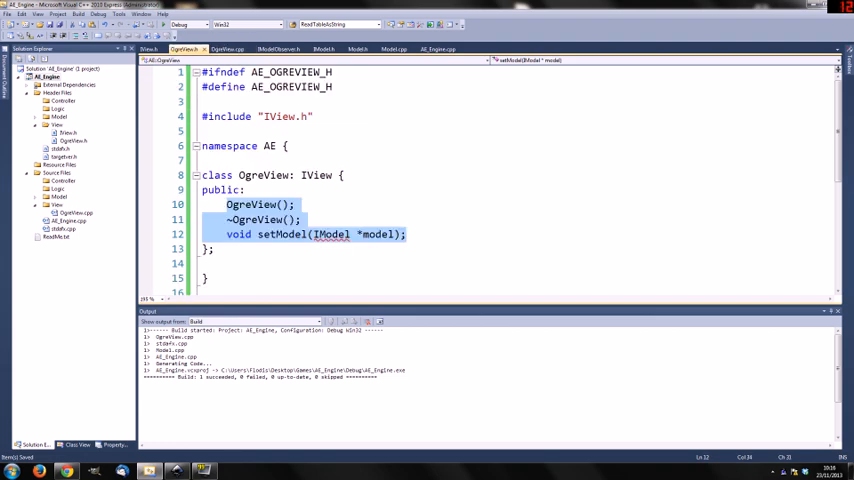
left_click(230, 48)
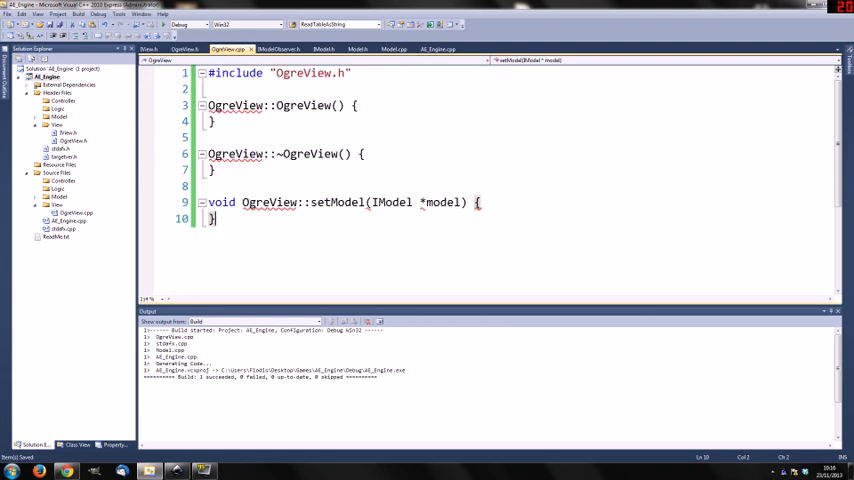
type("usi")
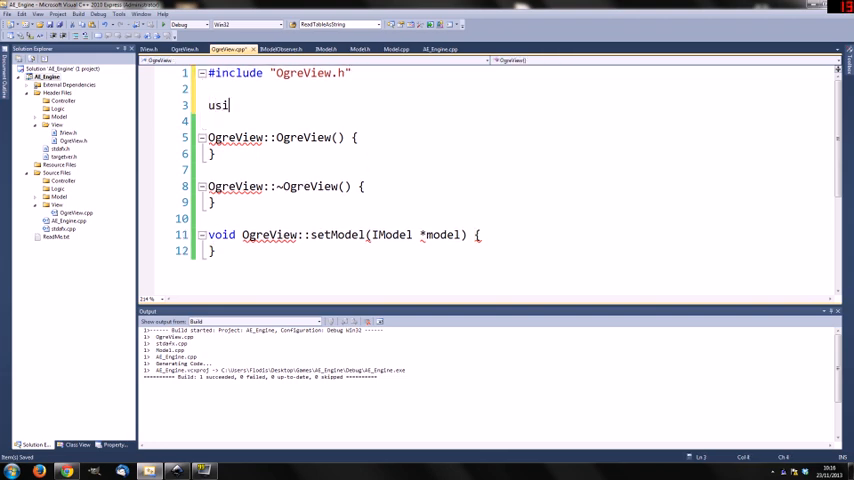
type("ng namespace AE;")
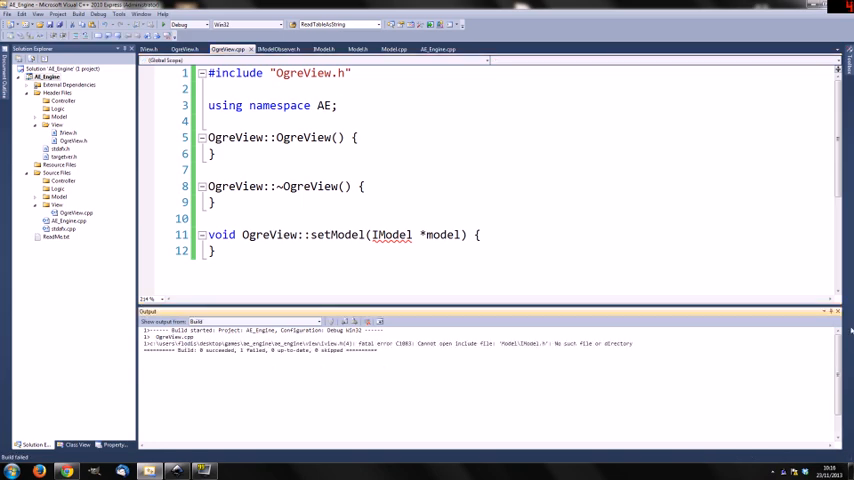
left_click(150, 48)
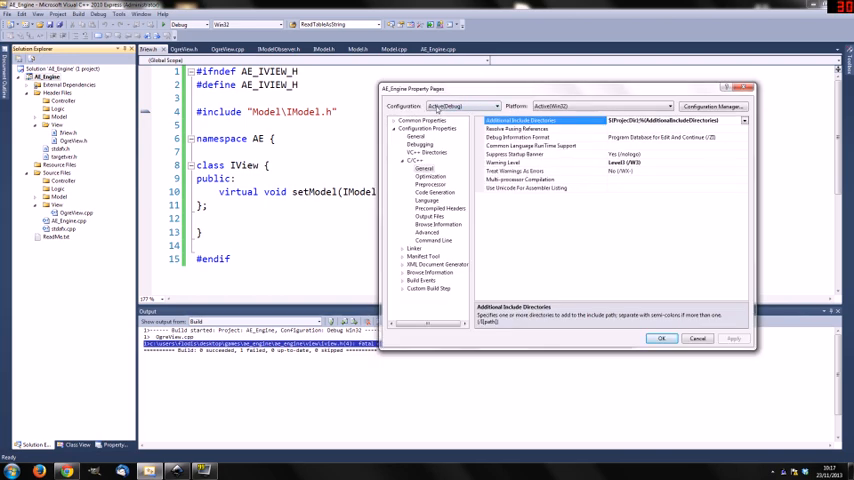
Step: Edit the Additional Include Directories entry, then confirm and close Property Pages
left_click(744, 120)
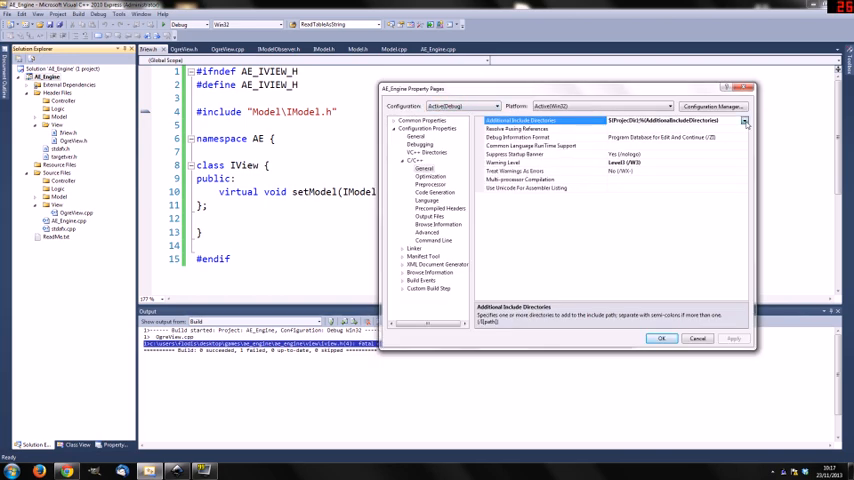
left_click(744, 120)
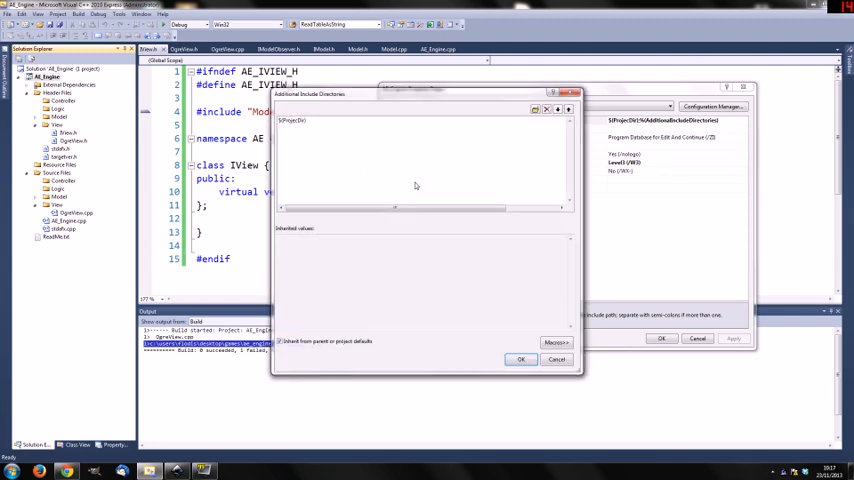
left_click(420, 128)
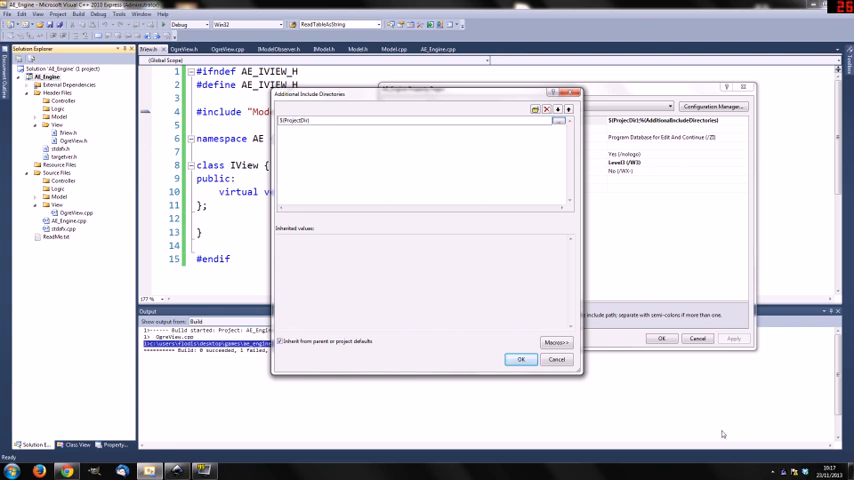
mouse_move(380, 220)
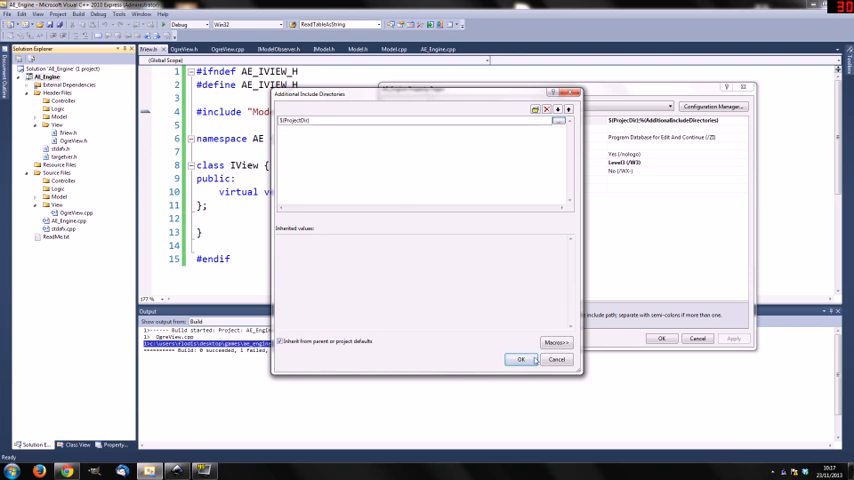
left_click(520, 360)
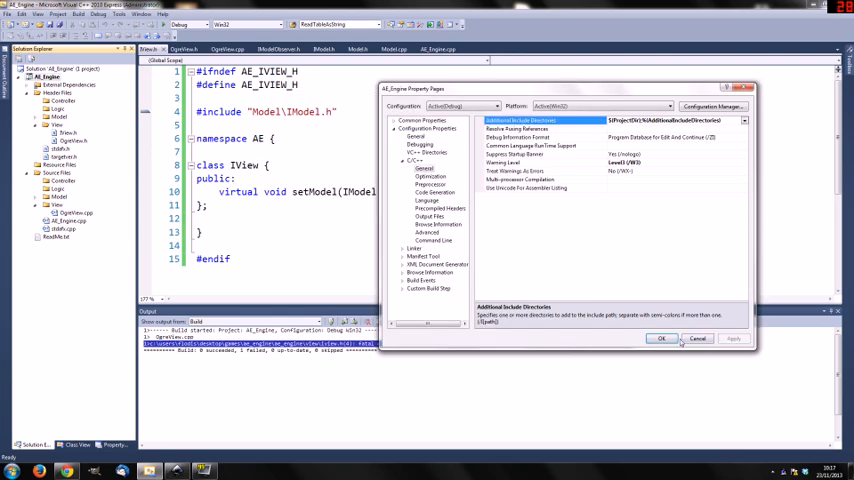
left_click(662, 338)
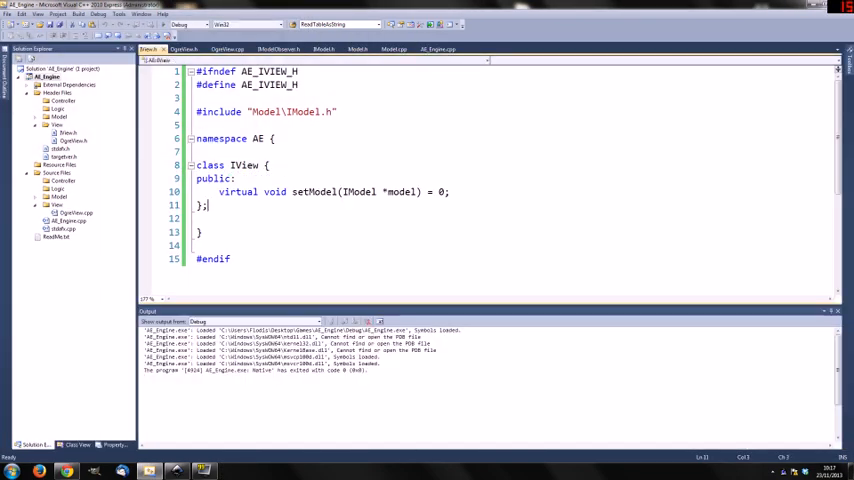
Step: Save, then declare a private IModel *mModel; member in OgreView.h
key("ctrl+s")
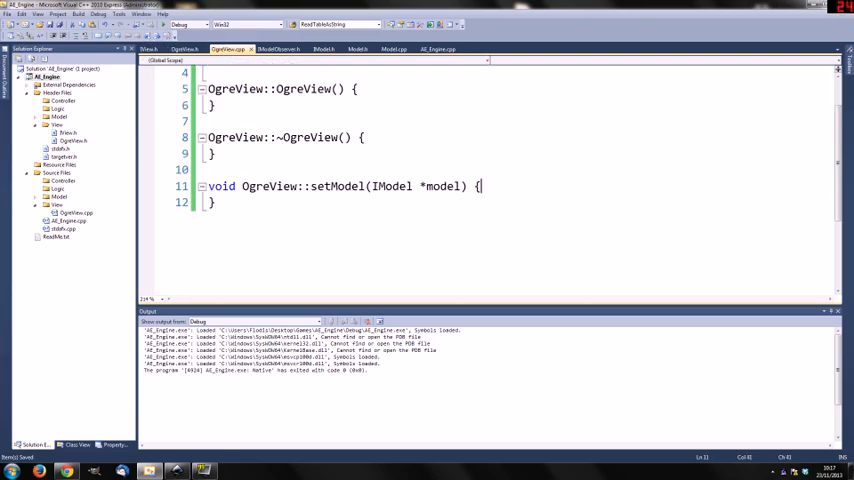
double_click(336, 186)
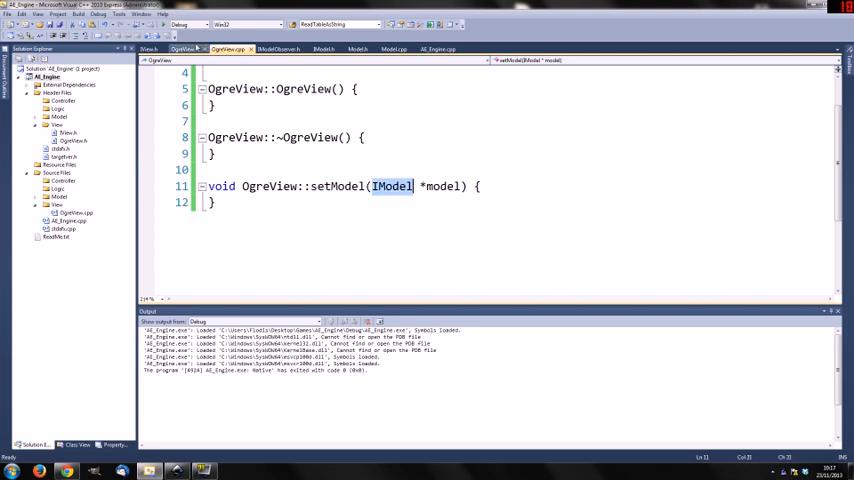
left_click(186, 48)
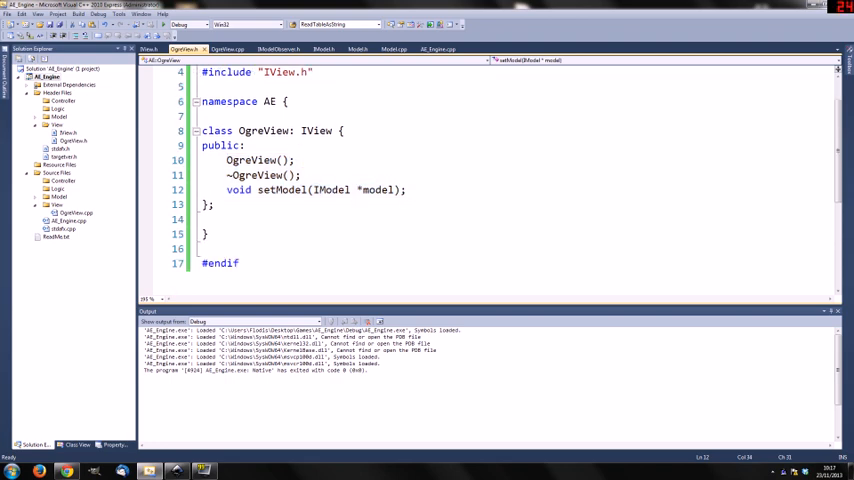
type("pri")
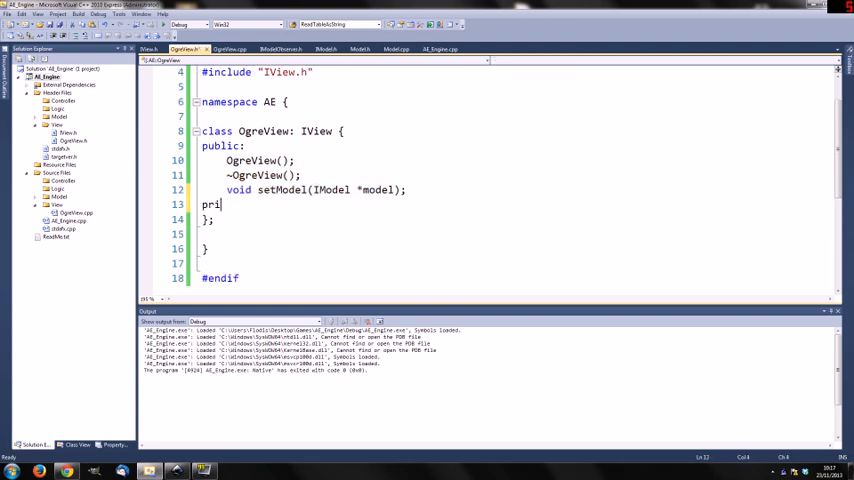
type("vate")
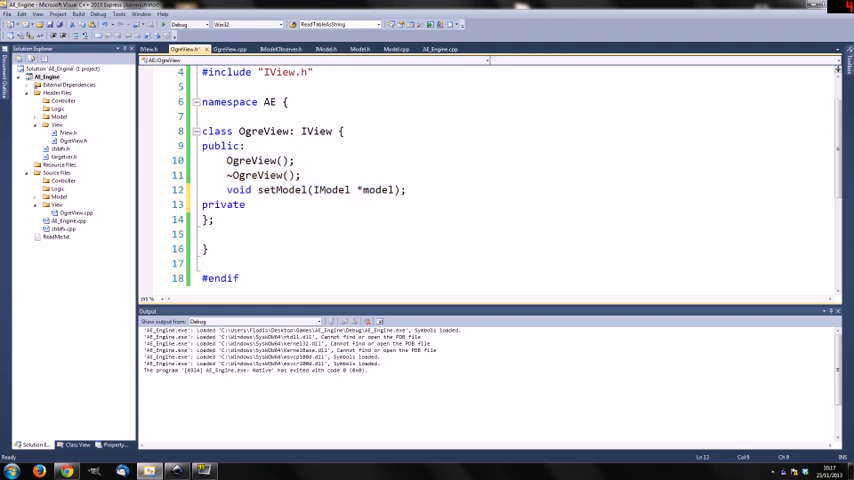
left_click(246, 204)
type("IModel *")
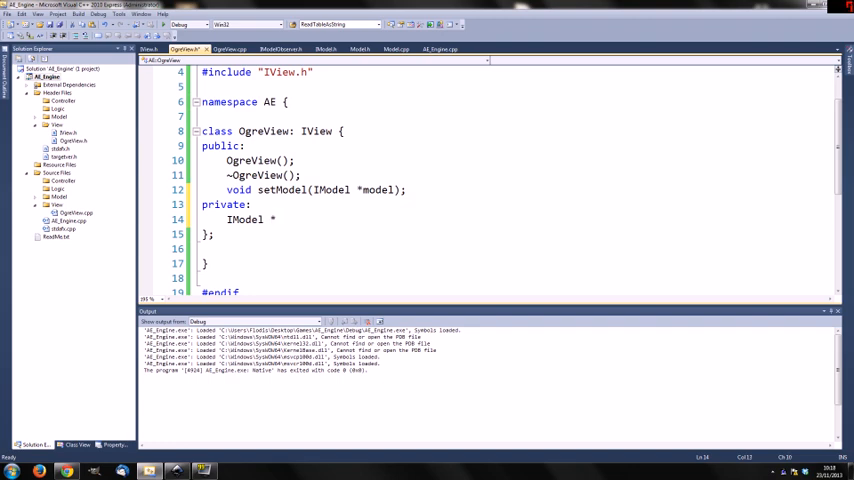
type("mModel;")
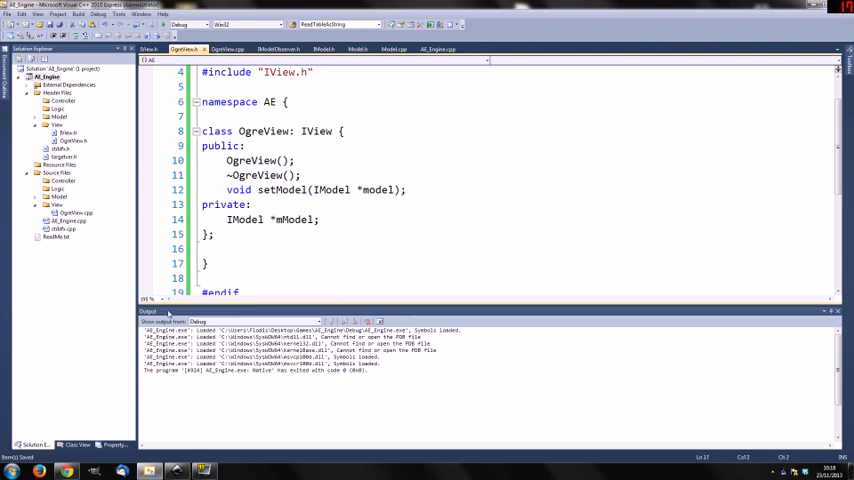
left_click(208, 264)
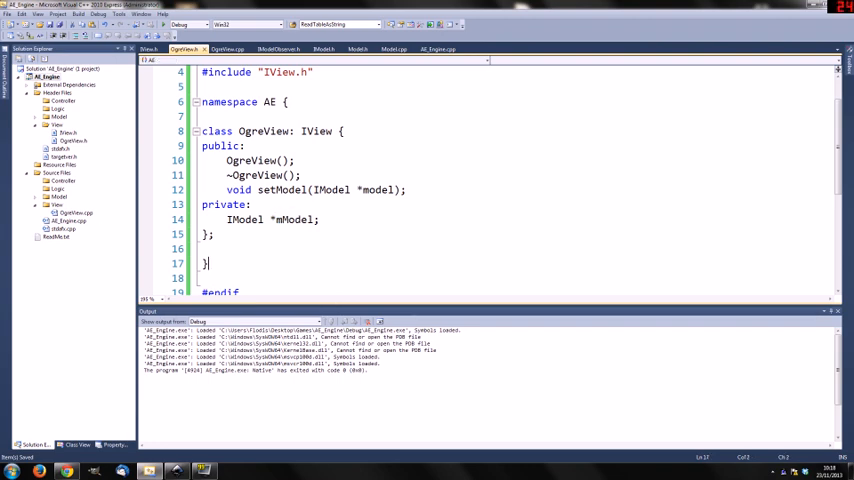
double_click(294, 220)
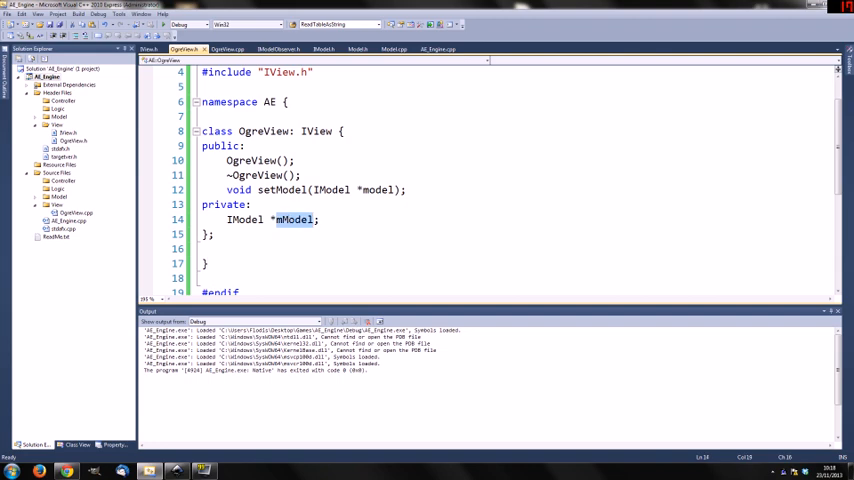
Step: Add mModel = model; inside OgreView::setModel in OgreView.cpp
left_click(228, 48)
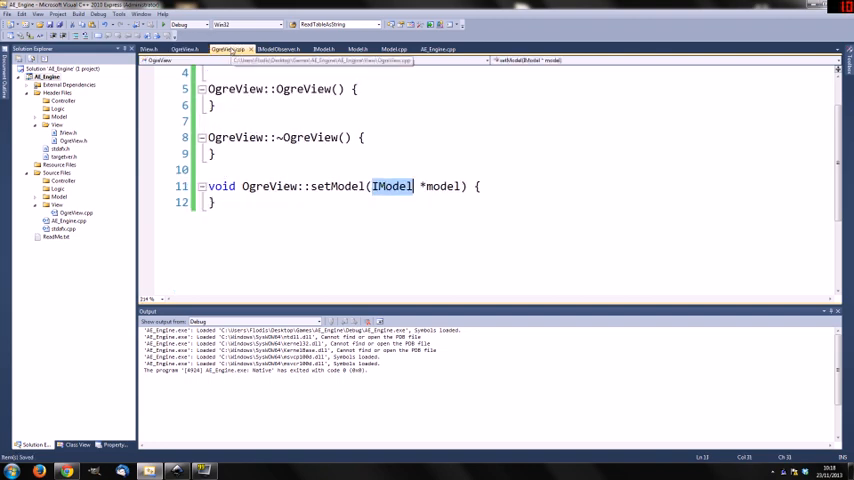
type("mModel")
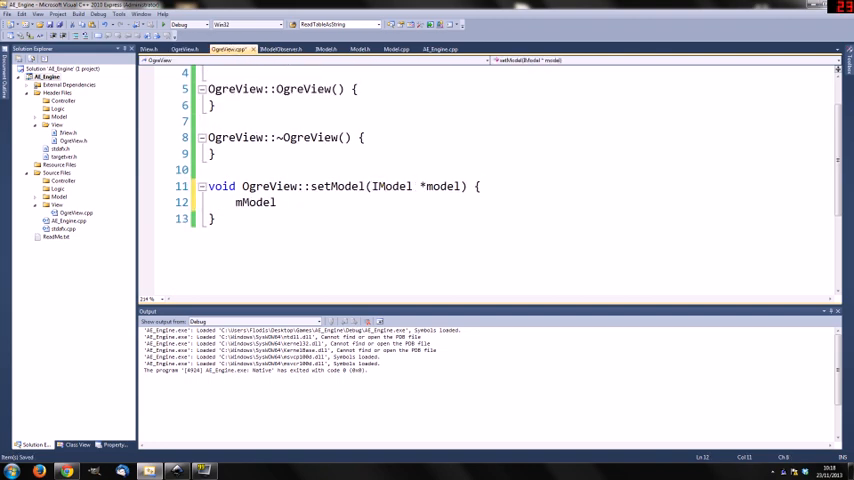
type("=")
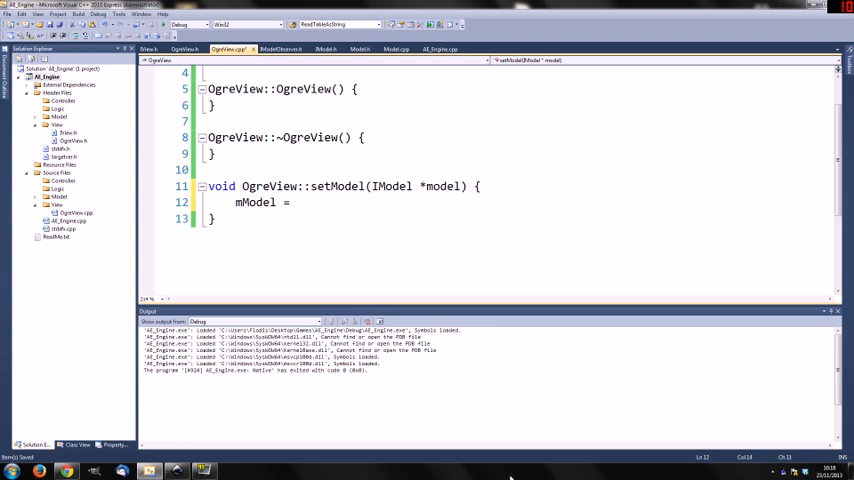
type("m")
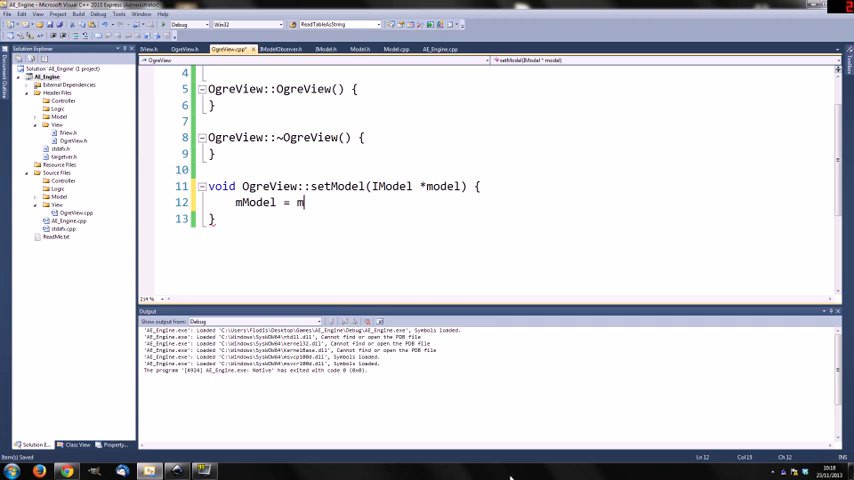
type("odel;")
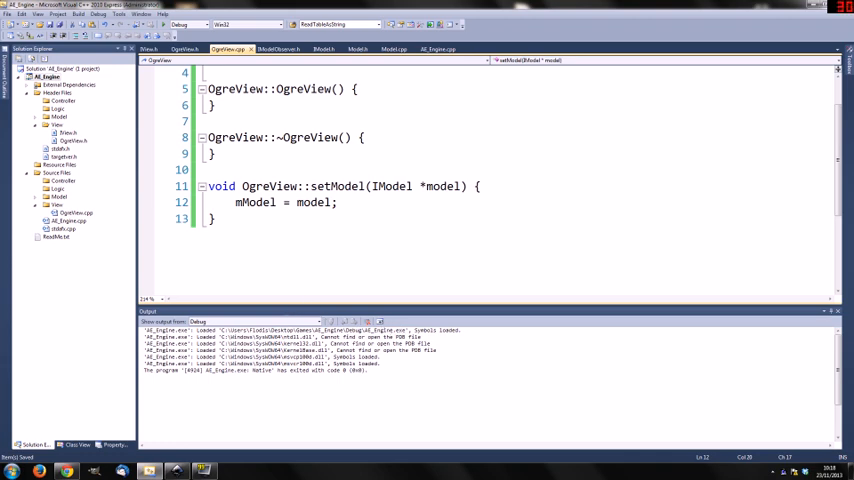
left_click(338, 202)
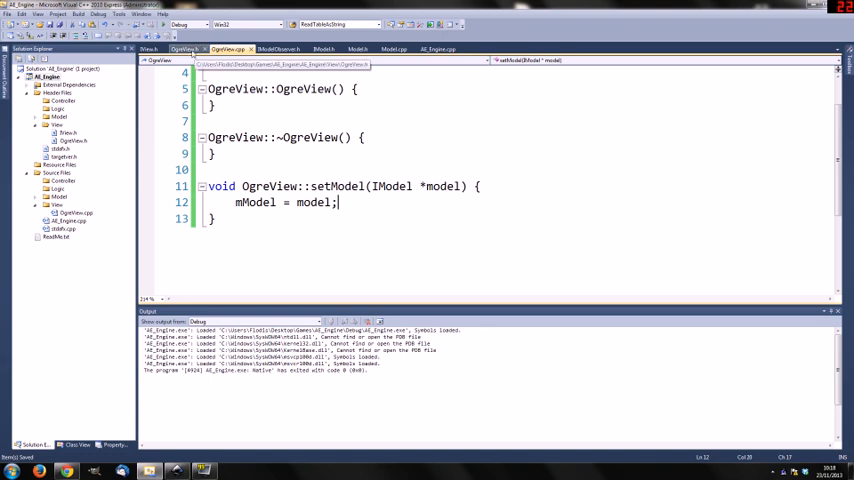
Step: In OgreView.h include "Model\IModelObserver.h" and add IModelObserver as a second base class
left_click(184, 48)
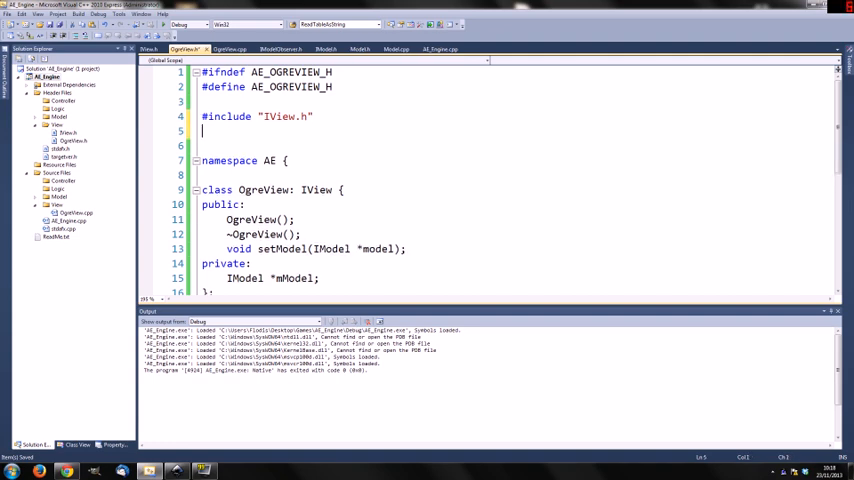
type("#include \"")
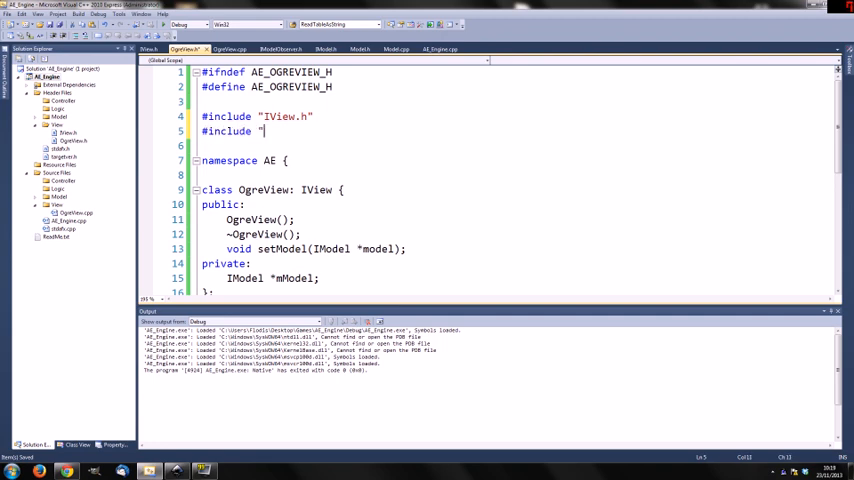
type("Model\\IModelObserver.h\"")
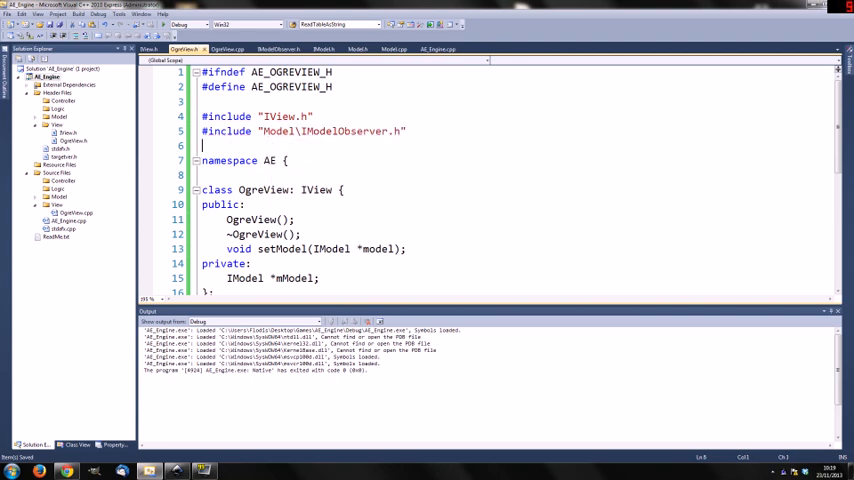
type(",")
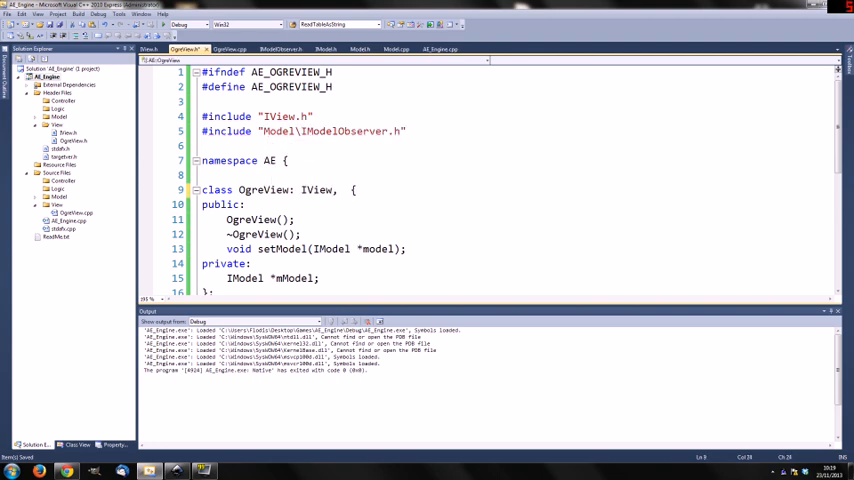
type("IModelObserver")
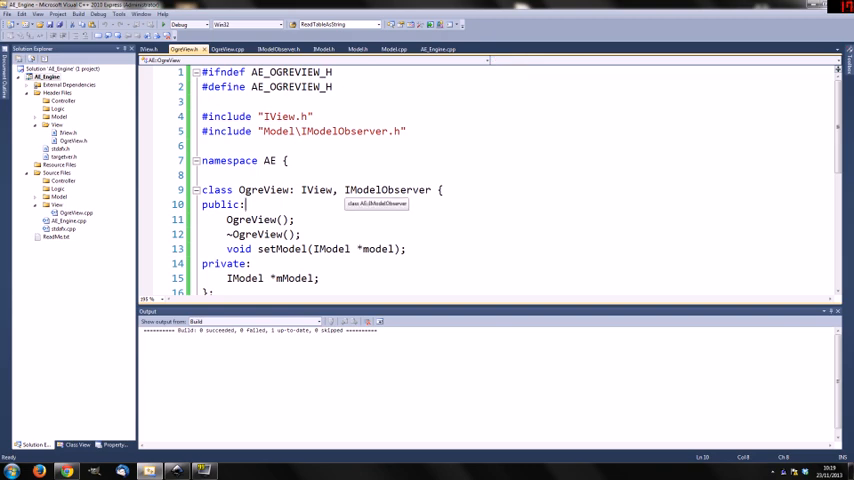
Step: Review IModelObserver's objectCreated and objectDestroyed declarations, then return to OgreView.cpp
left_click(280, 48)
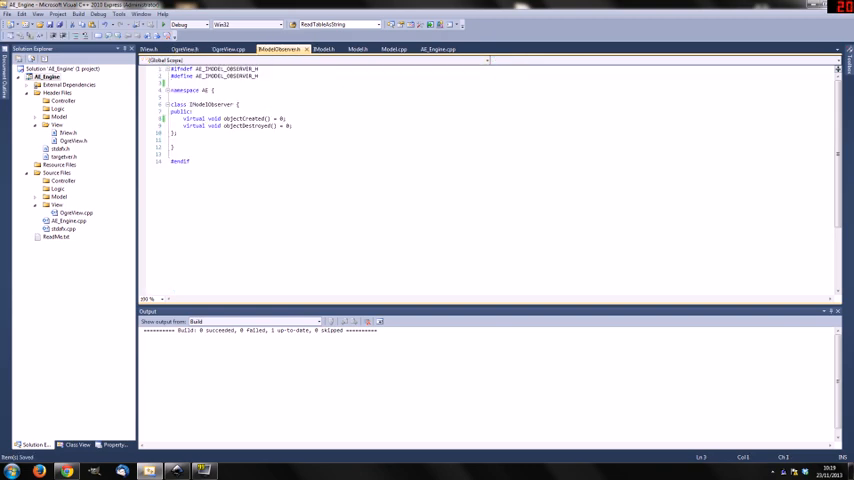
double_click(248, 118)
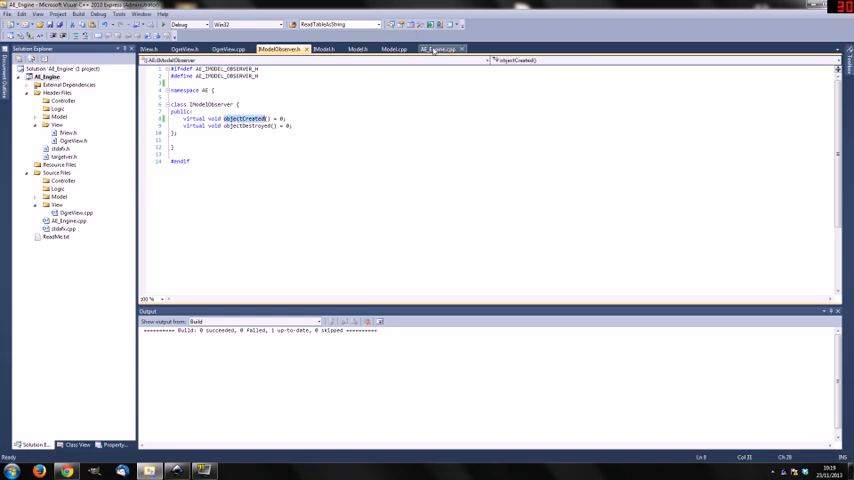
left_click(436, 48)
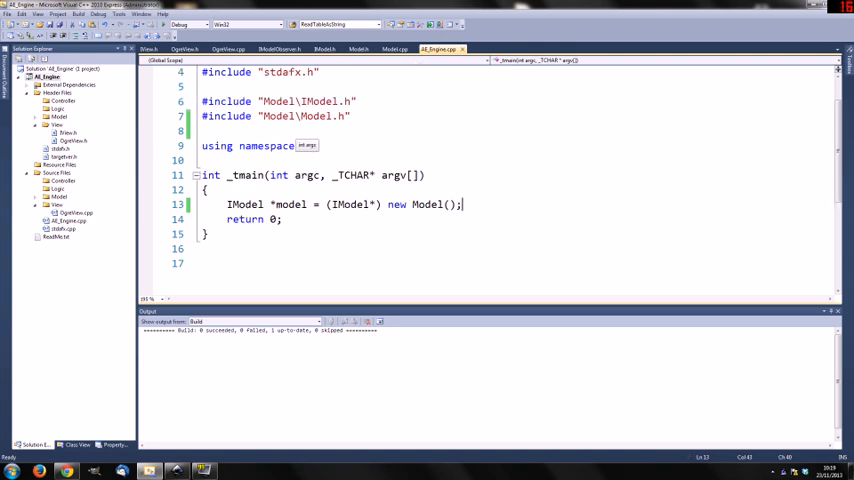
left_click(228, 48)
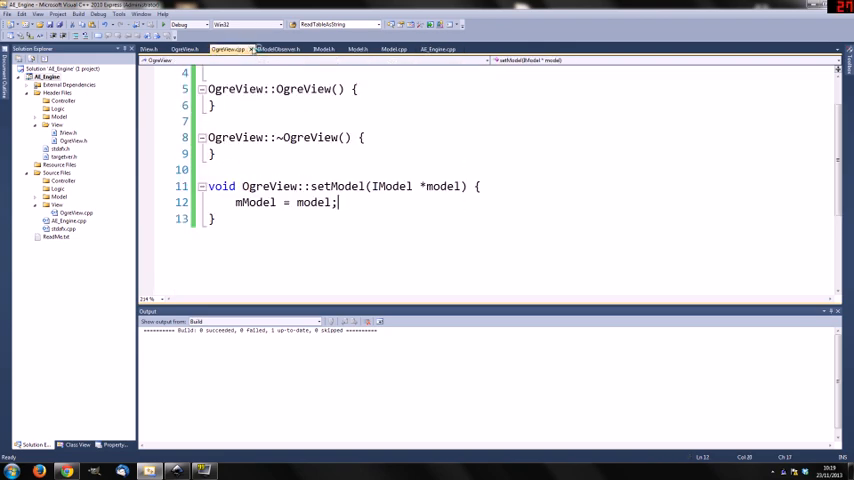
left_click(280, 48)
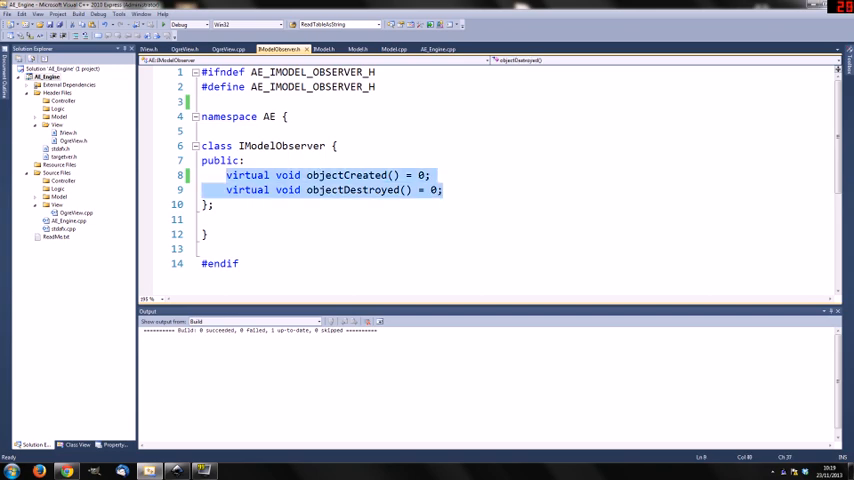
left_click(228, 48)
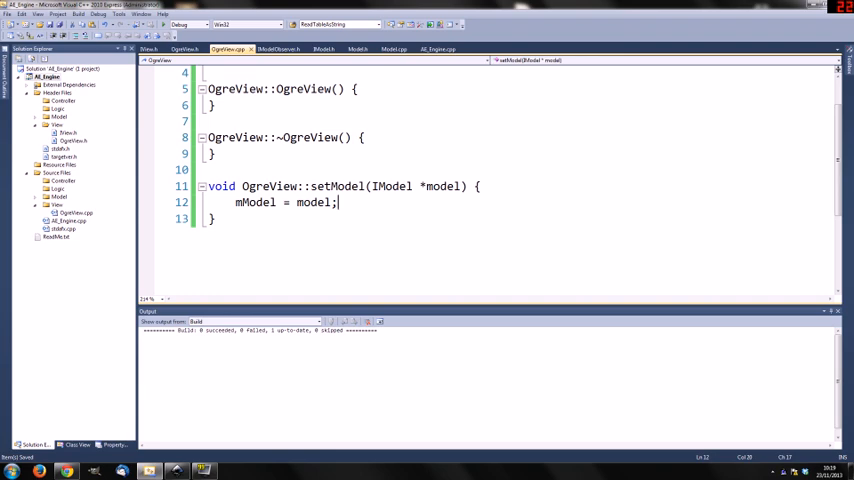
left_click(278, 48)
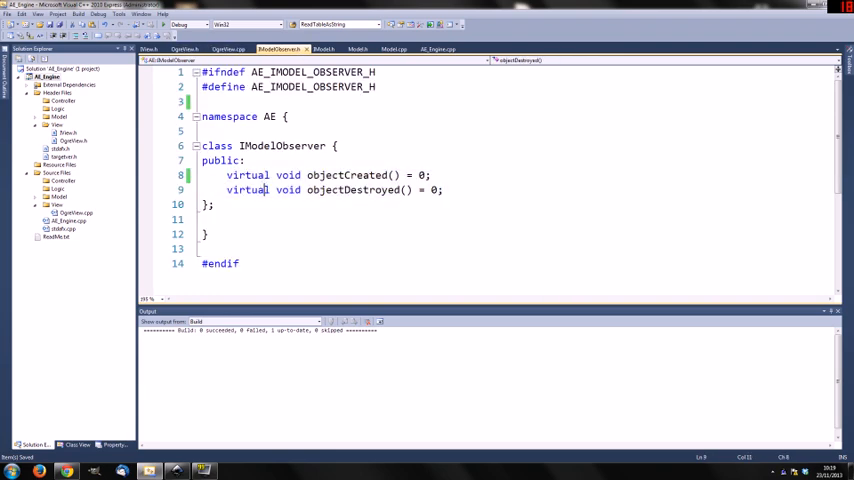
left_click(228, 48)
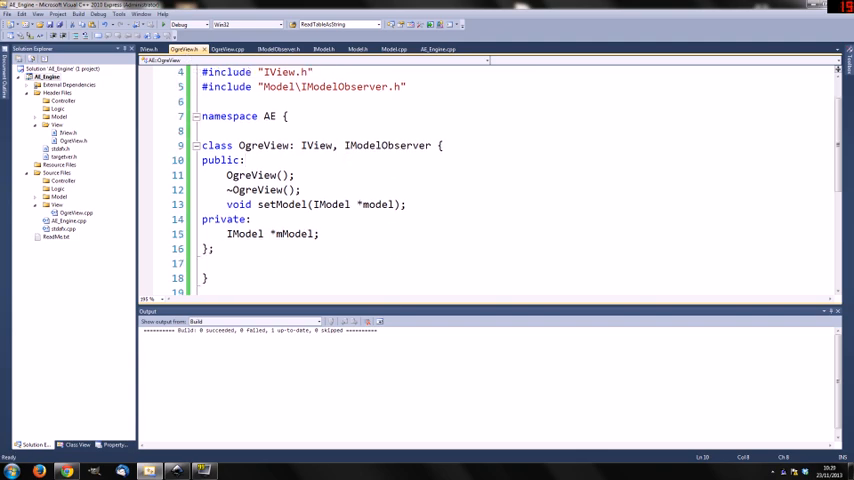
left_click(284, 48)
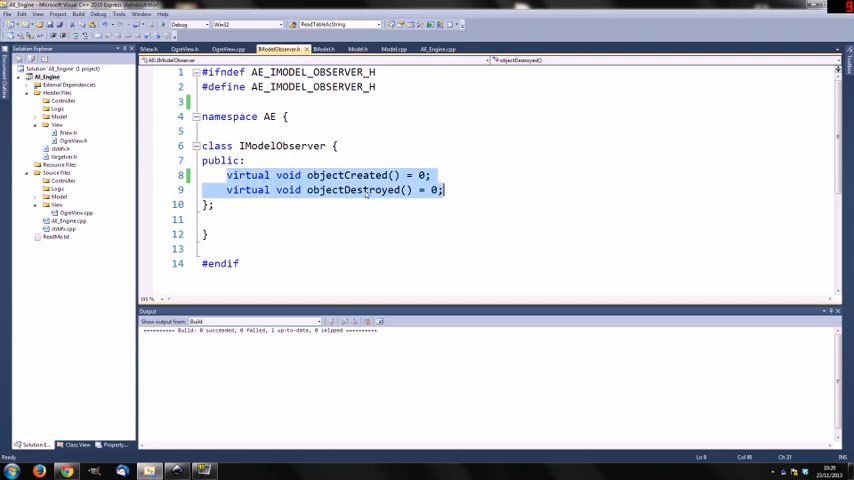
left_click(228, 48)
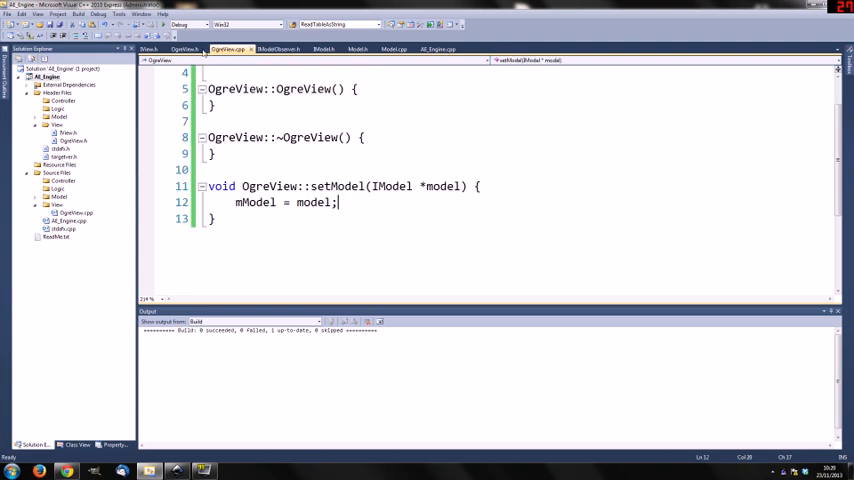
Step: Declare objectCreated and objectDestroyed in OgreView.h and paste them below setModel in OgreView.cpp
left_click(184, 48)
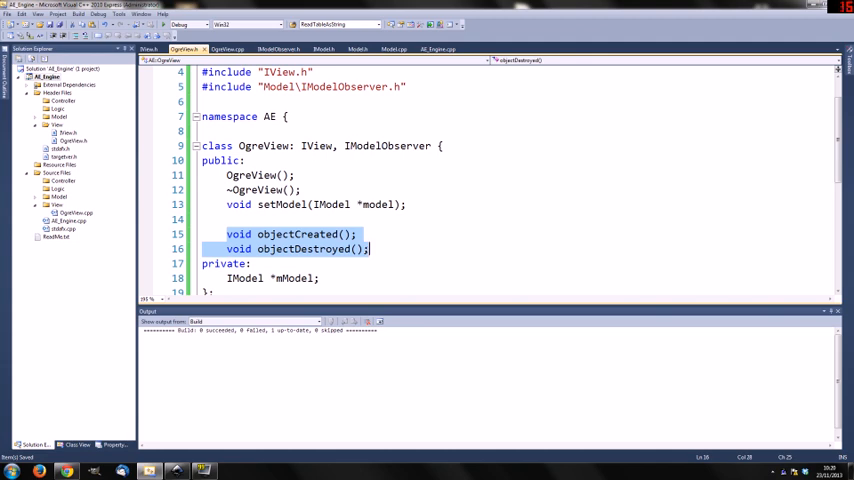
left_click(228, 48)
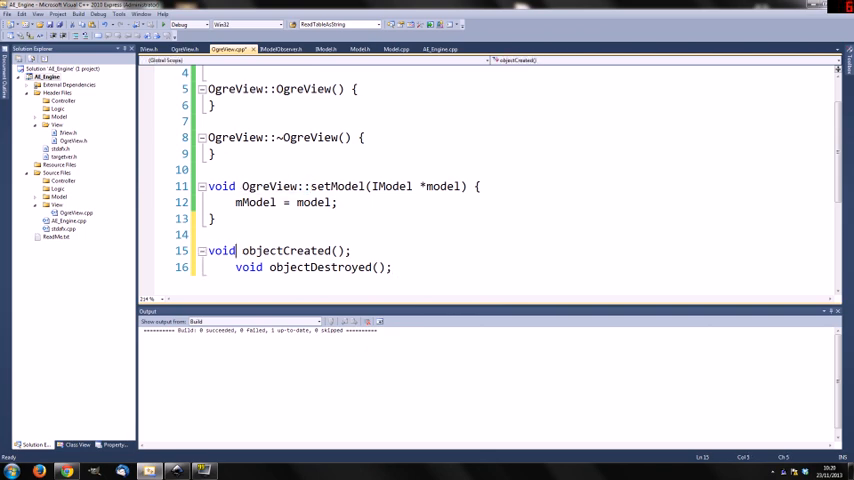
Step: Define OgreView::objectCreated with printf("OgreView::objectCreated"); and an empty OgreView::objectDestroyed
type("OgreView::")
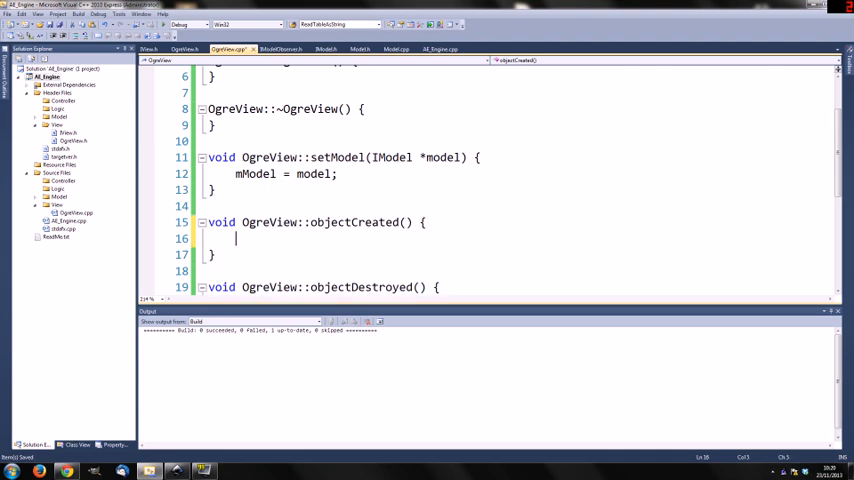
type("printf(")
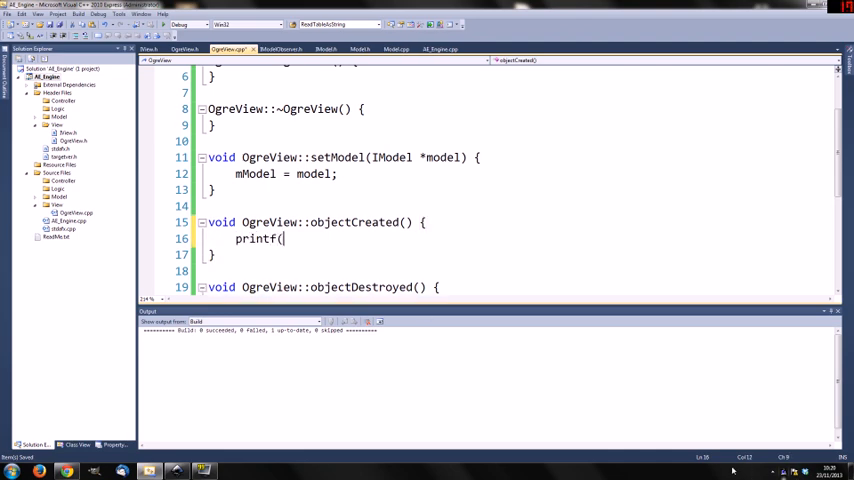
type("\"obje")
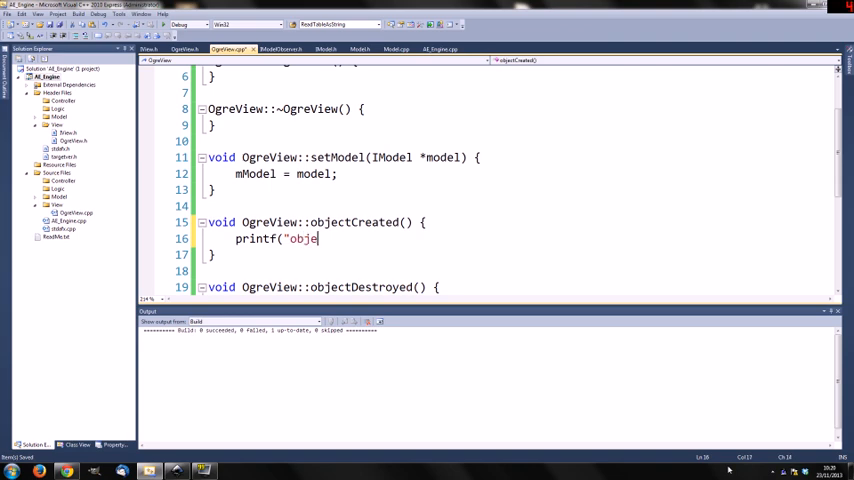
type("OgreView")
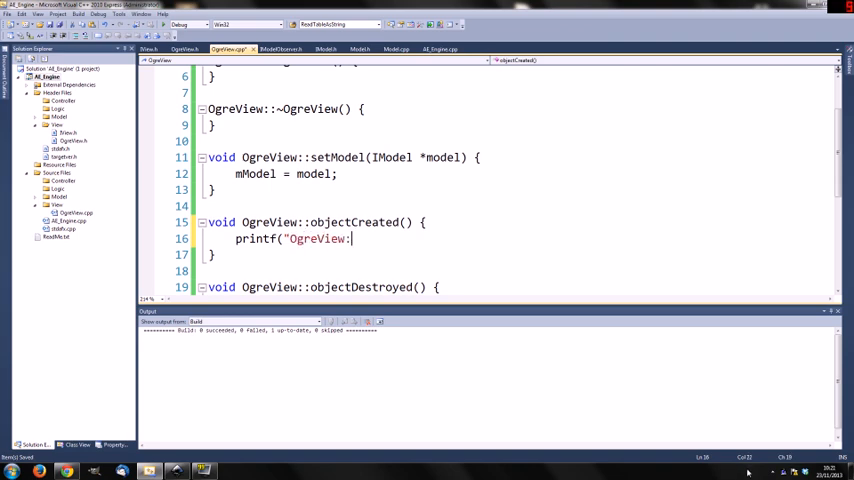
type("::obj")
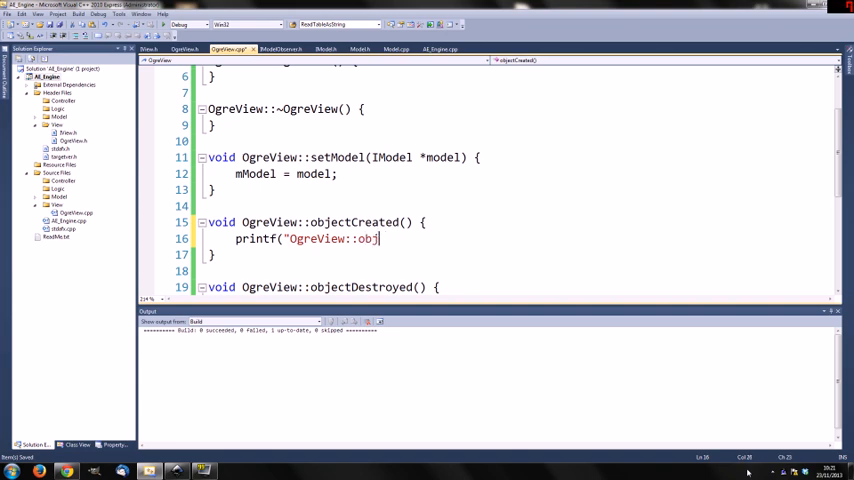
type("ectCreated2")
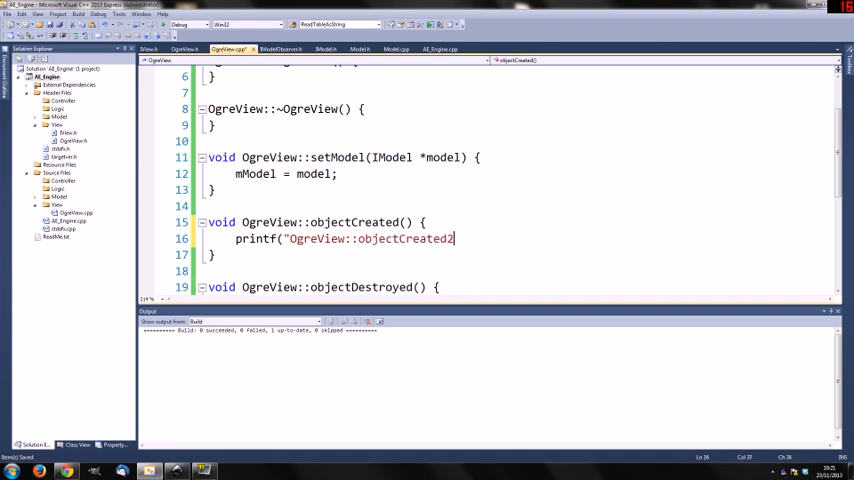
type("\");")
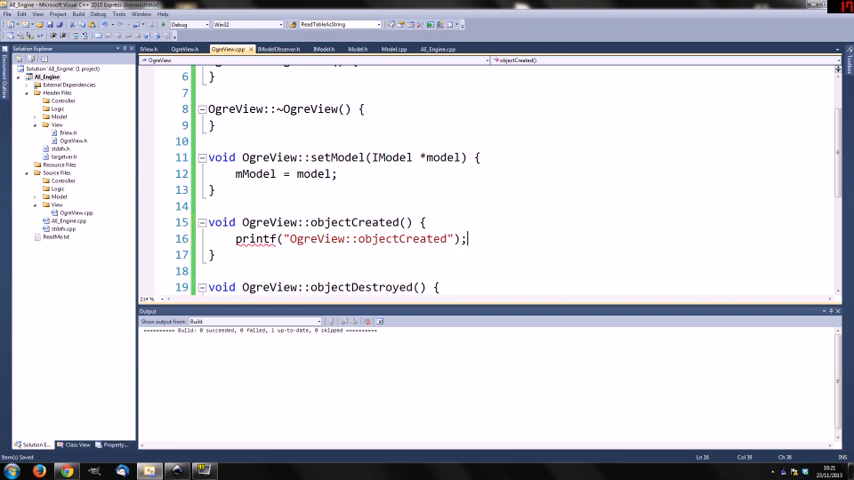
scroll("up", 3)
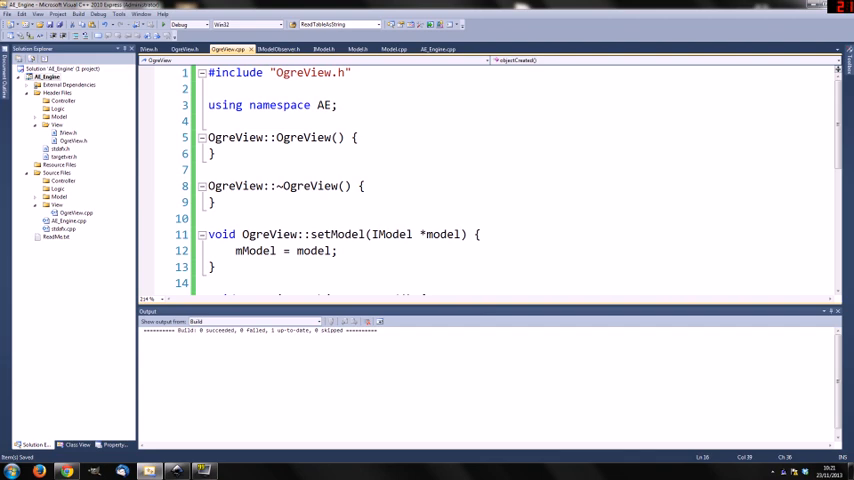
Step: Add #include <iostream> and using namespace std; at the top of OgreView.cpp
type("#i")
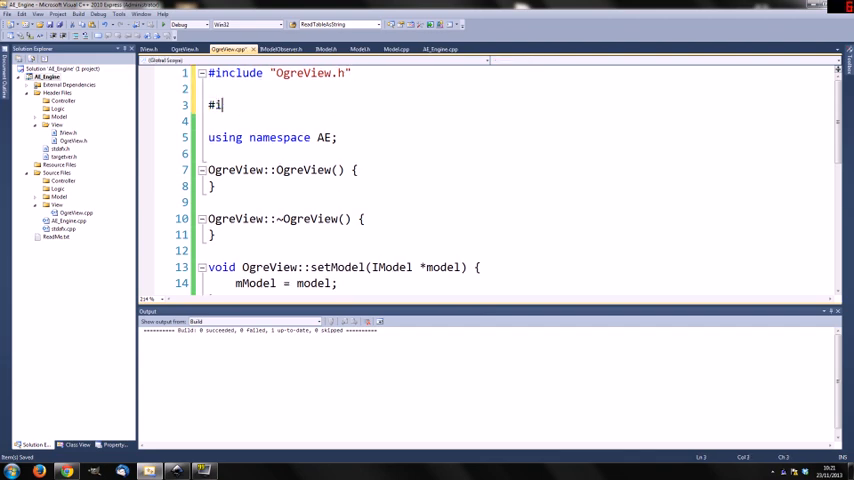
type("nclude")
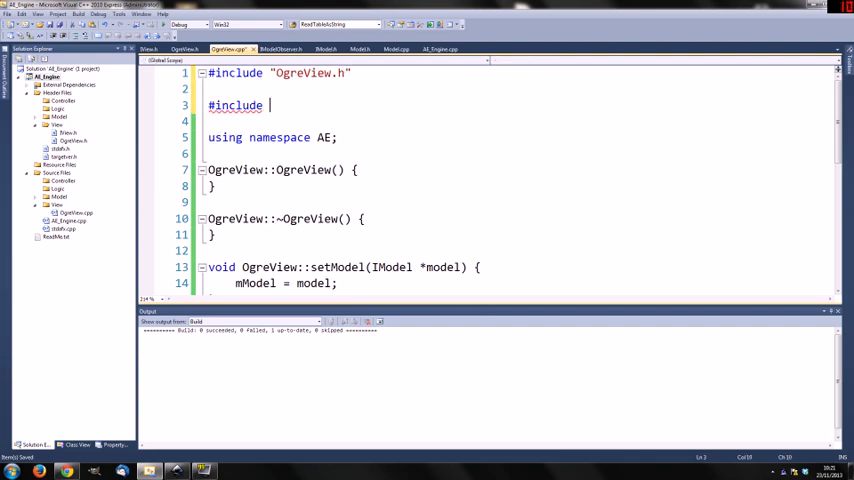
type("<io")
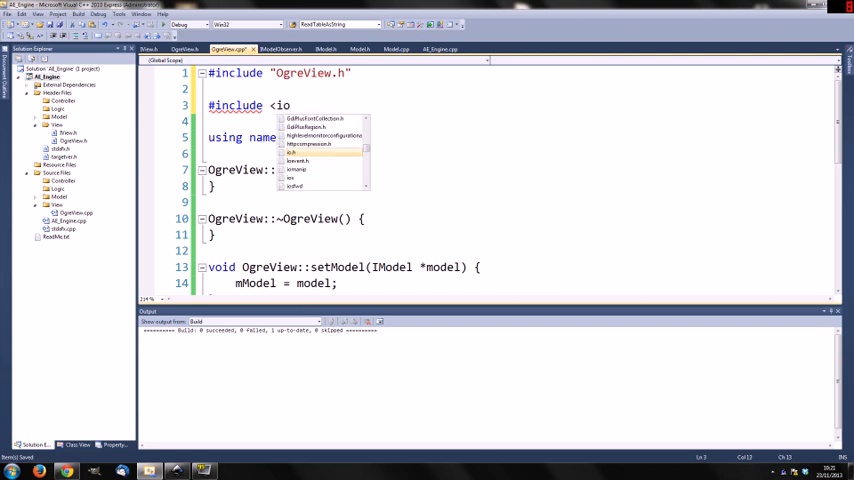
type("stream>")
type("usi")
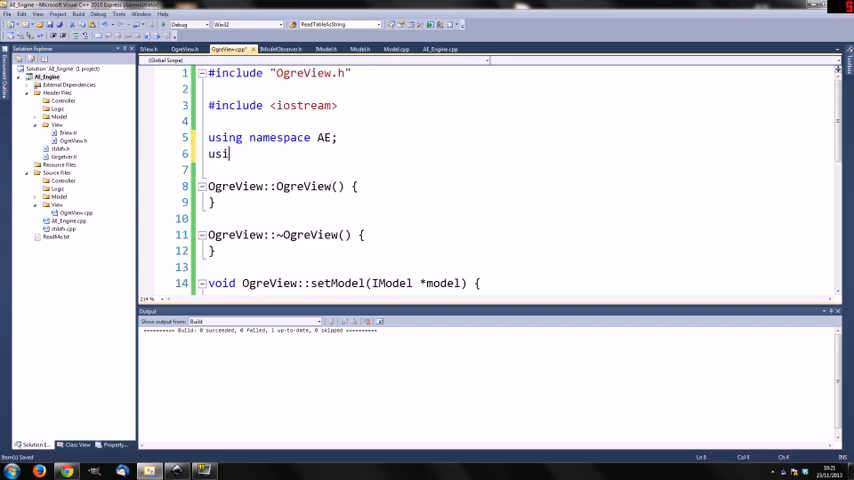
type("ng namespace")
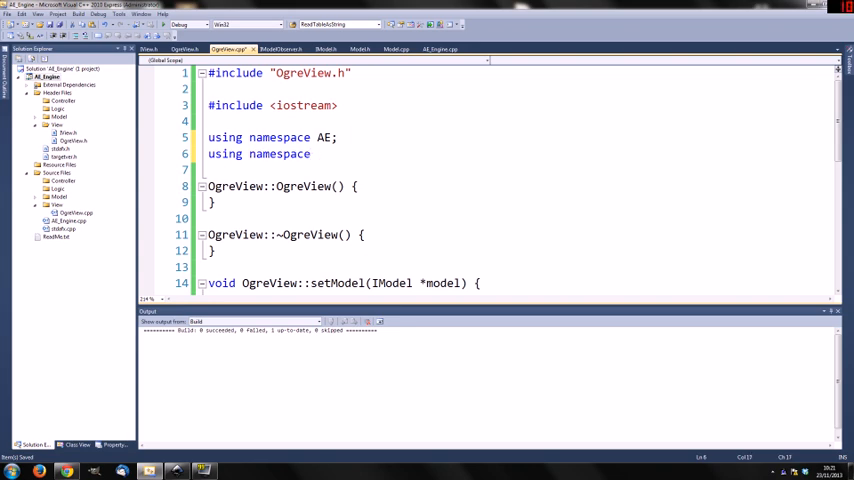
type("std;")
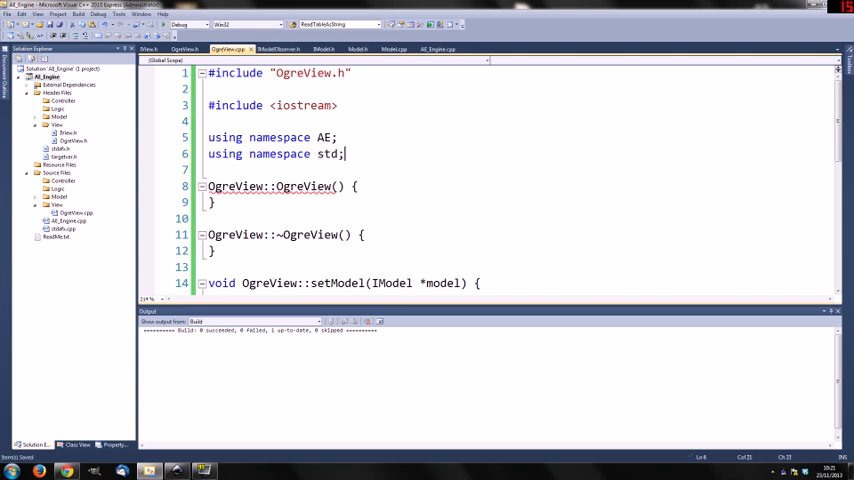
scroll("down", 3)
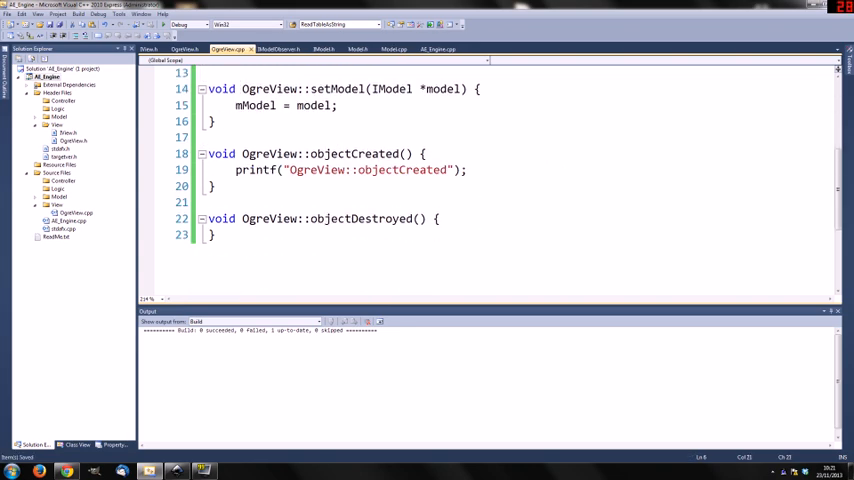
Step: Replace the printf with cout << "OgreView::objectCreated" << endl; and build with F7
left_click(280, 170)
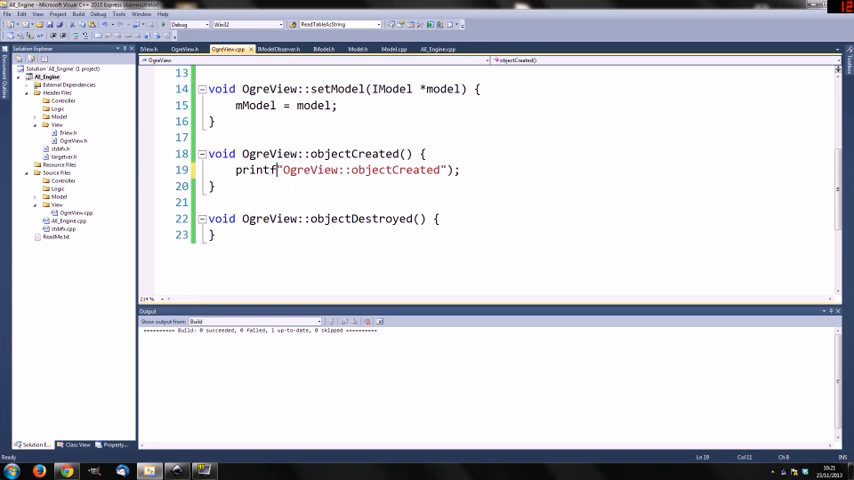
type("cout")
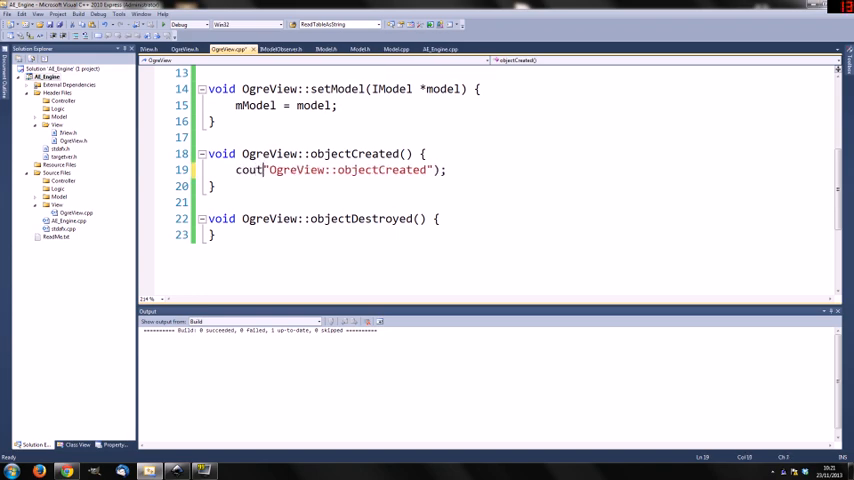
type("<<")
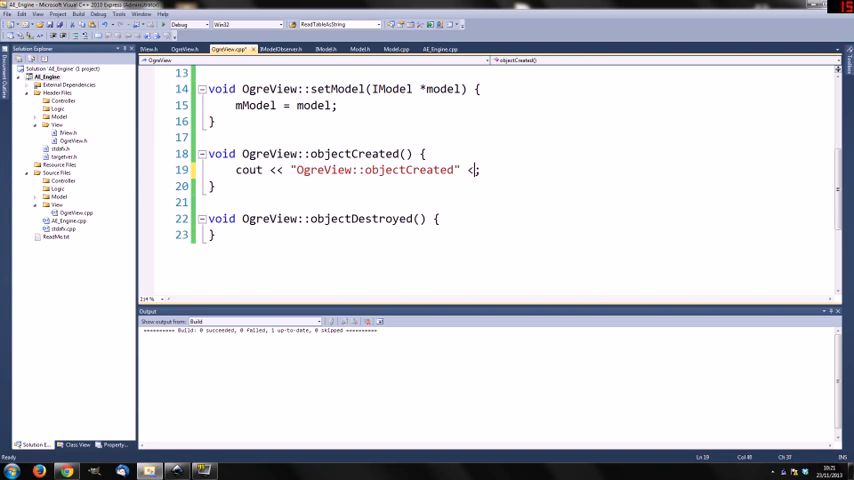
type("< en")
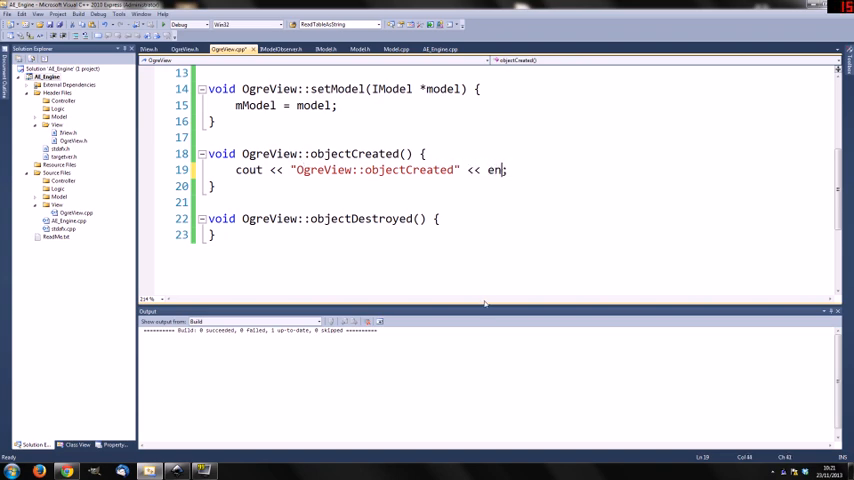
type("dl")
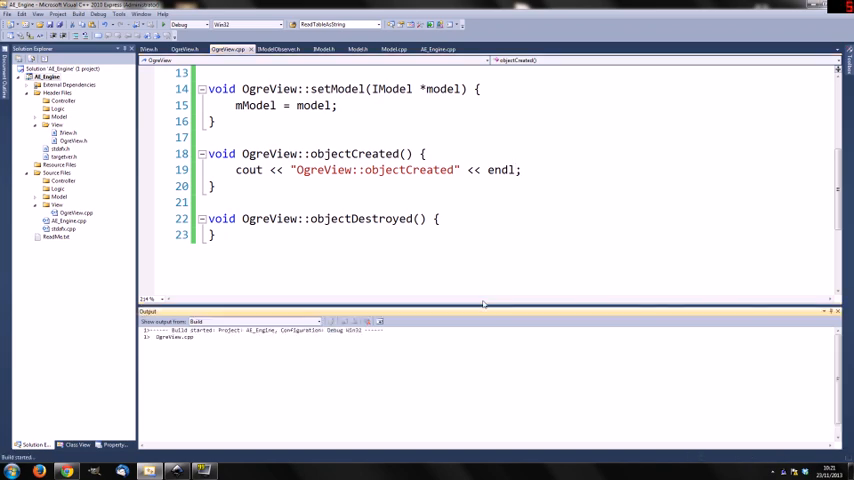
key("F7")
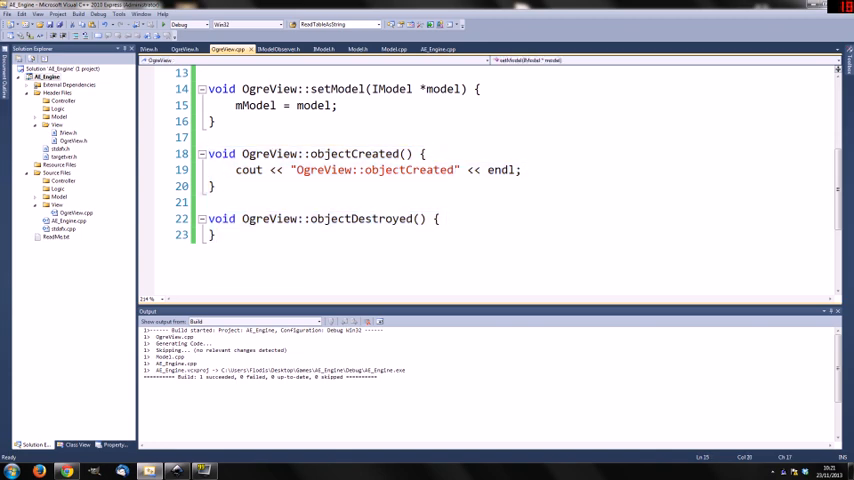
Step: Add mModel->registerObserver(this); after the model assignment in setModel
key("Return")
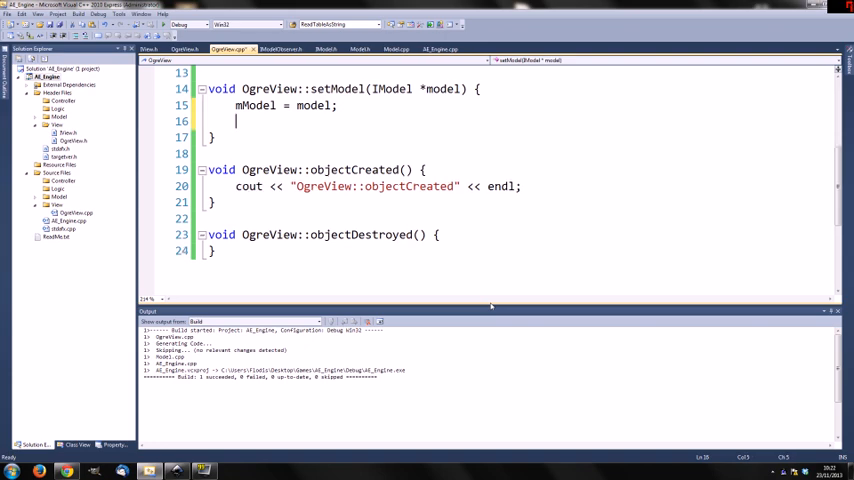
type("mModel->registerObserver")
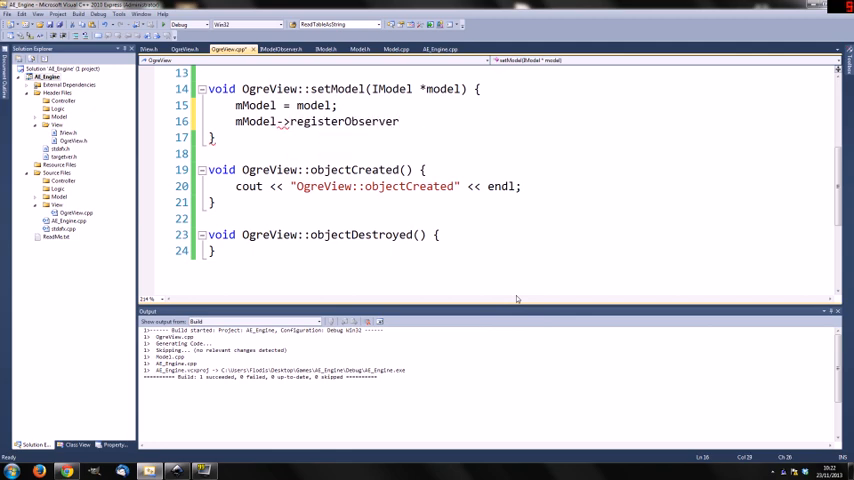
type("(this")
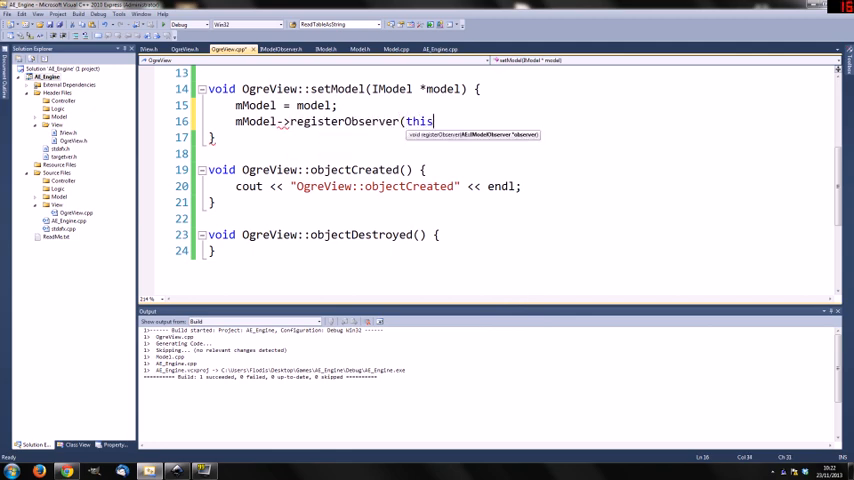
type(");")
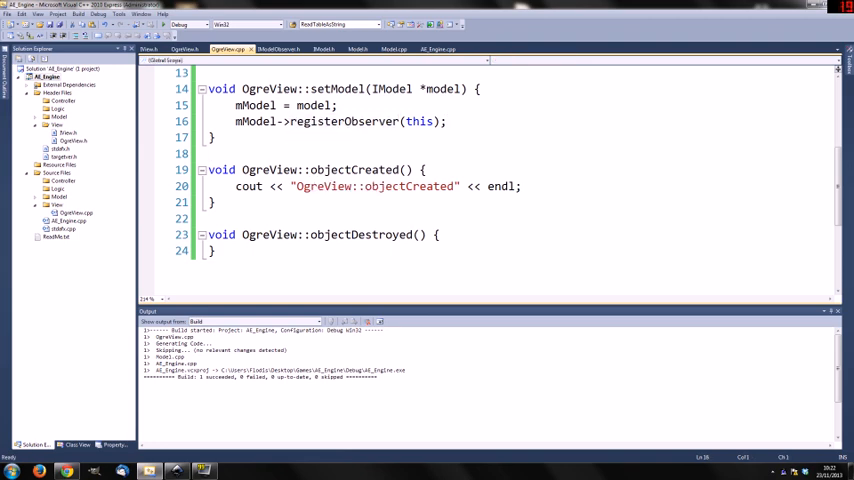
Step: Select the objectCreated method name, then switch to AE_Engine.cpp
left_click(328, 170)
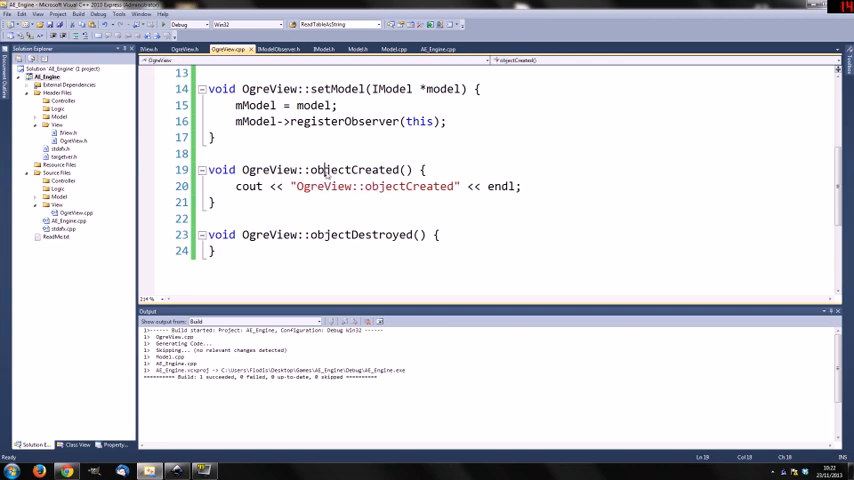
double_click(354, 168)
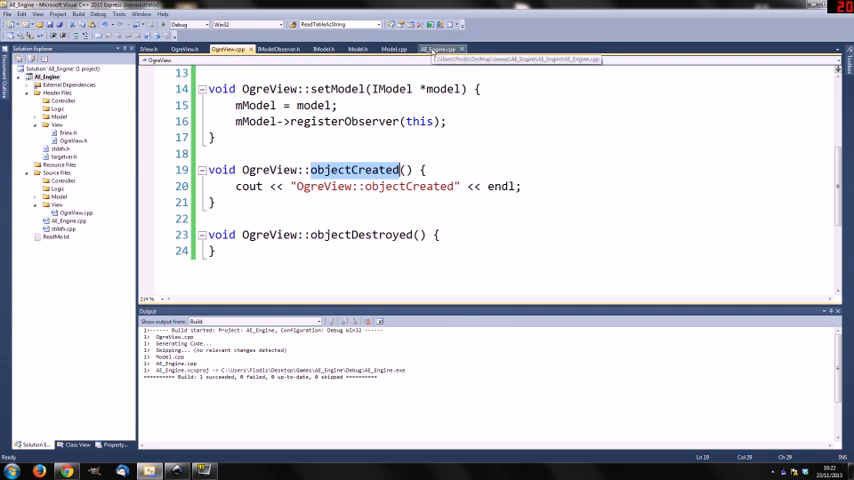
left_click(438, 48)
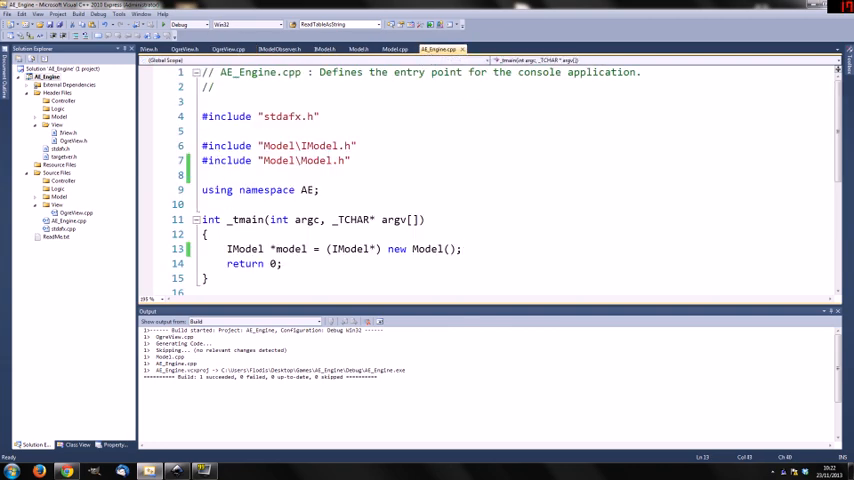
Step: Duplicate the Model includes and change them to "View\IView.h" and "View\OgreView.h"
left_click_drag(202, 146, 352, 160)
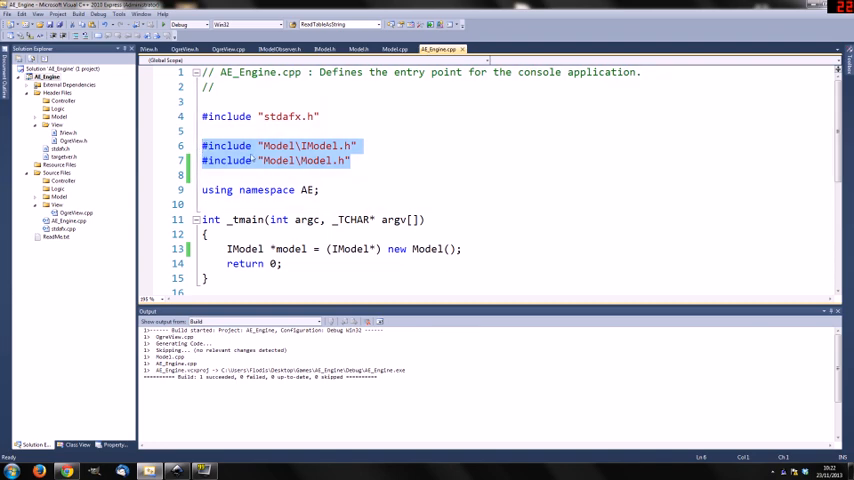
type("#include \"Model\\IModel.h\"")
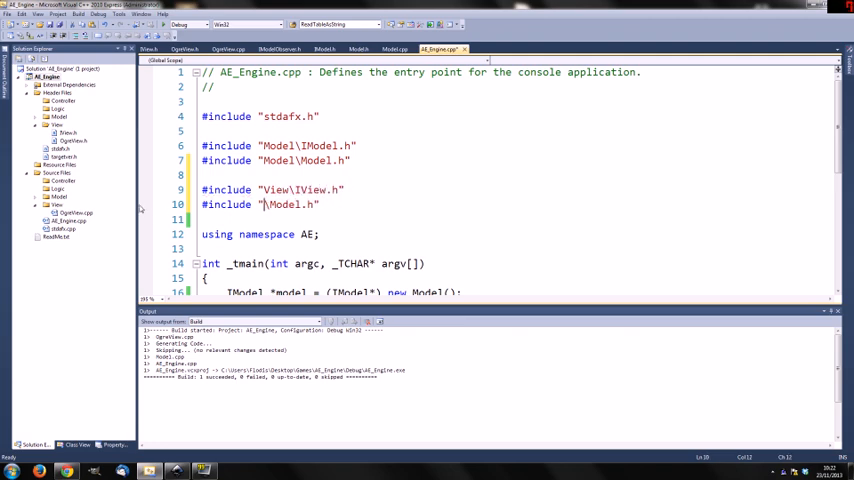
type("View\\")
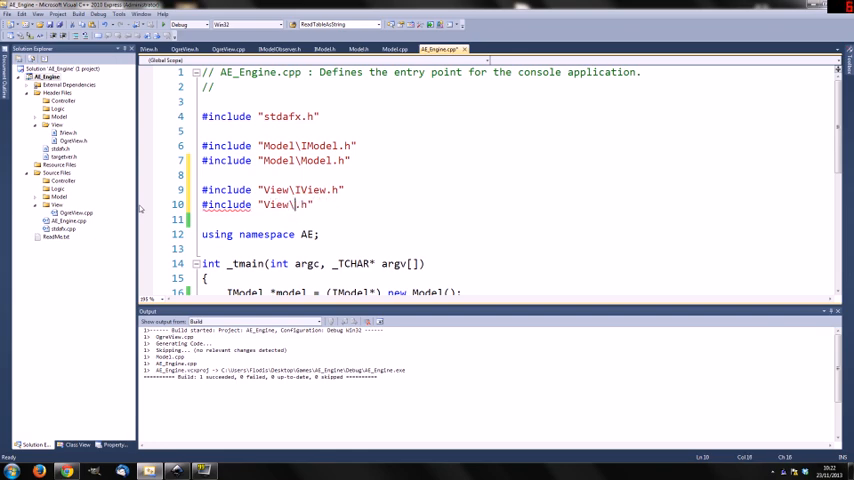
type("OgreView")
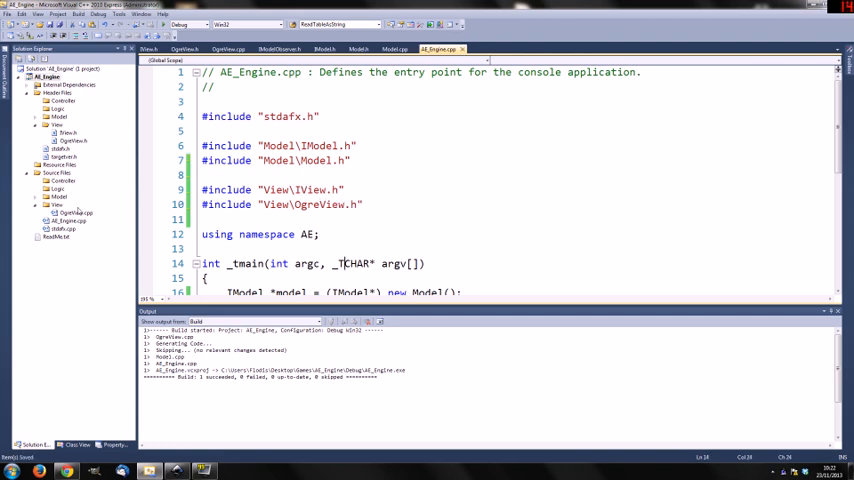
scroll("down", 3)
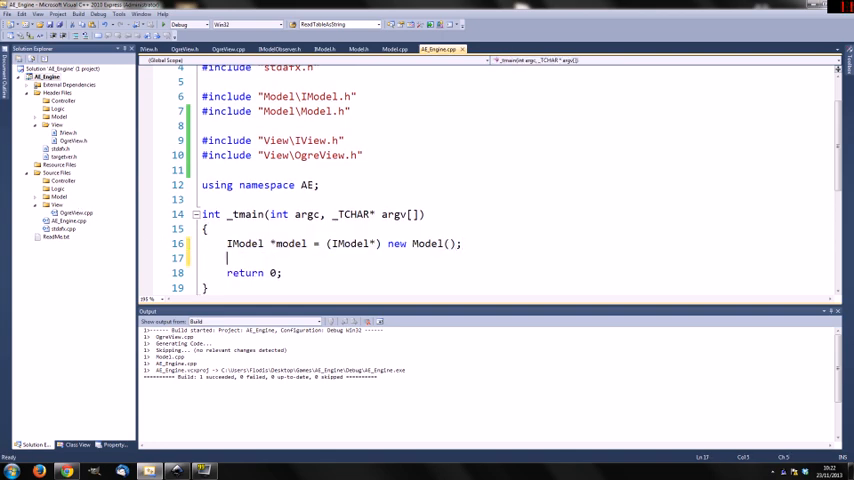
Step: Create the Model as IModel* and an OgreView cast to IView* in _tmain
type("IModel *model = (IModel*) new Model();")
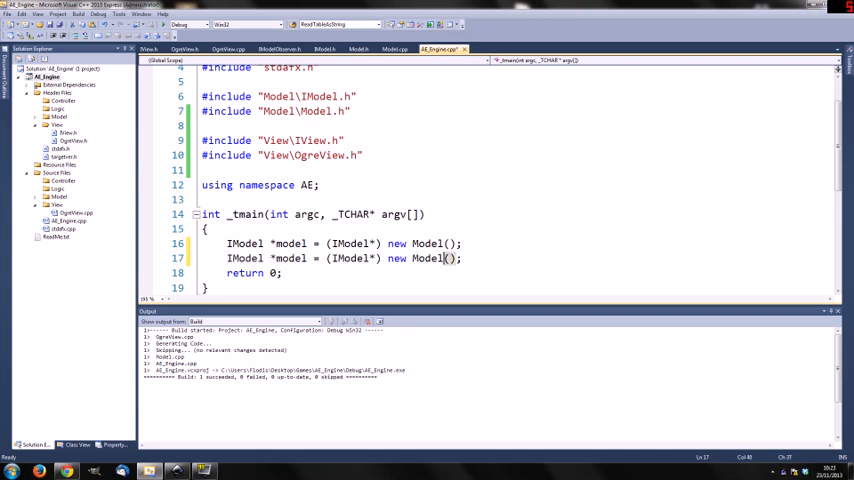
type("Ogr")
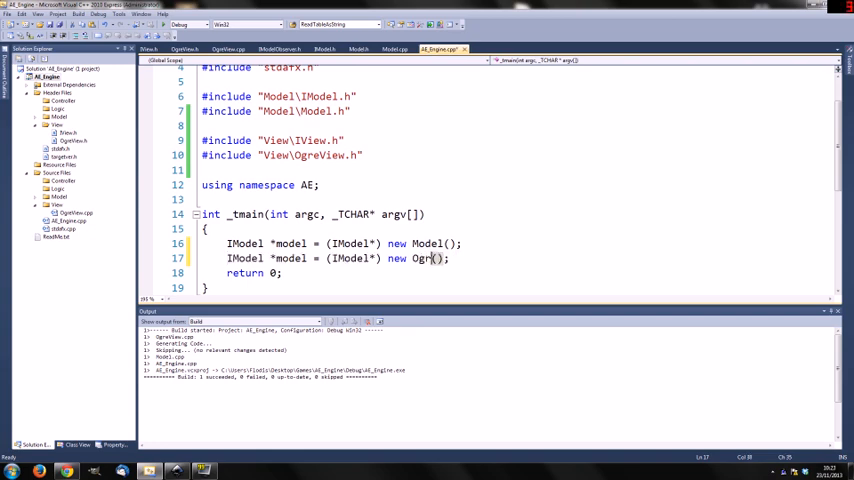
type("eView")
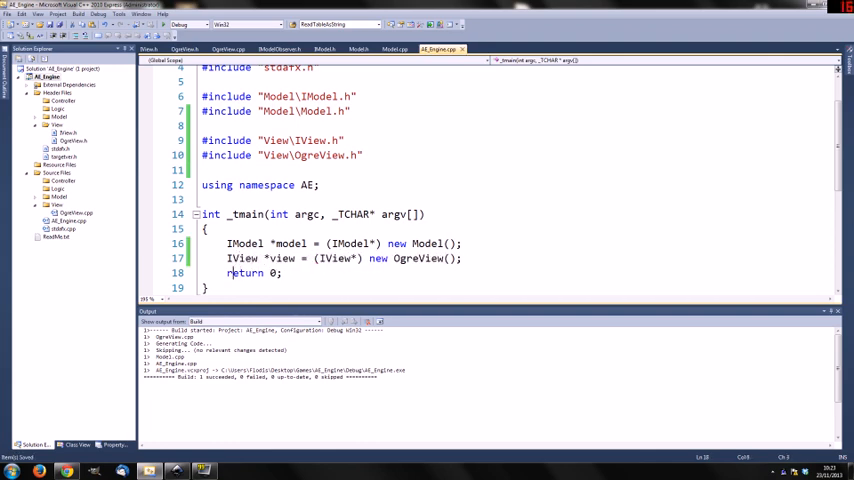
key("Return")
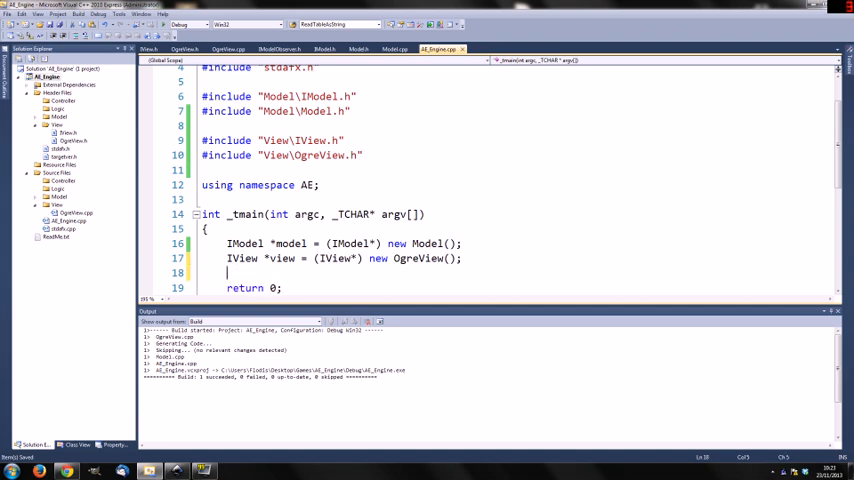
Step: Call view->setModel(model) and model->createObject(), then start a while(true) loop
type("v")
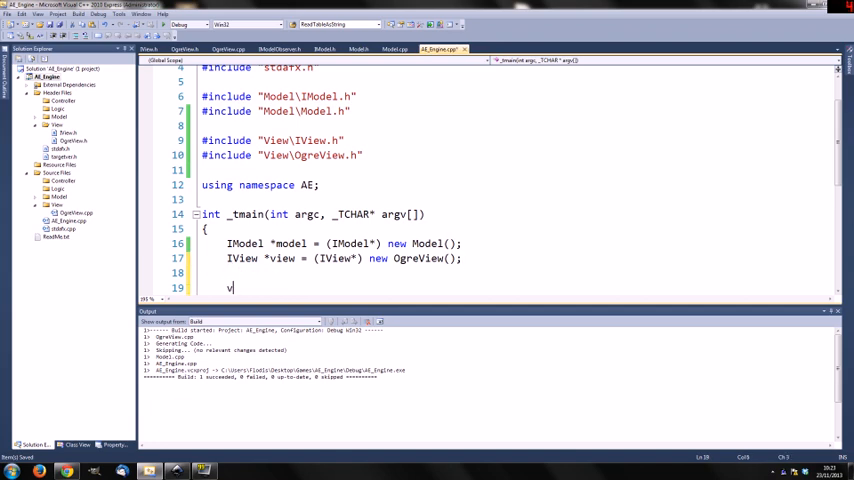
type("view->set")
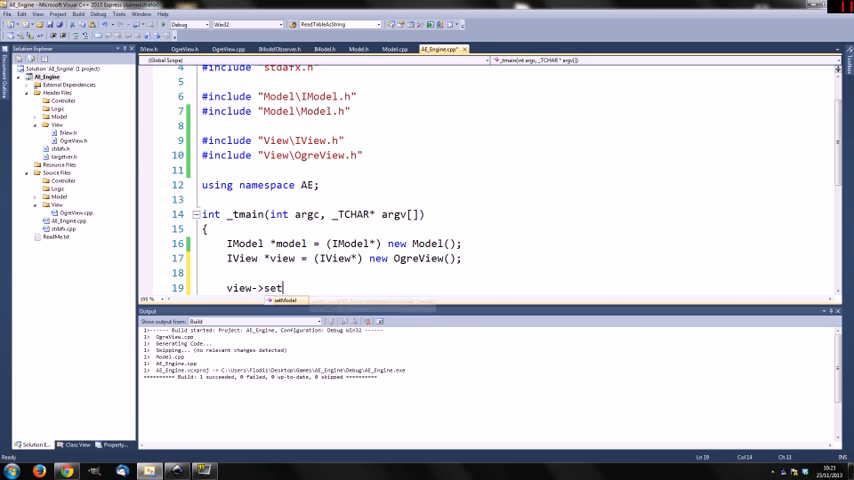
type("Model(m")
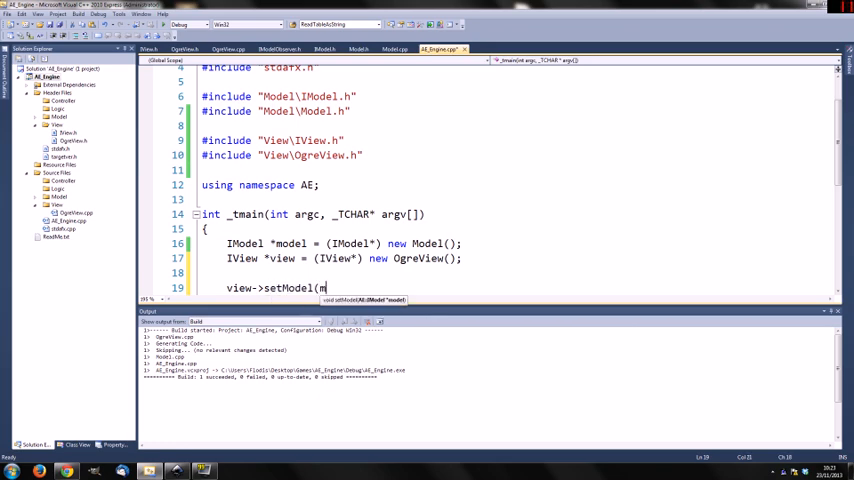
type("odel);")
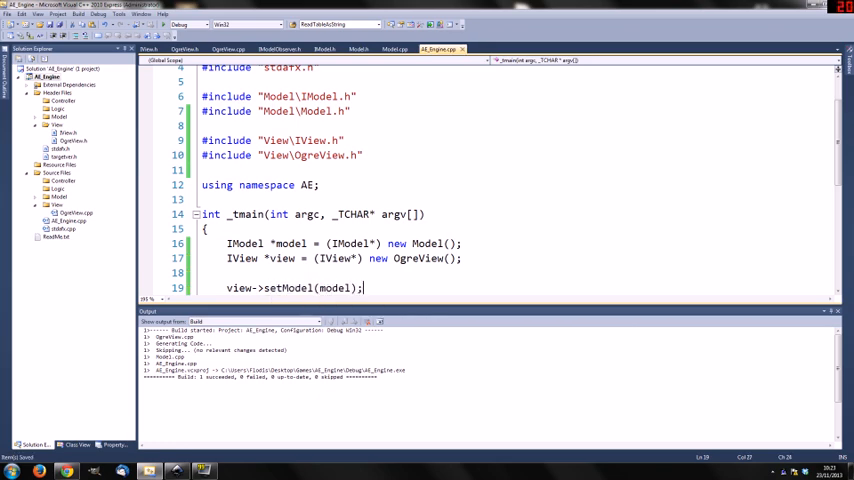
type("m")
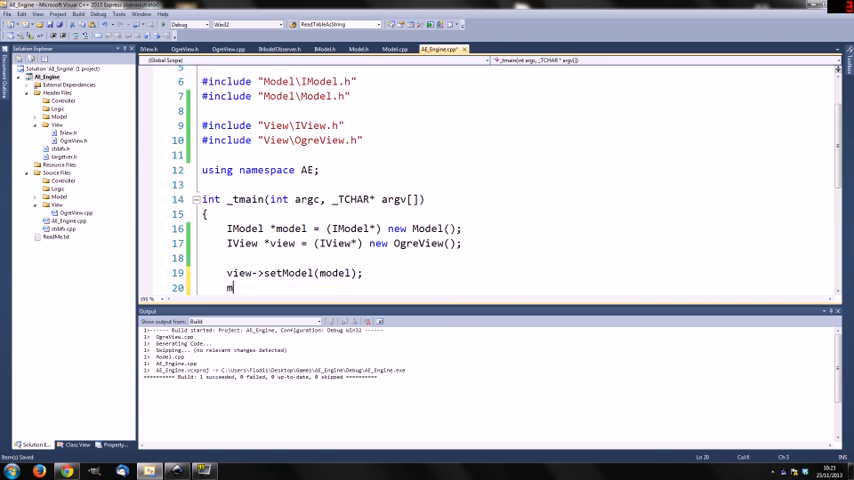
type("odel->createObject")
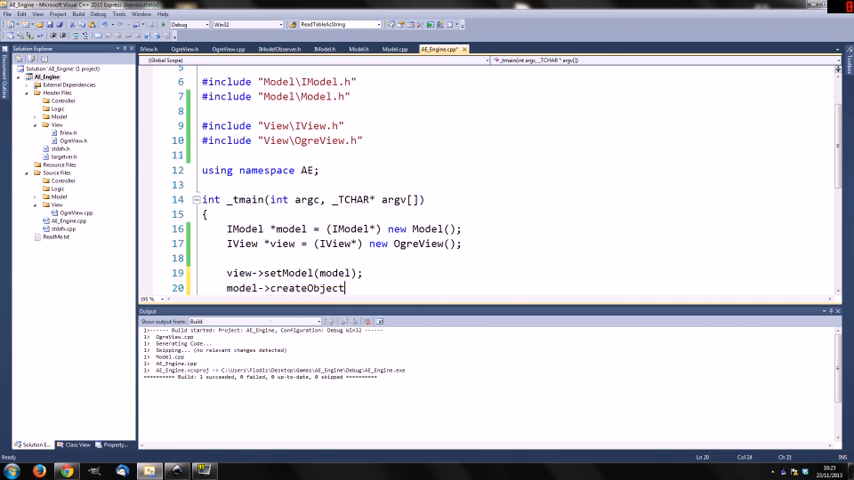
type("();")
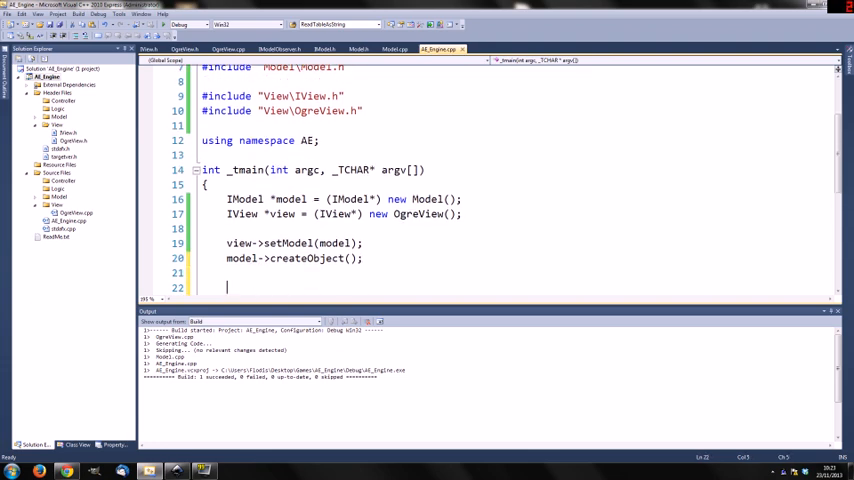
type("while(true) {")
type("}")
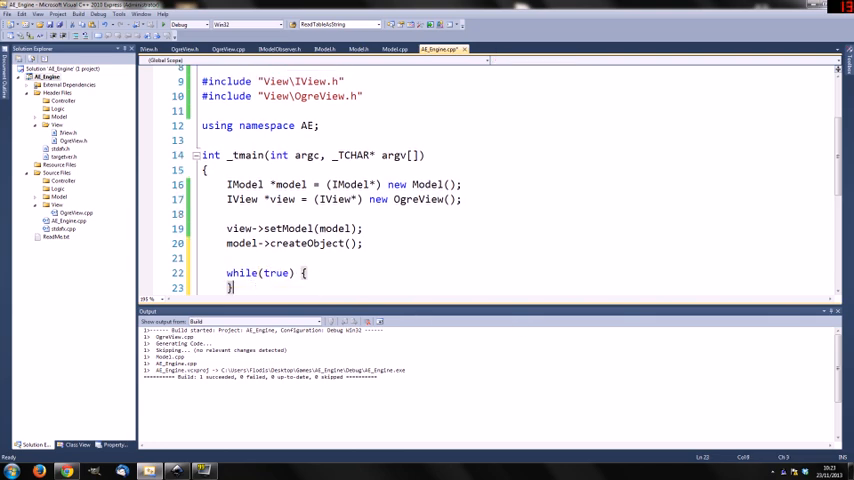
Step: Build and start debugging so the engine's console window opens
key("enter")
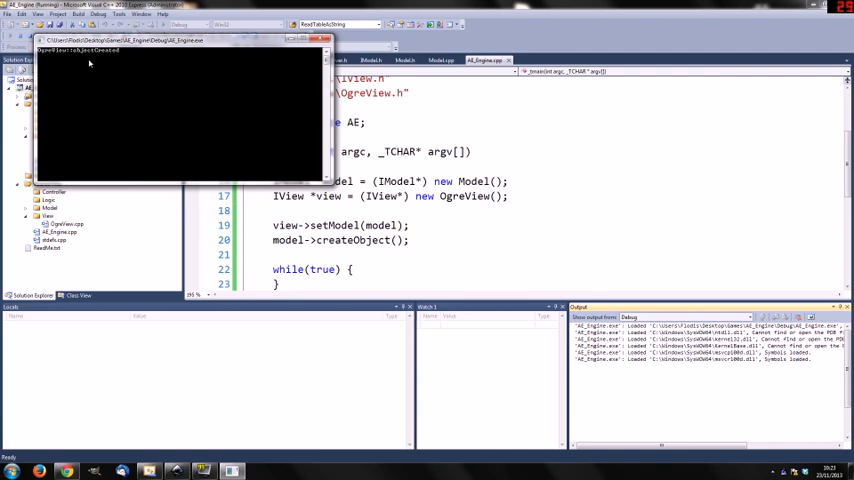
mouse_move(156, 60)
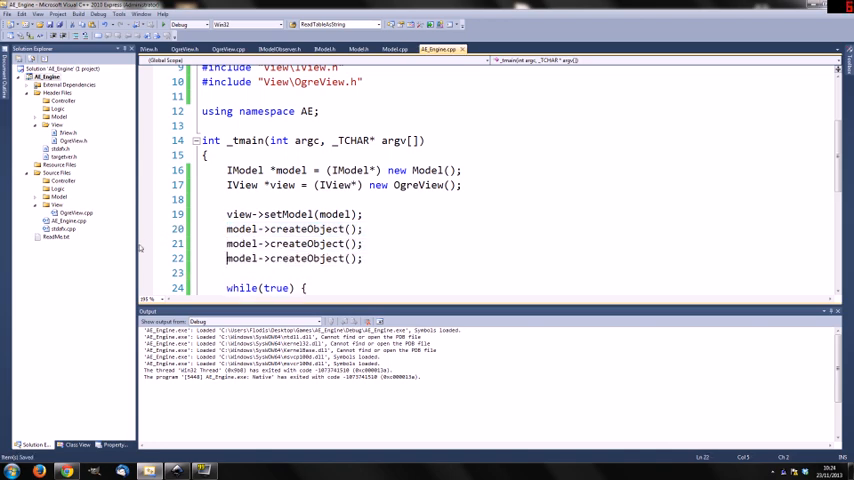
Step: Rerun the program so the console lists a line per created object
key("F5")
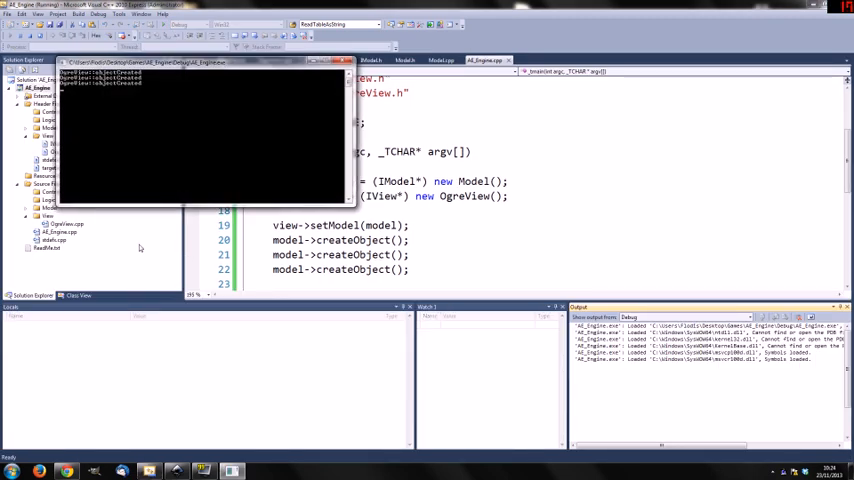